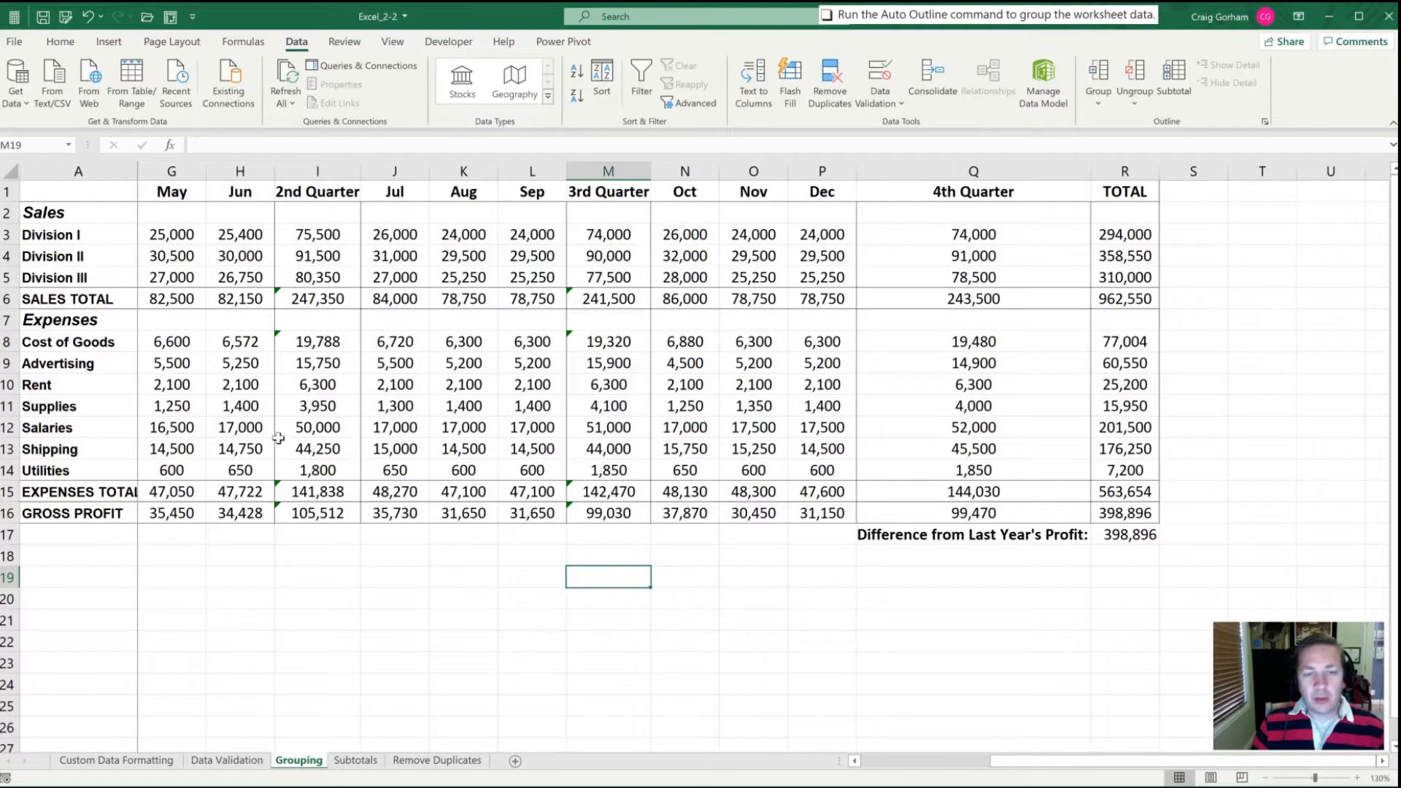
- Apply Auto Outline to the worksheet data so rows and month columns group under their totals
click(36, 384)
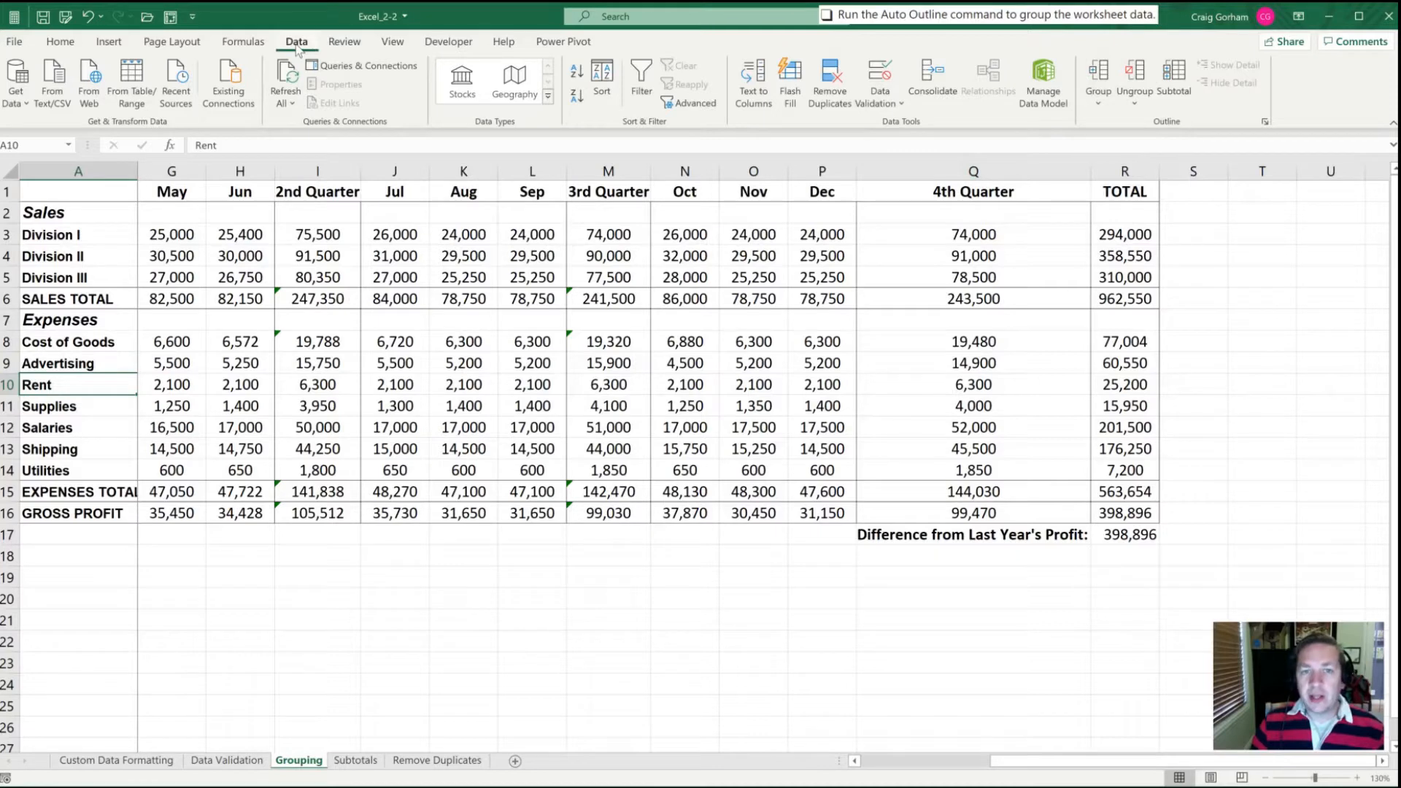
click(1097, 81)
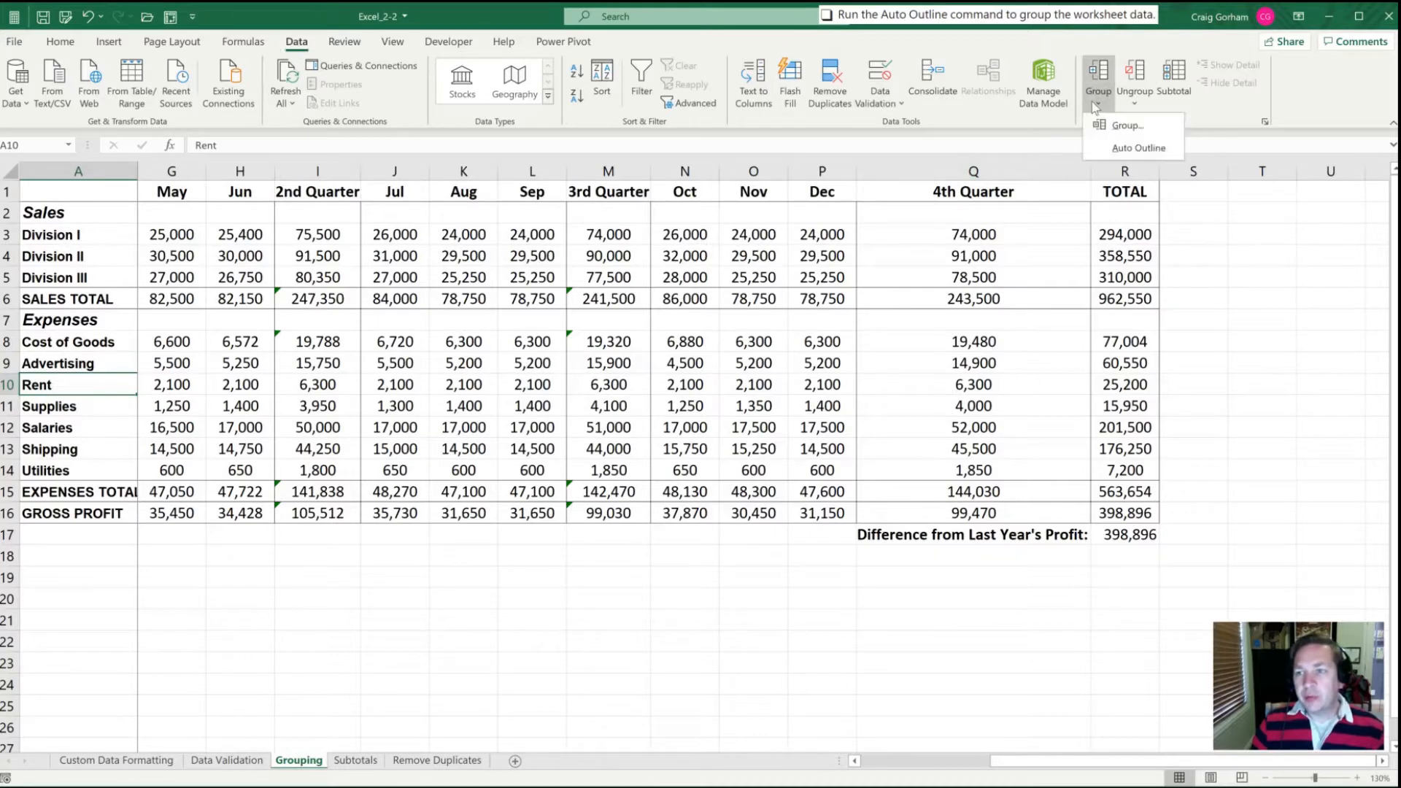
mouse_move(1139, 148)
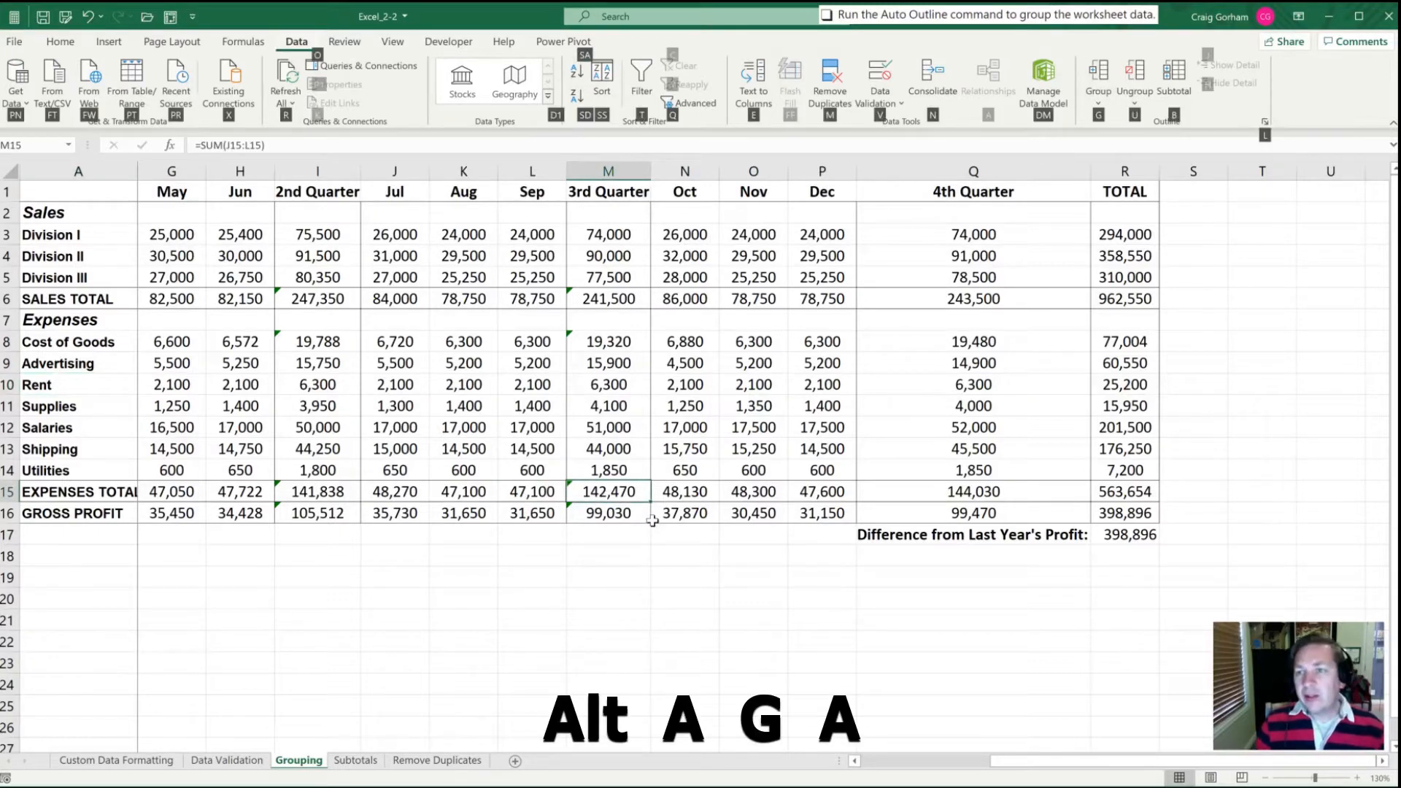
click(1098, 81)
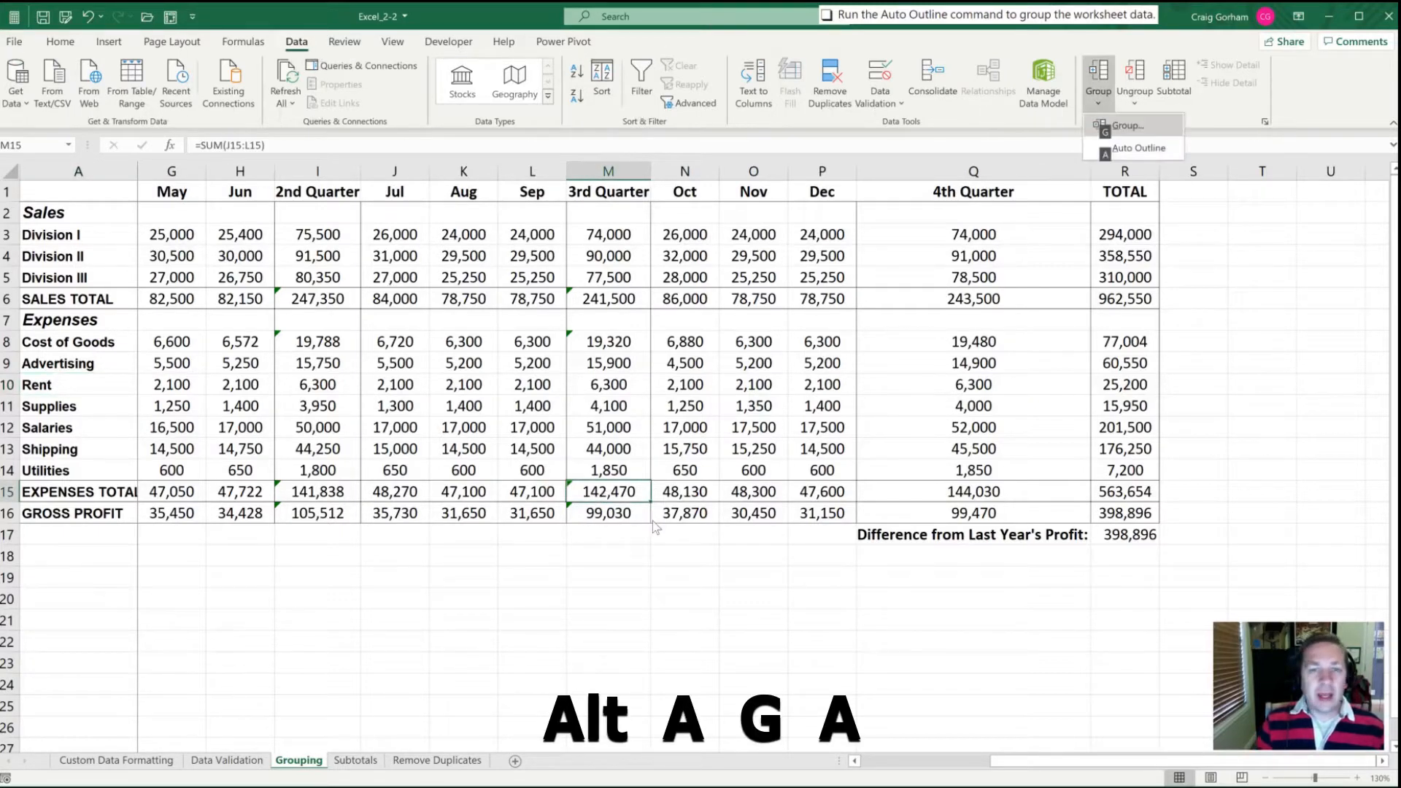
click(1139, 147)
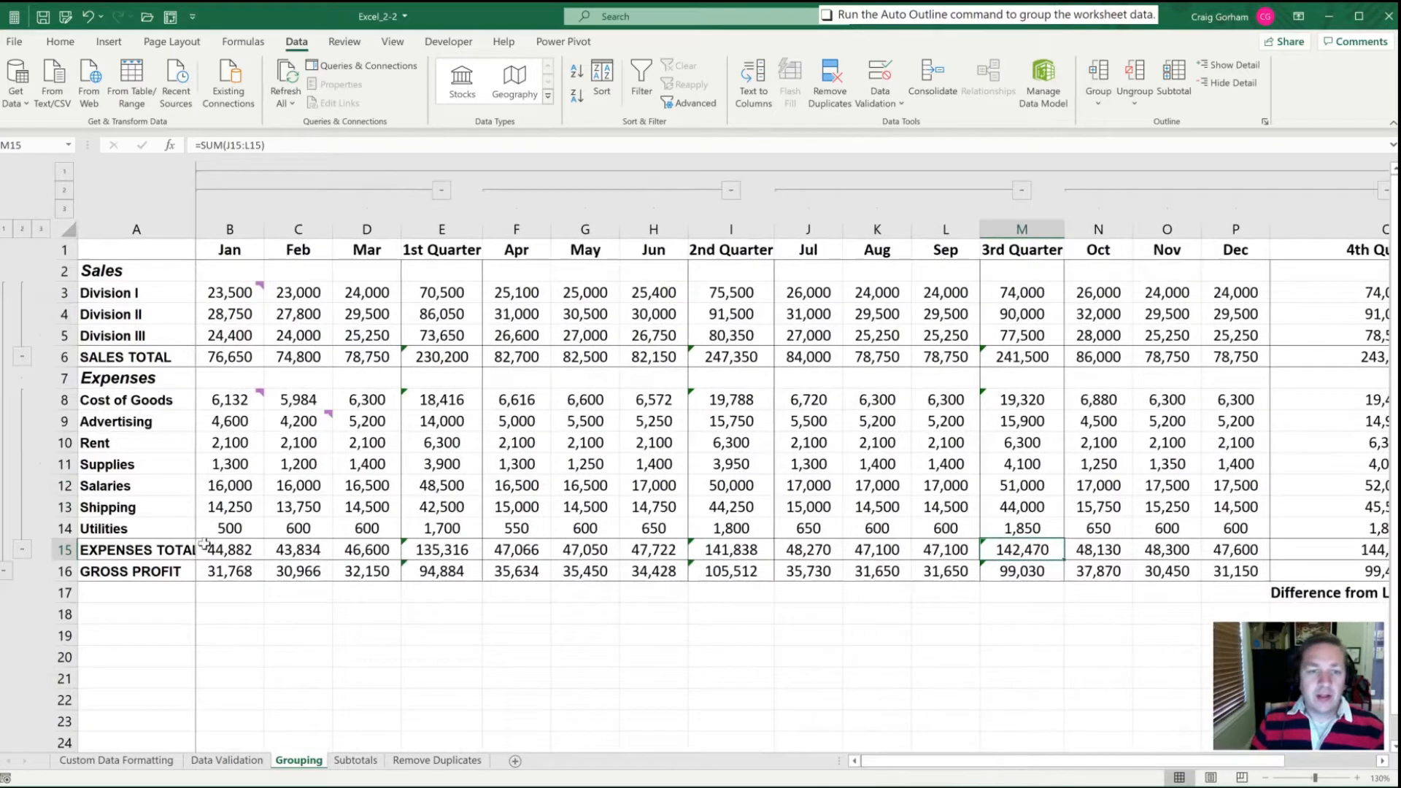
- Collapse the Sales division rows and the first- and third-quarter month columns to their totals
click(22, 292)
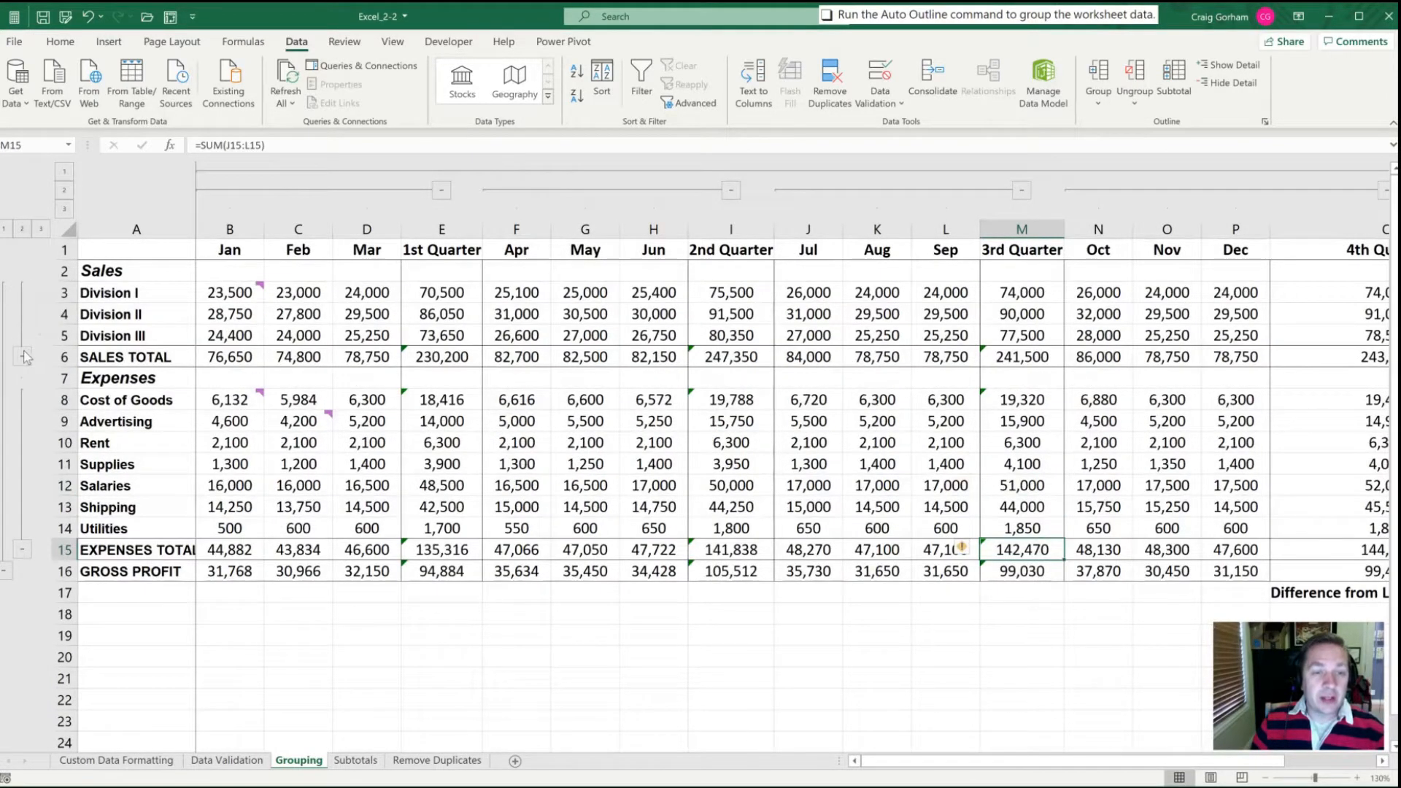
mouse_move(362, 511)
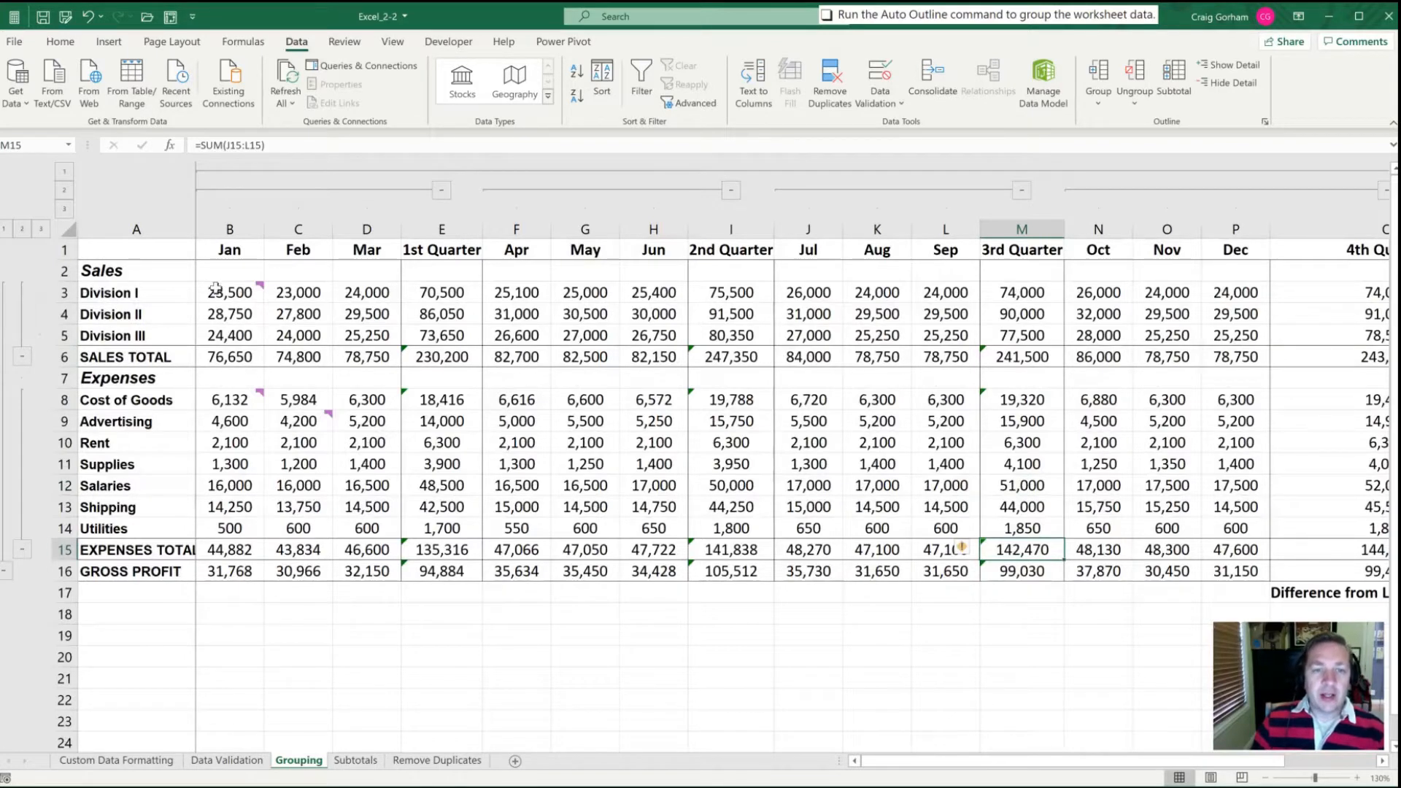
click(229, 356)
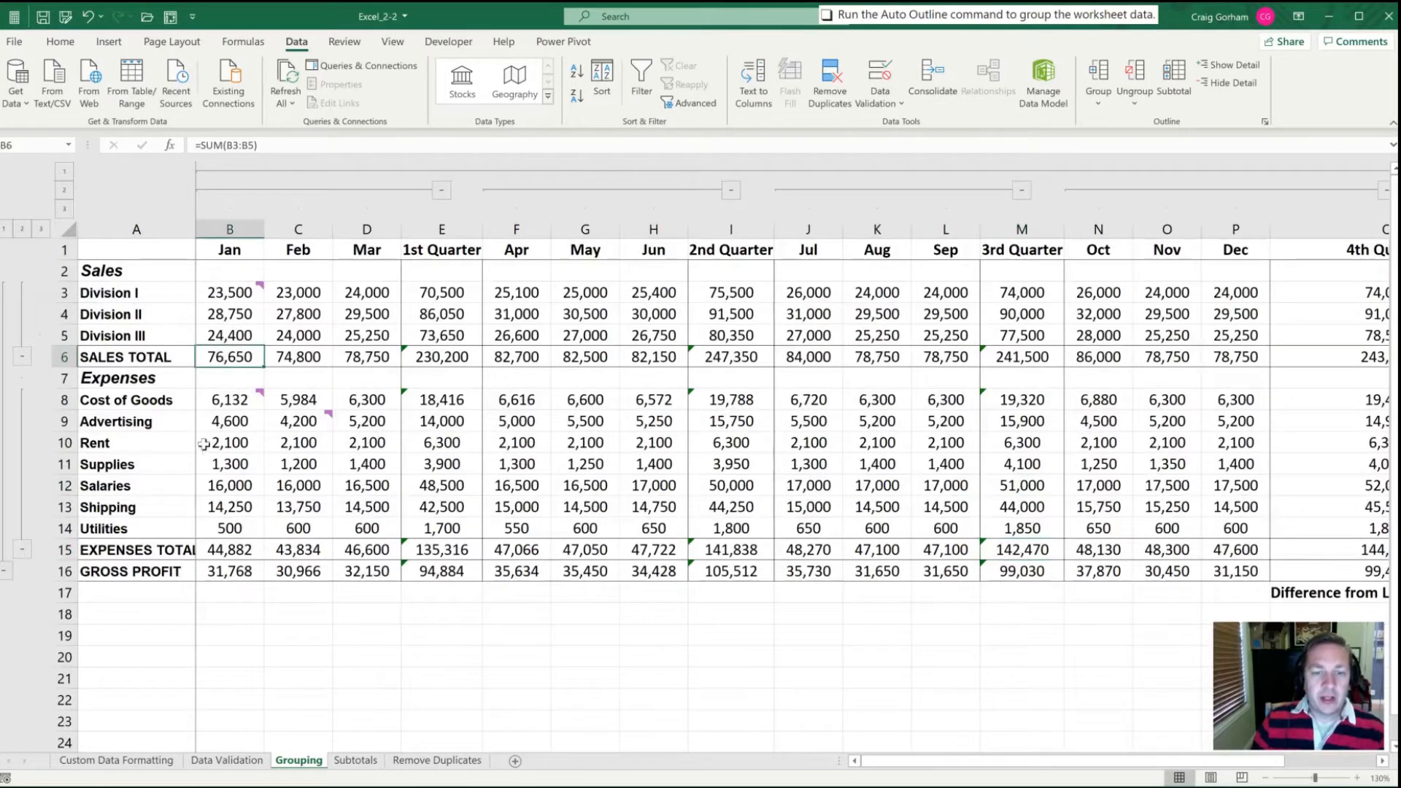
click(229, 550)
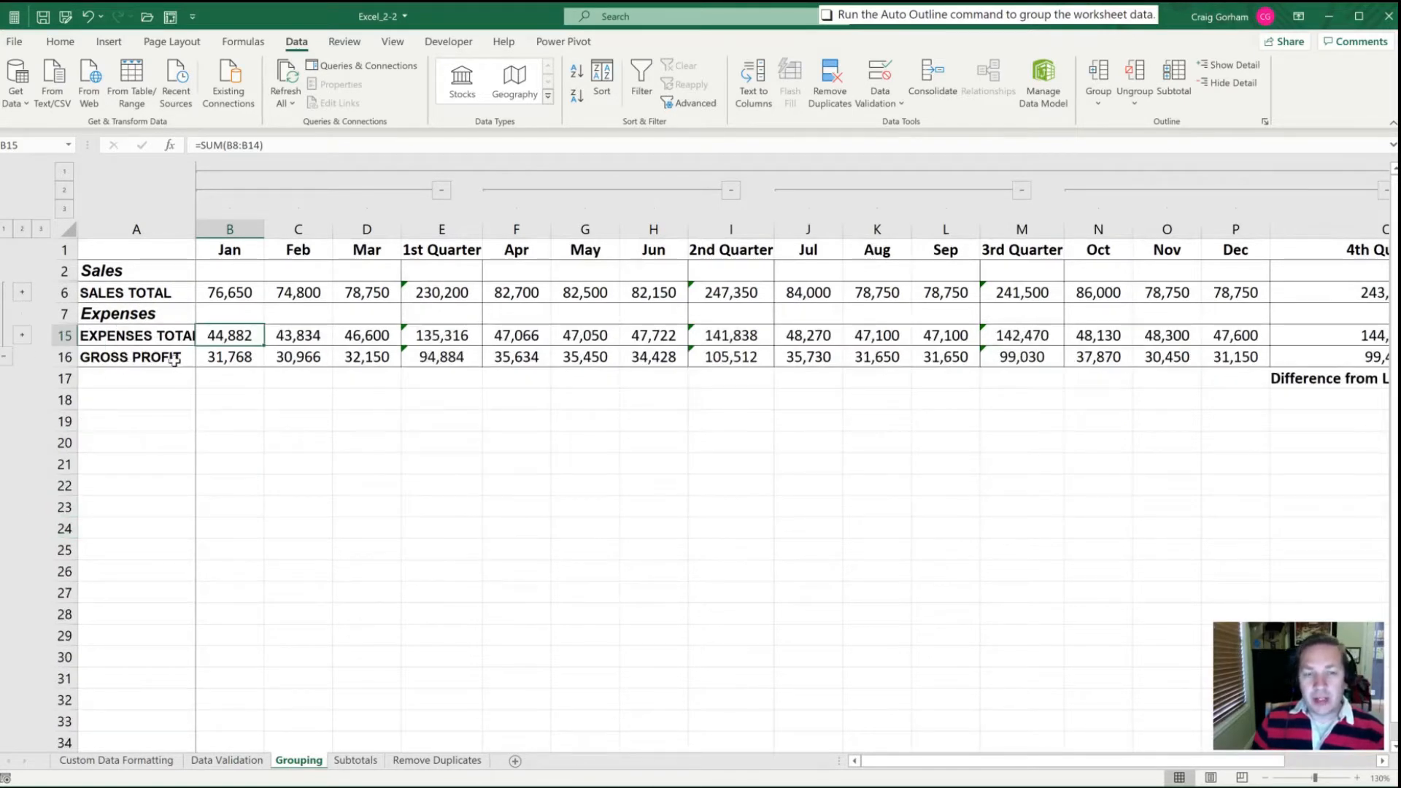
click(365, 230)
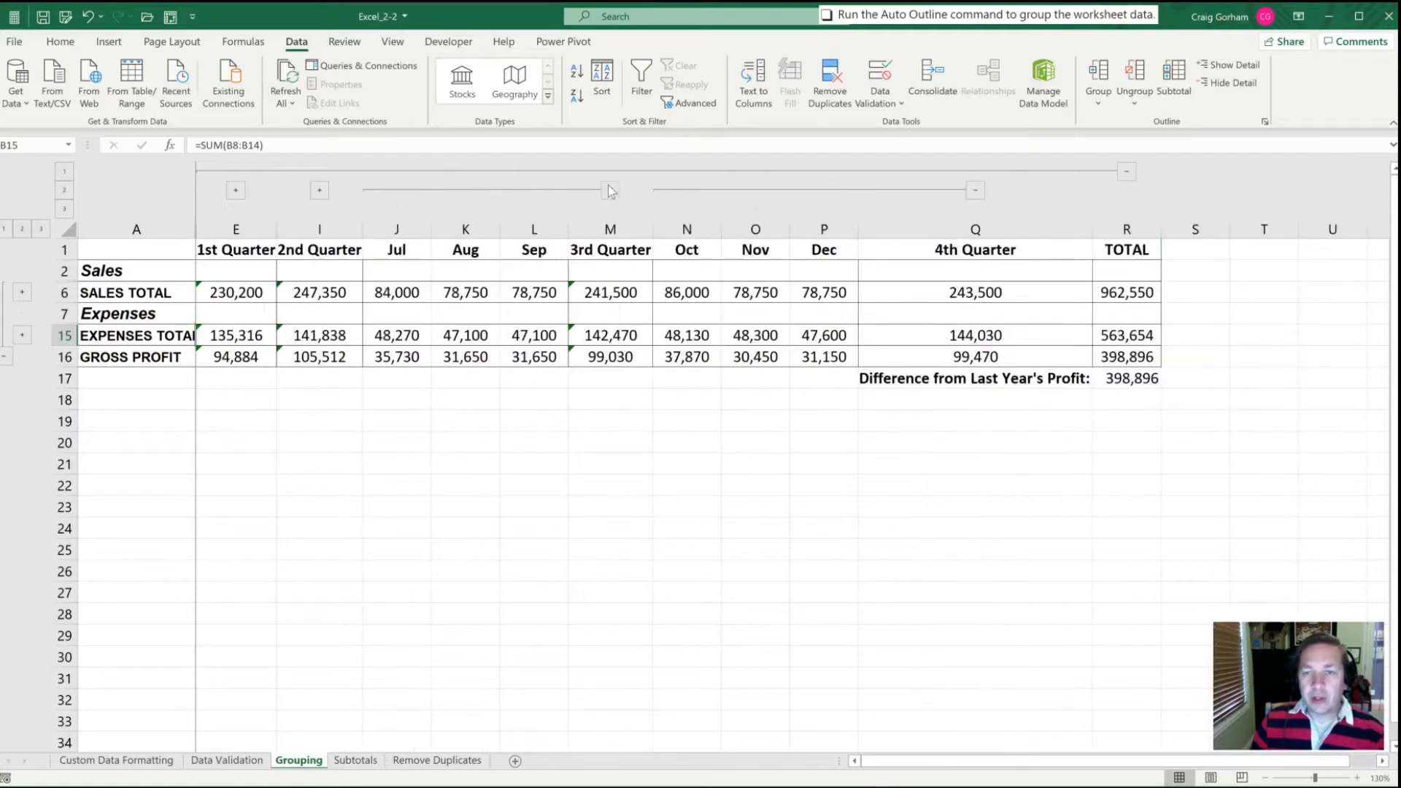
click(610, 190)
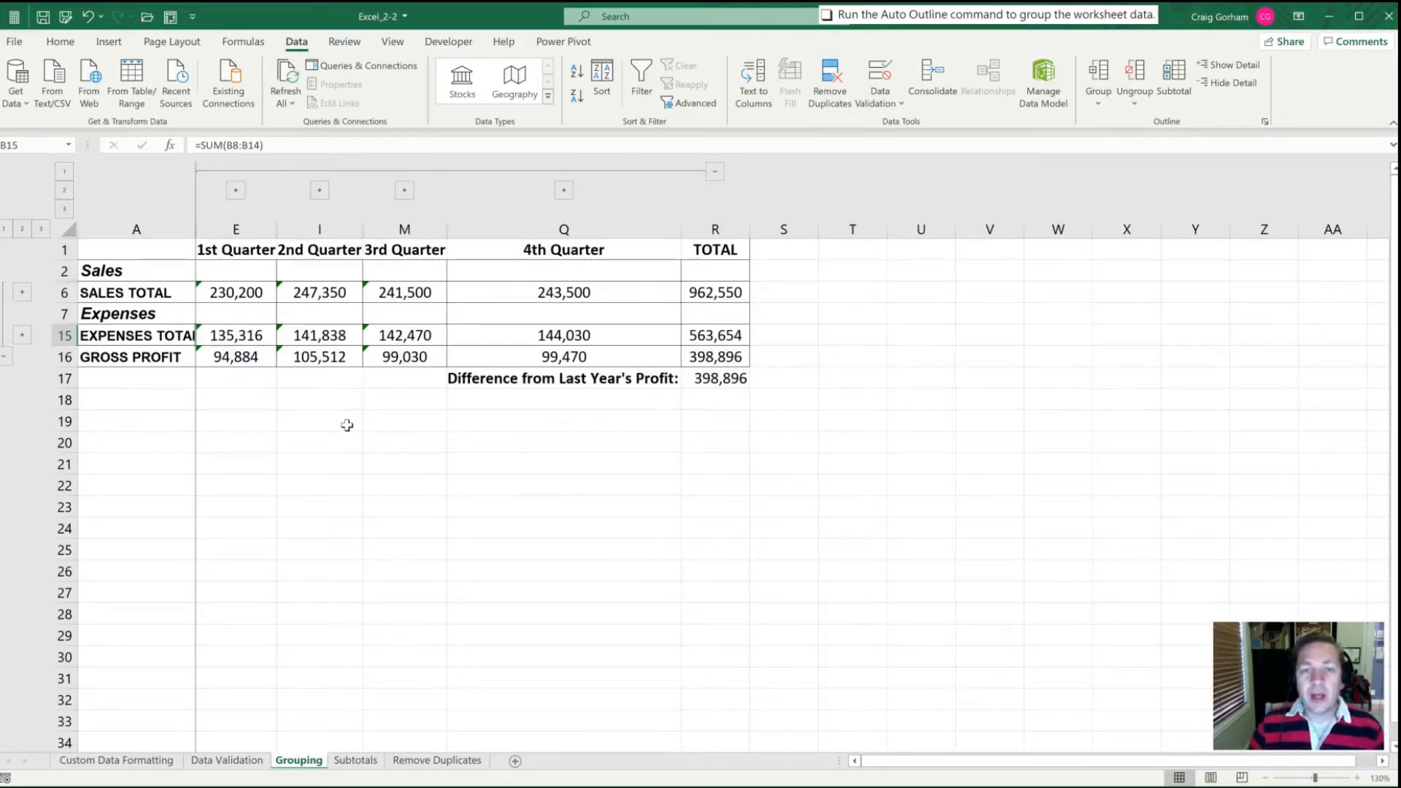
mouse_move(220, 262)
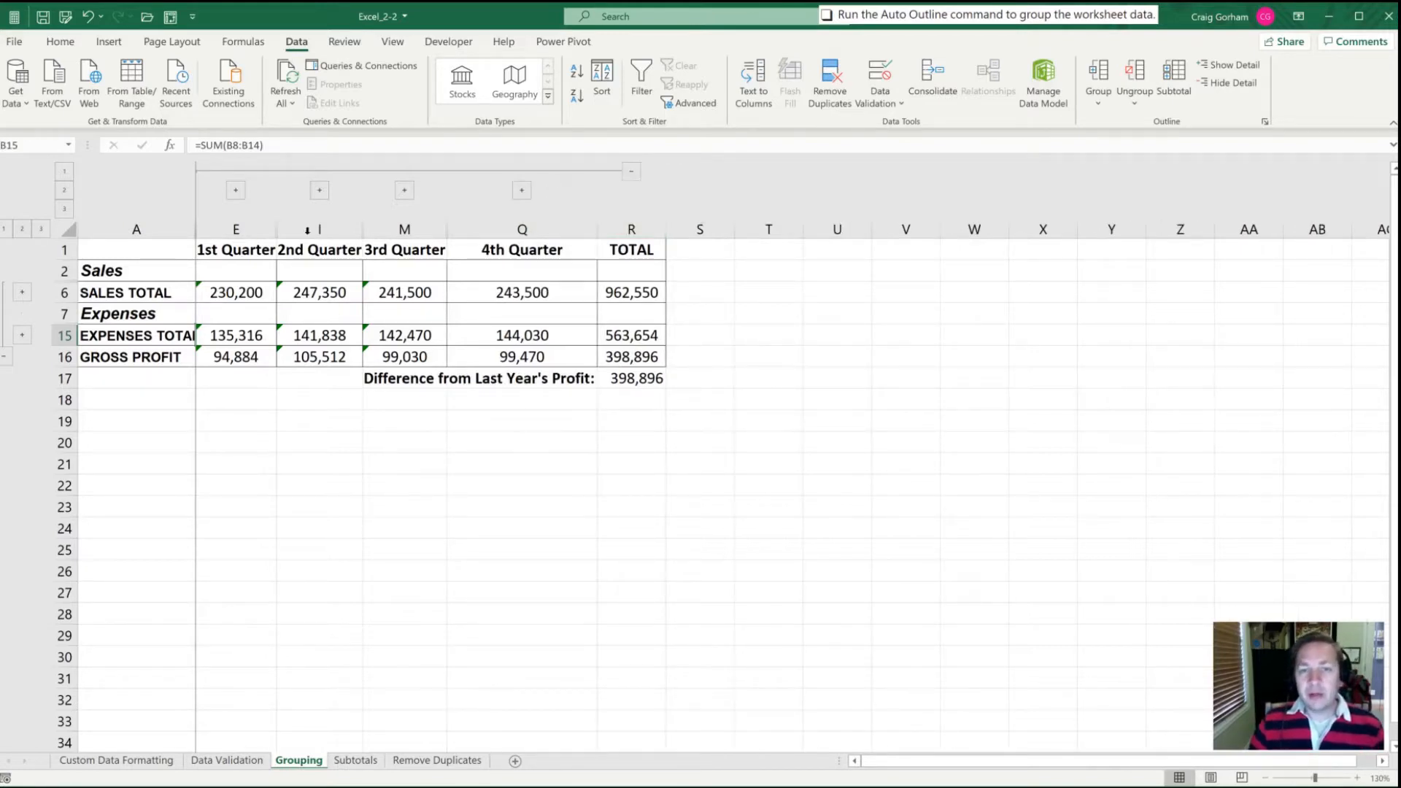
click(319, 229)
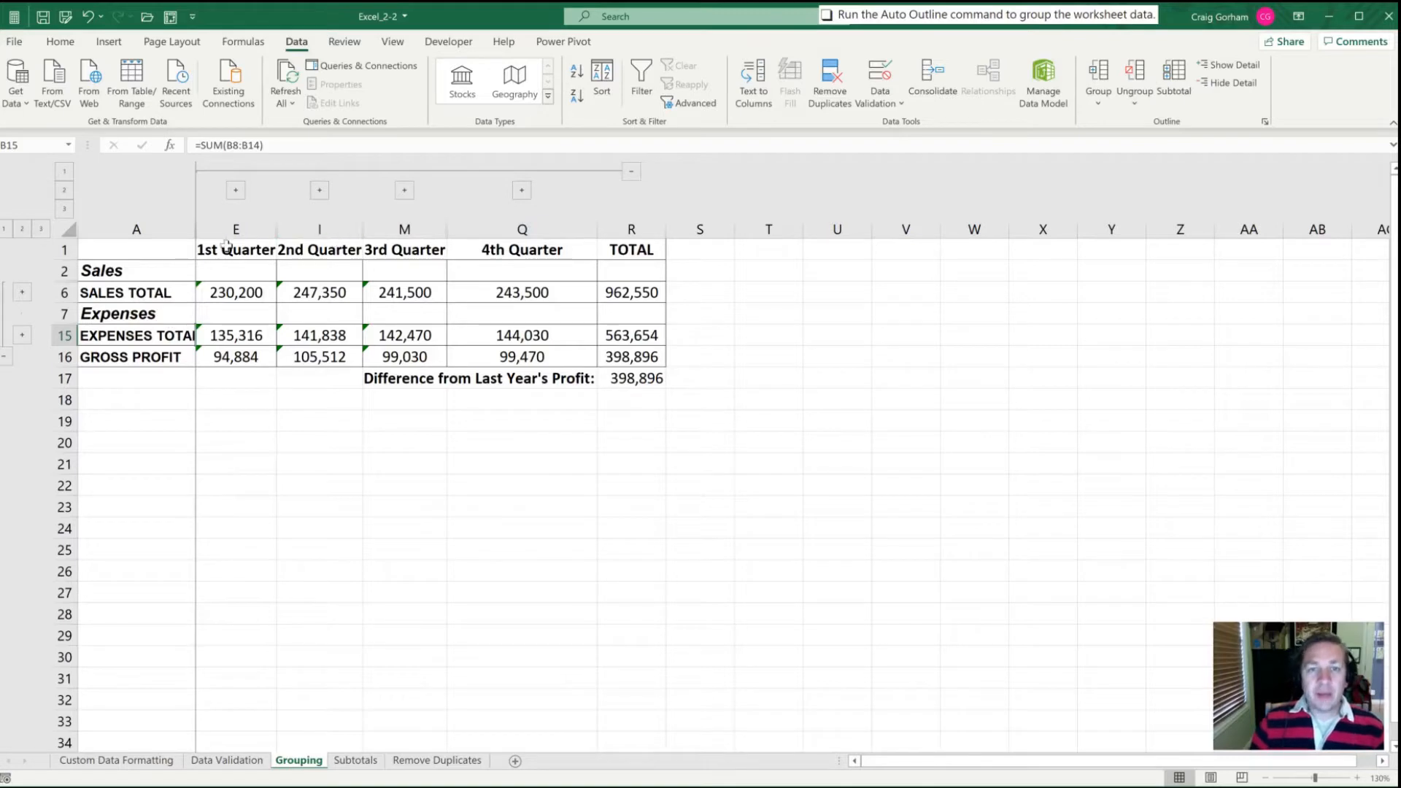
mouse_move(167, 225)
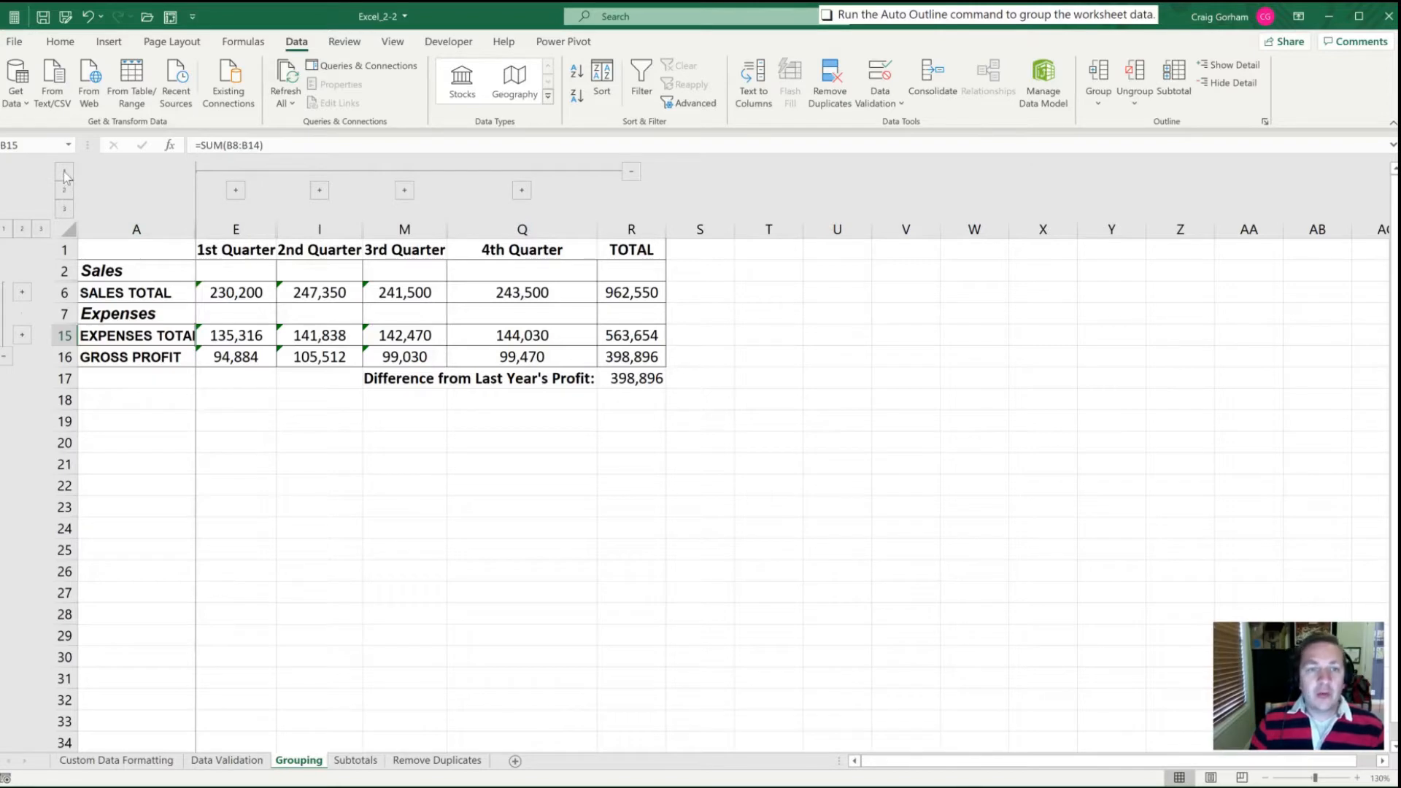
- Show only the yearly TOTAL column, then expand every row to full detail again
click(630, 171)
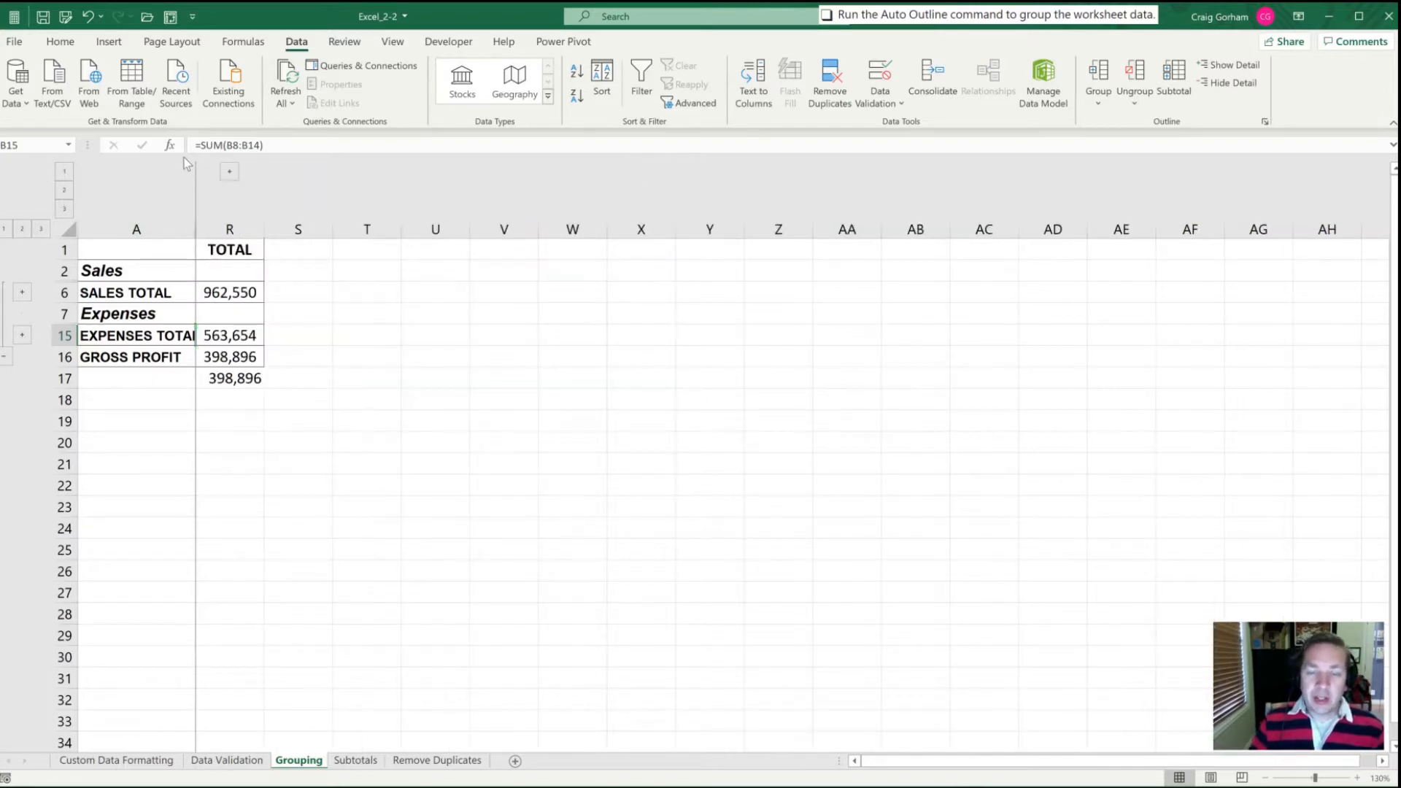
mouse_move(121, 174)
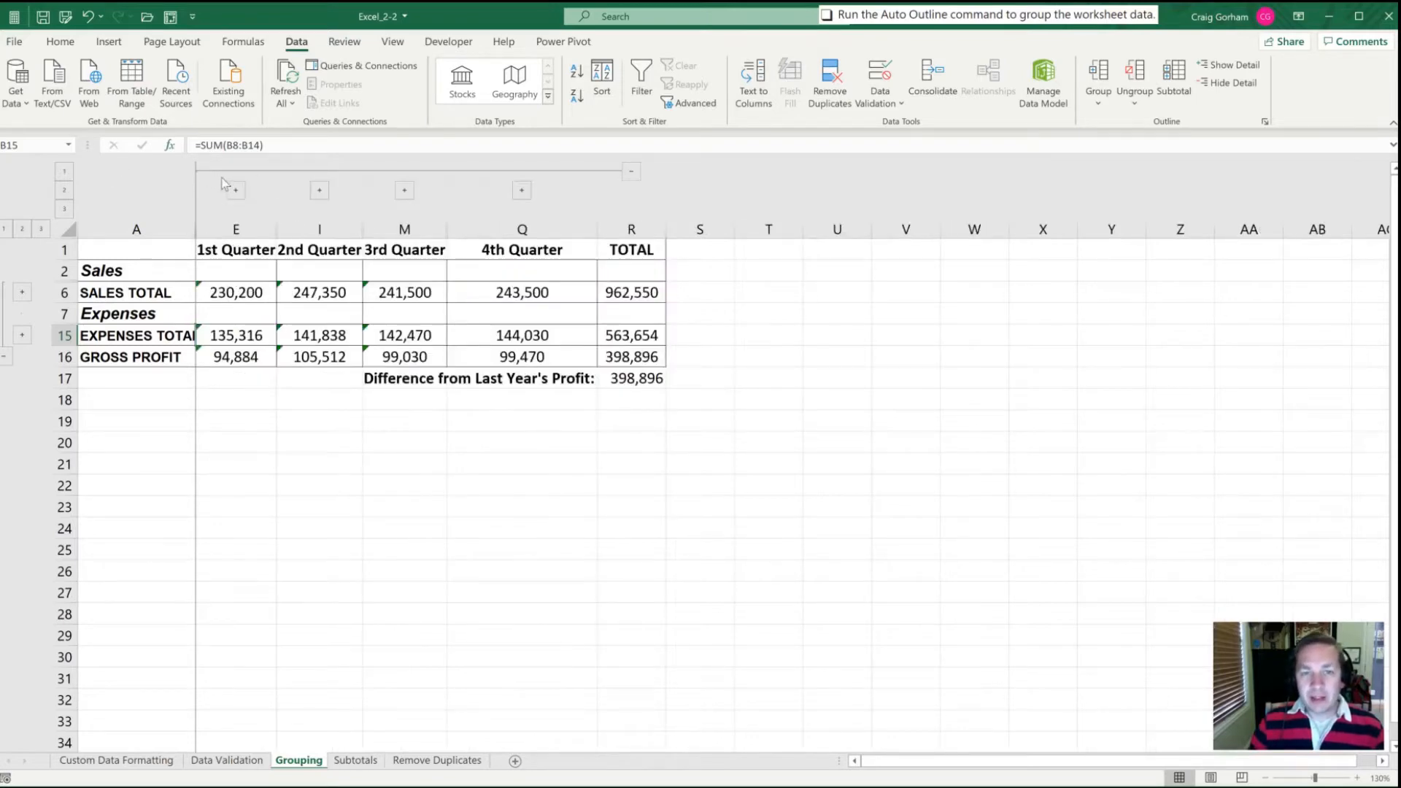
mouse_move(269, 216)
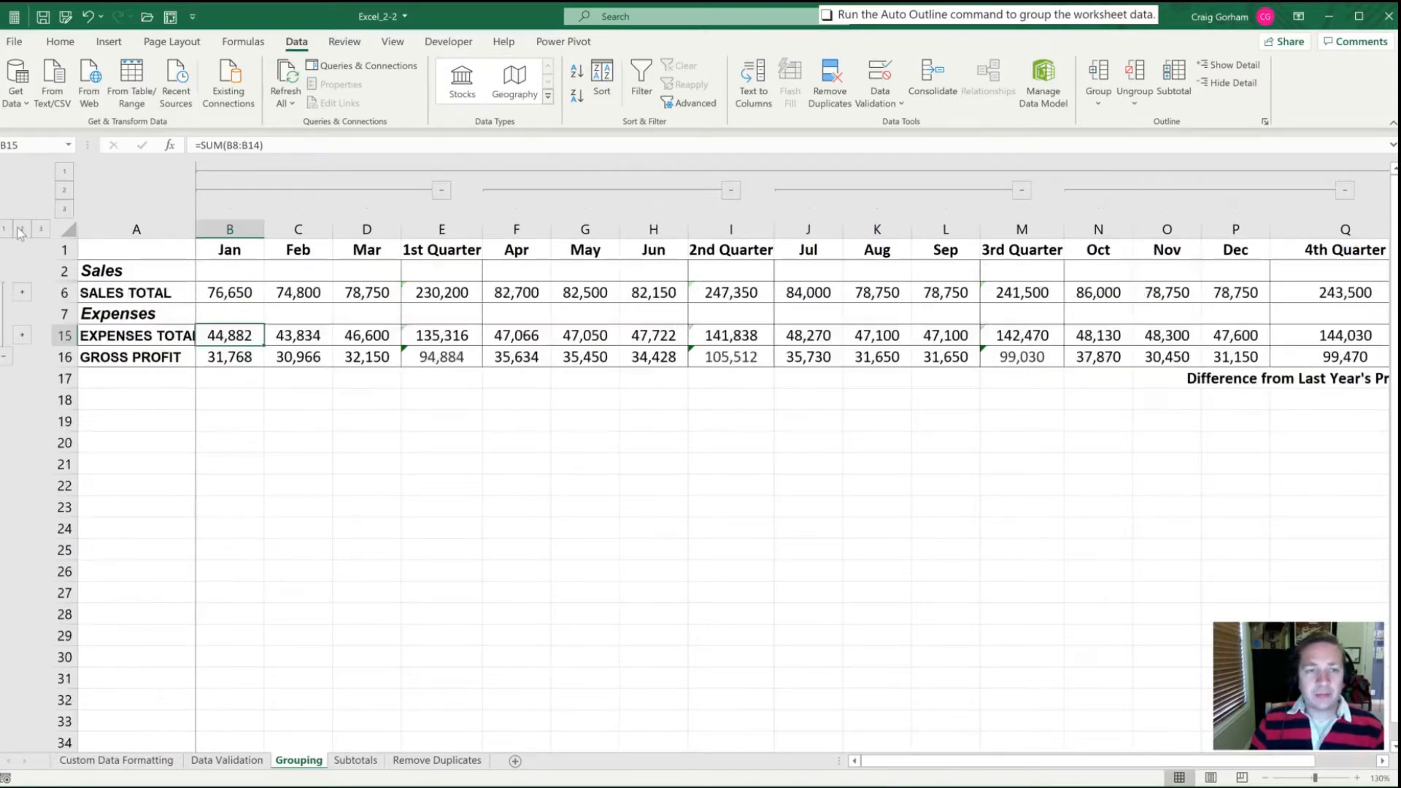
click(22, 230)
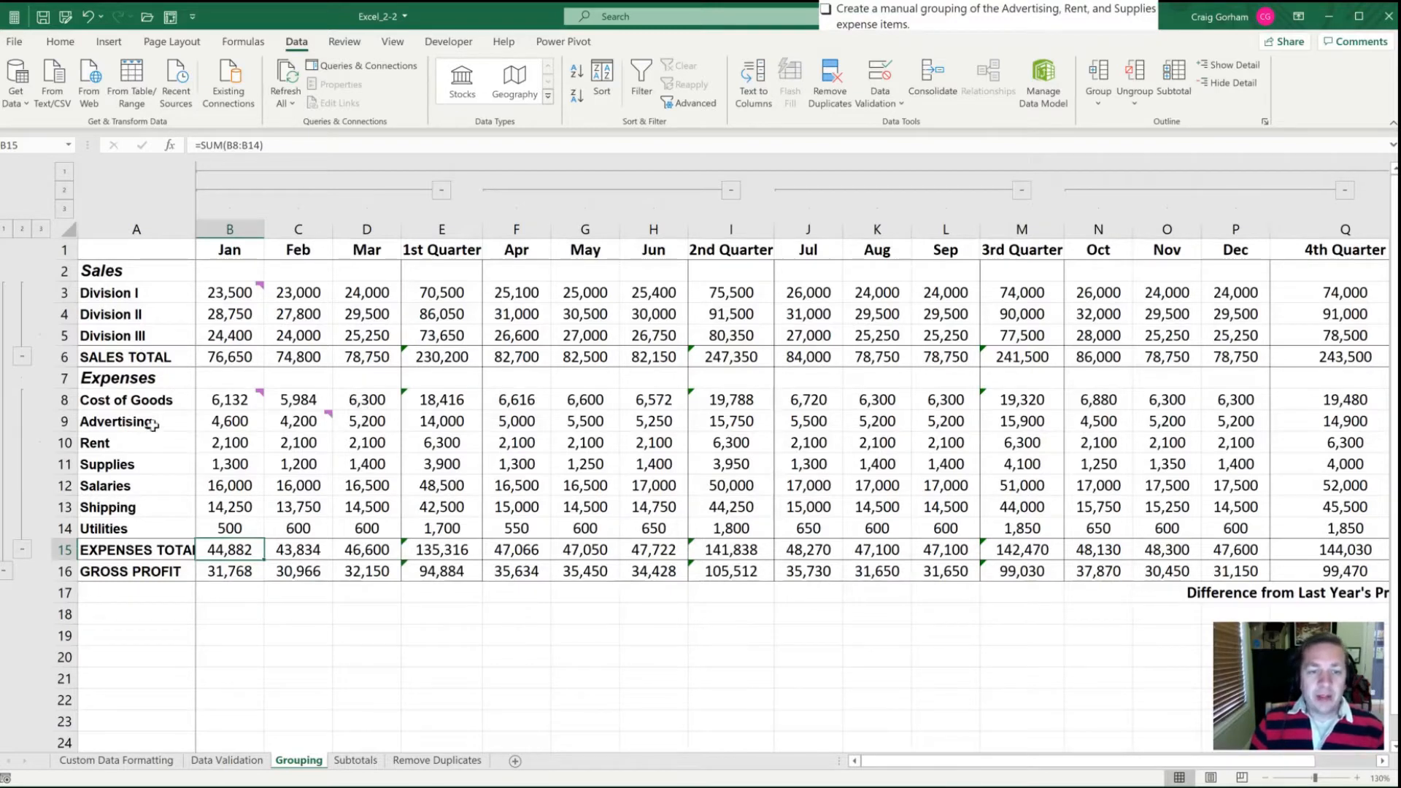
- Select the Advertising, Rent and Supplies rows and try a manual Group, then undo it
click(115, 420)
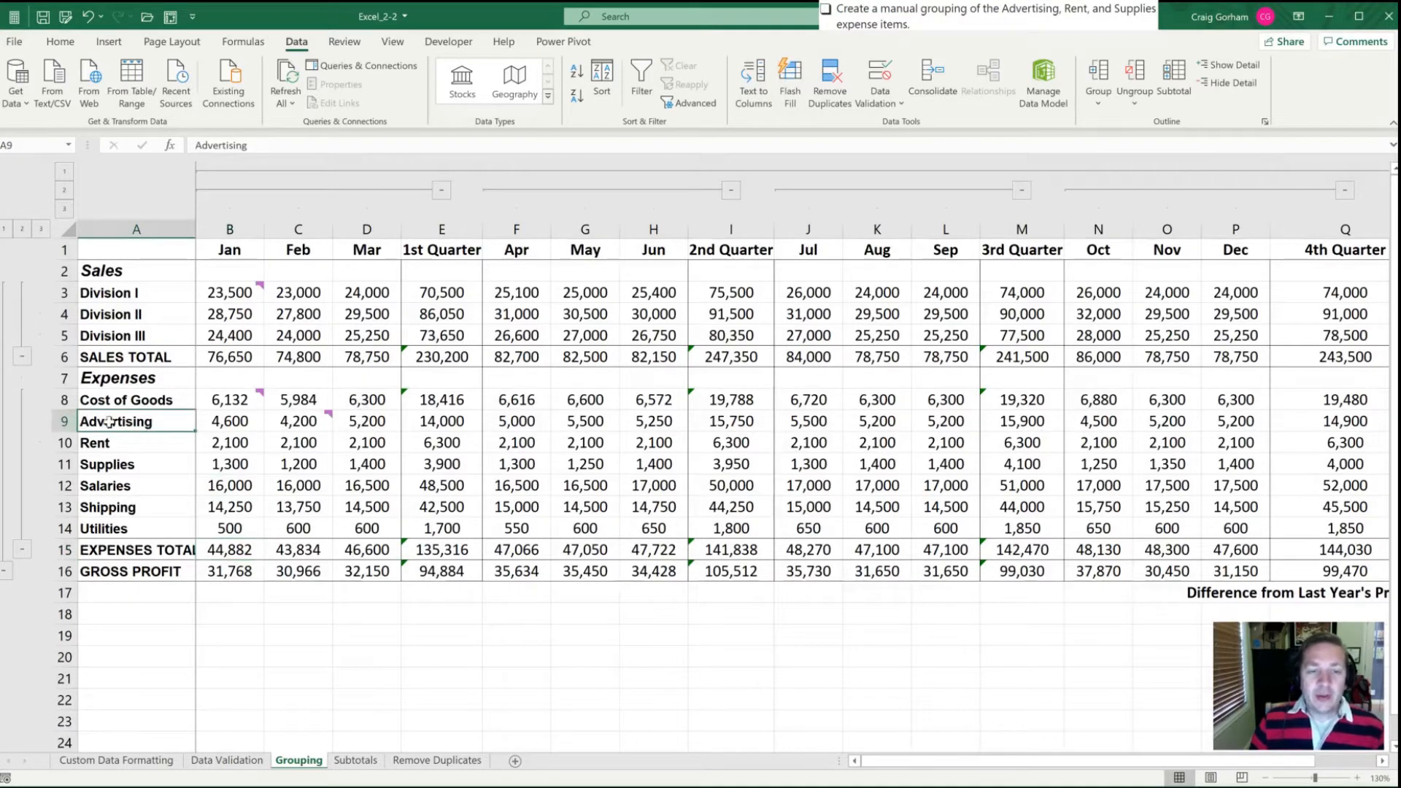
click(229, 484)
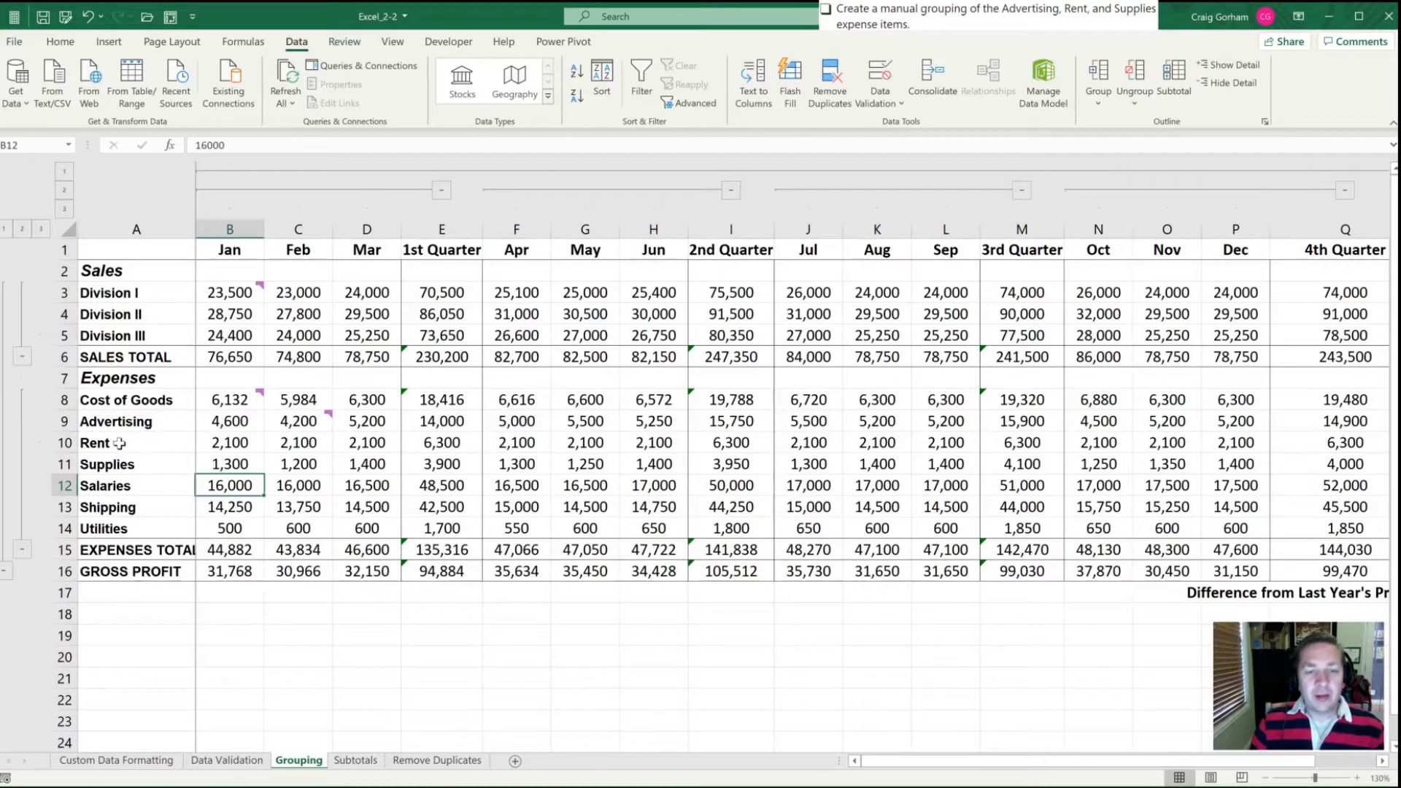
click(93, 442)
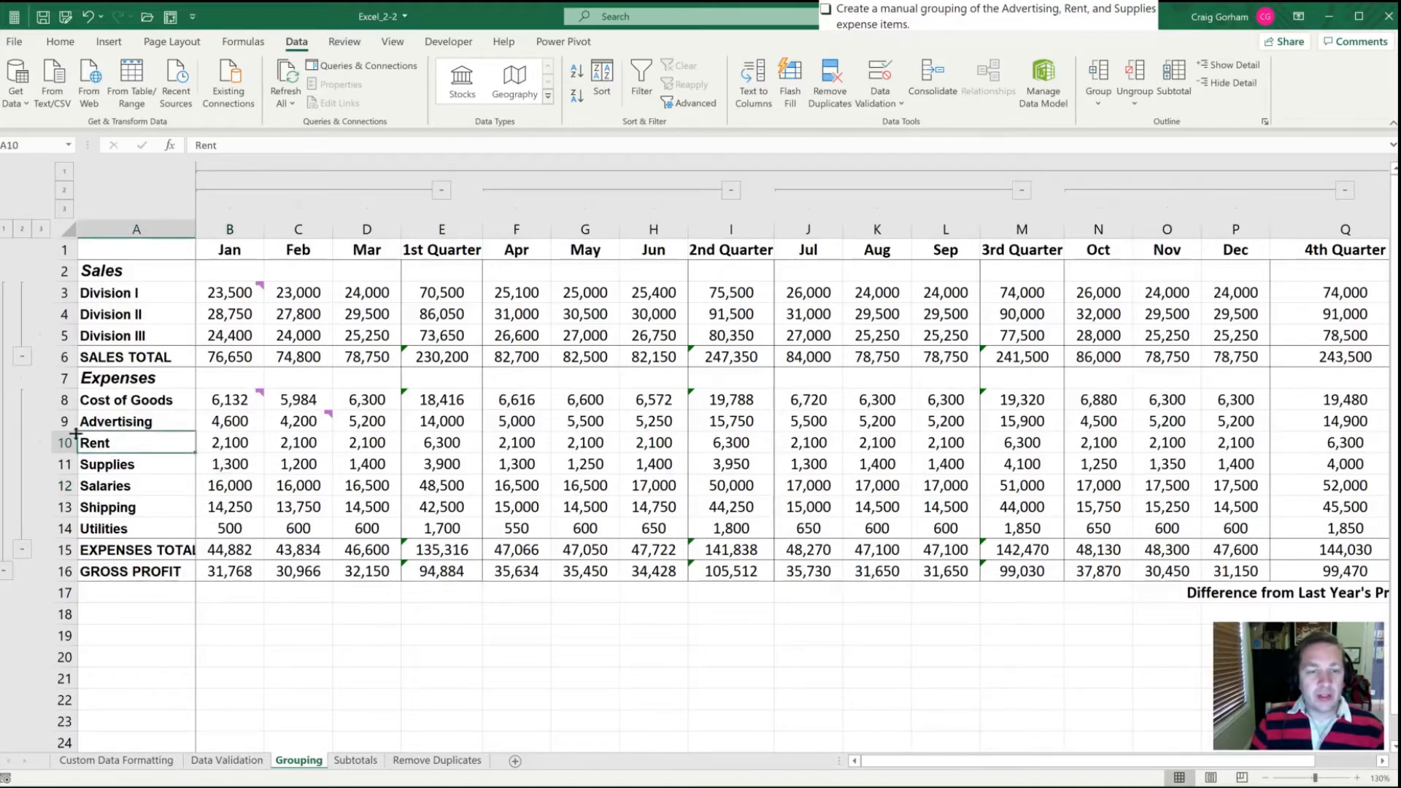
click(63, 420)
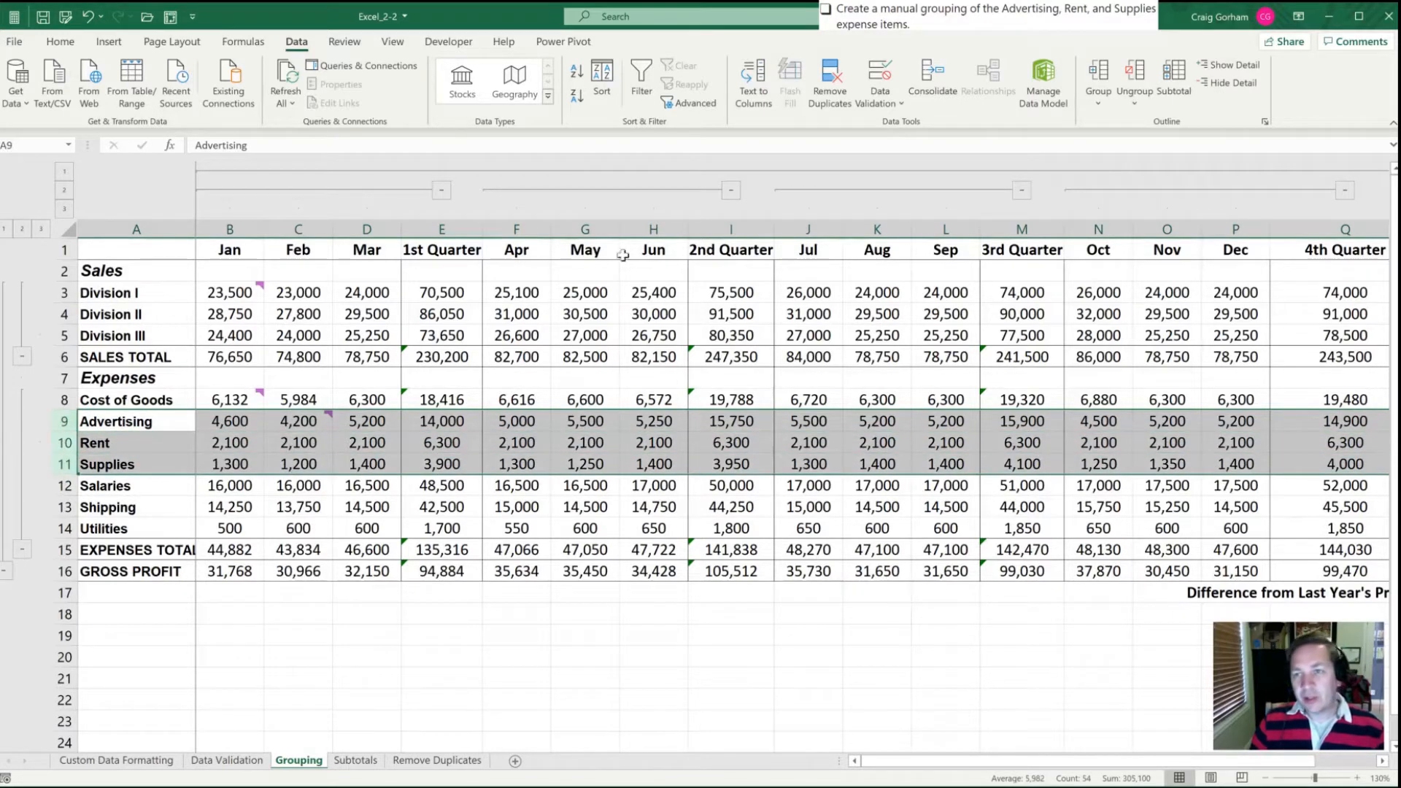
click(1097, 80)
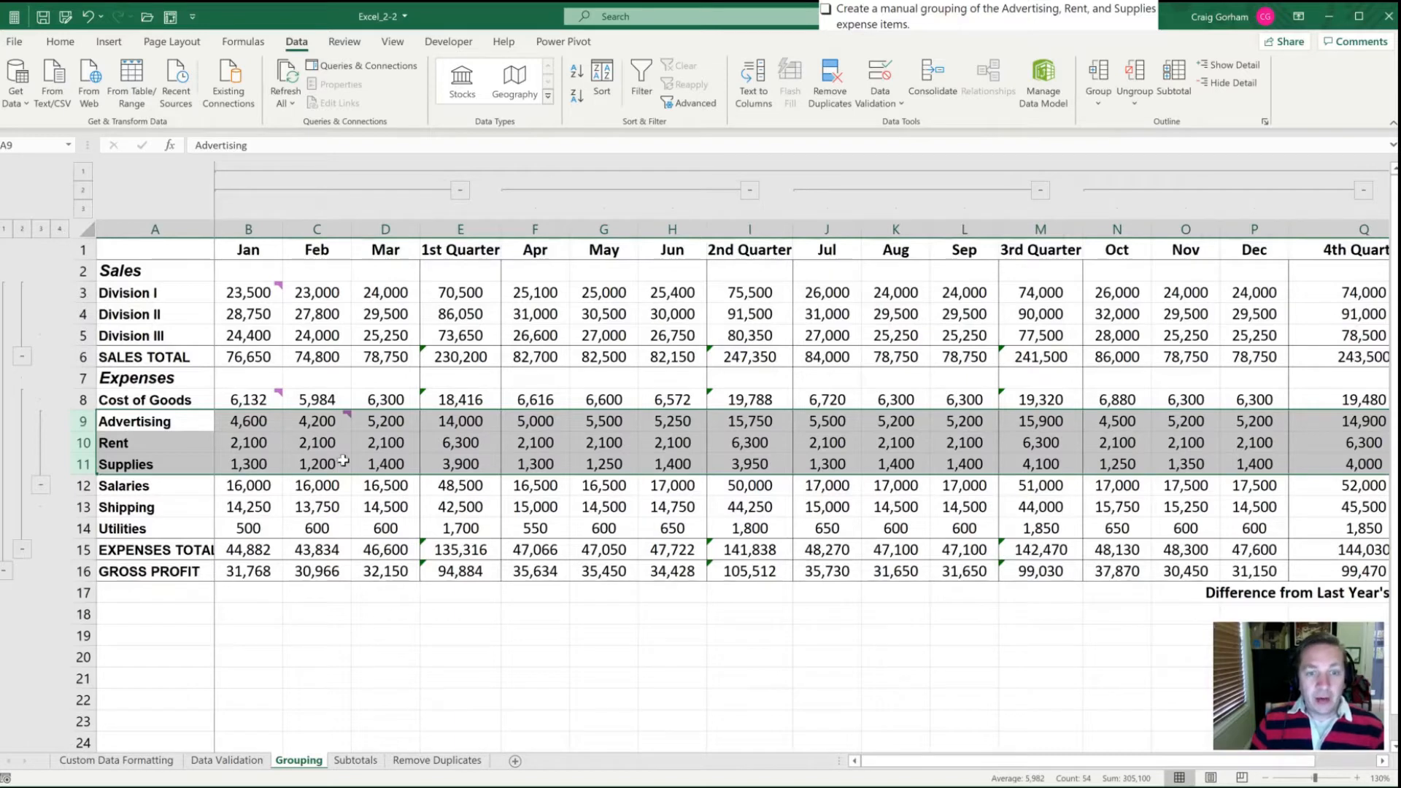
click(316, 506)
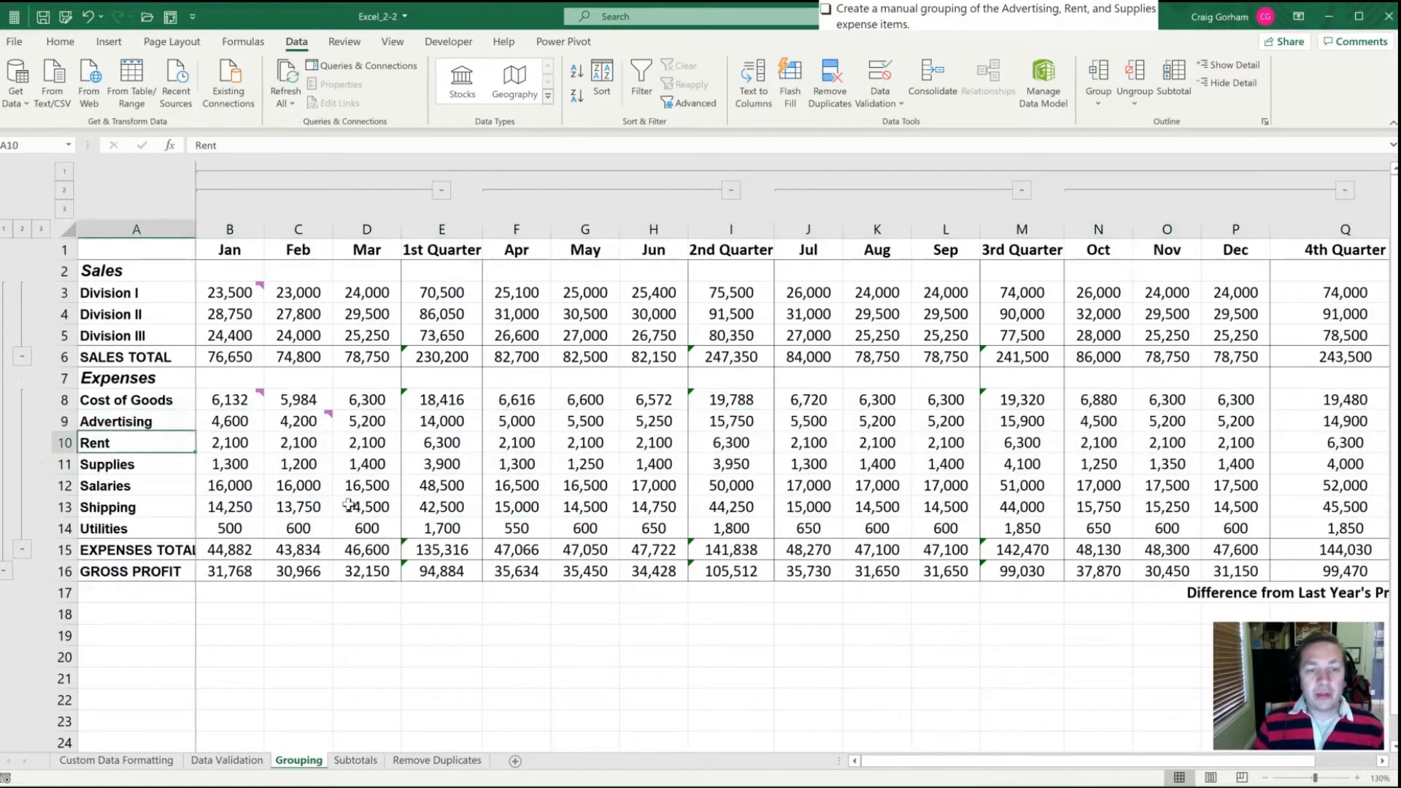
- Group the Advertising, Rent and Supplies rows with Alt+Shift+Right into their own outline level
click(116, 420)
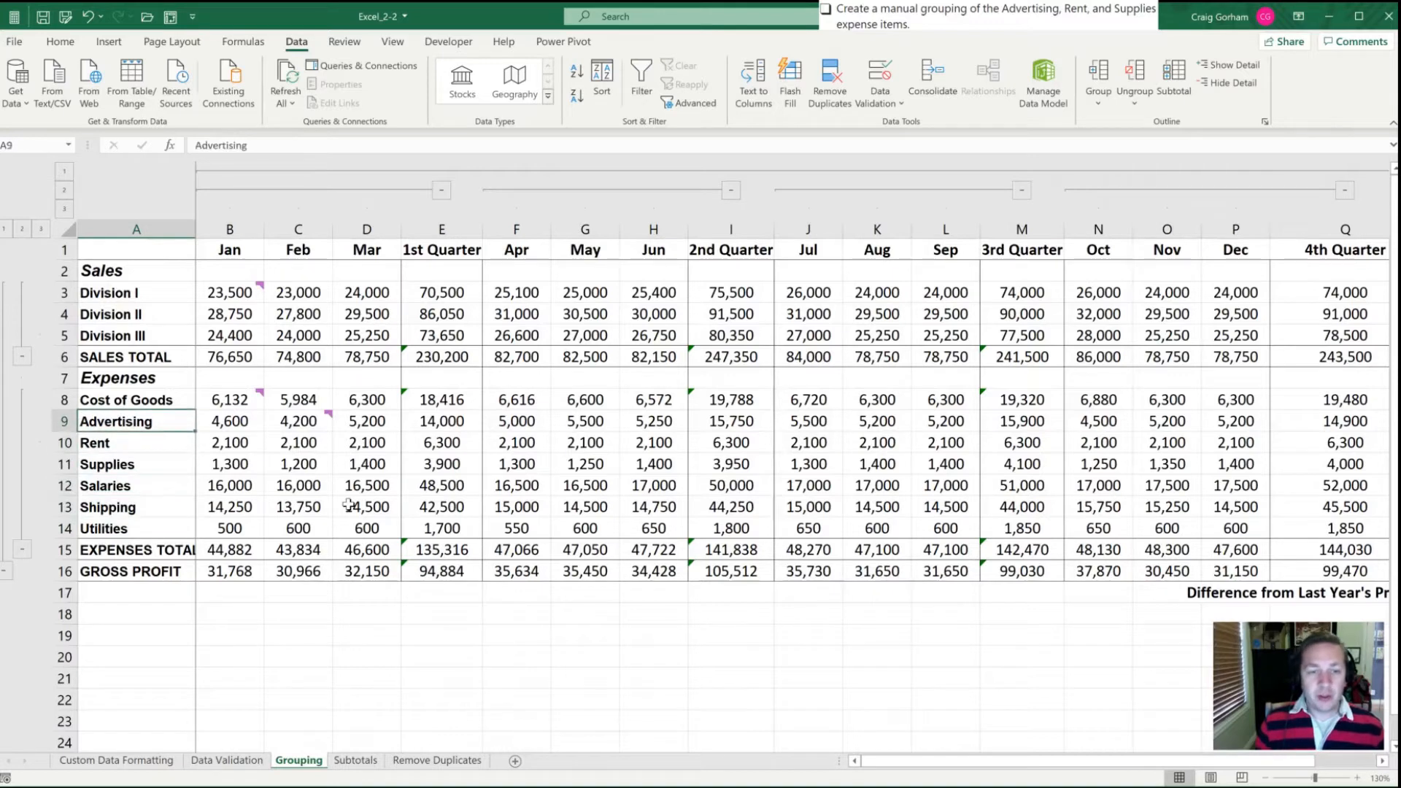
key(shift+space)
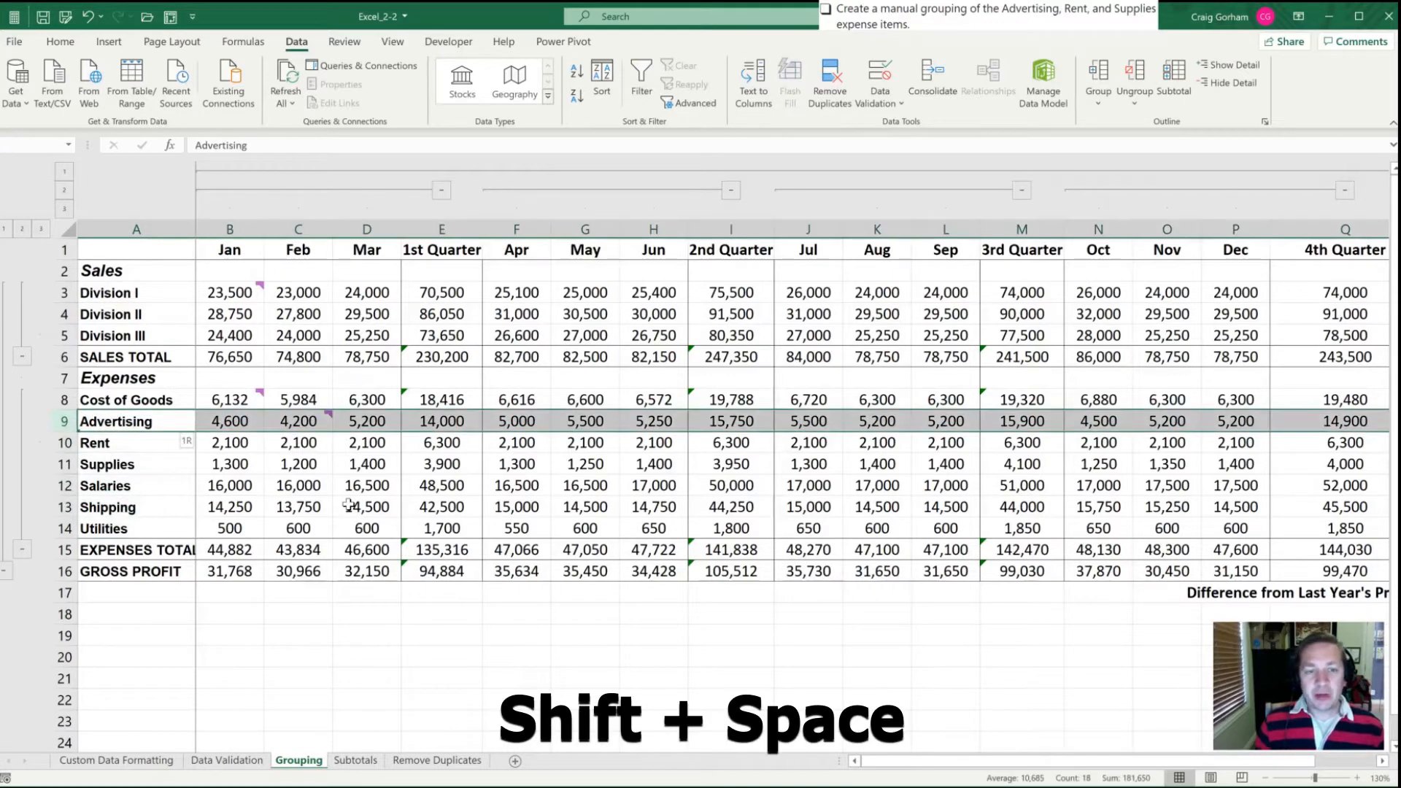
key(shift+space)
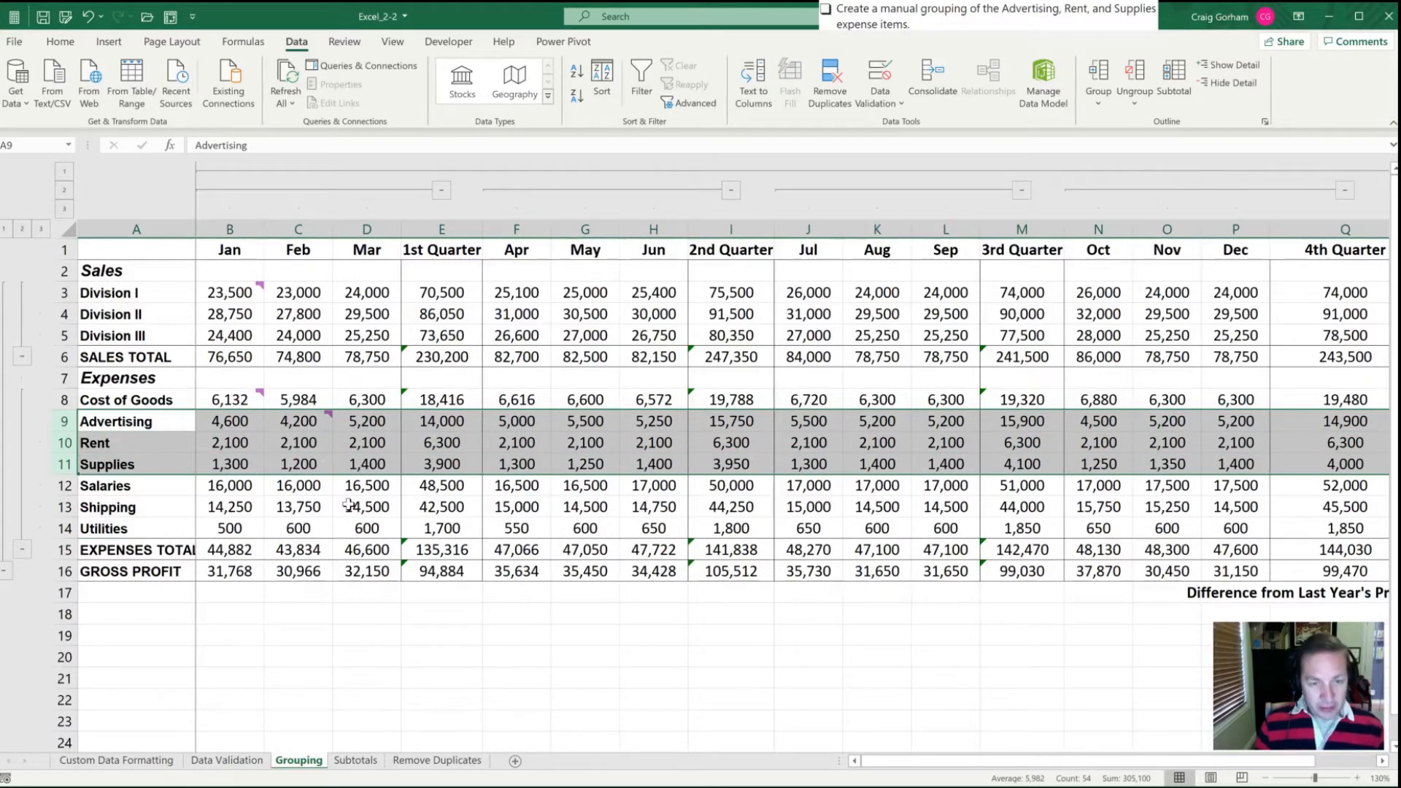
key(Alt+Shift+Right)
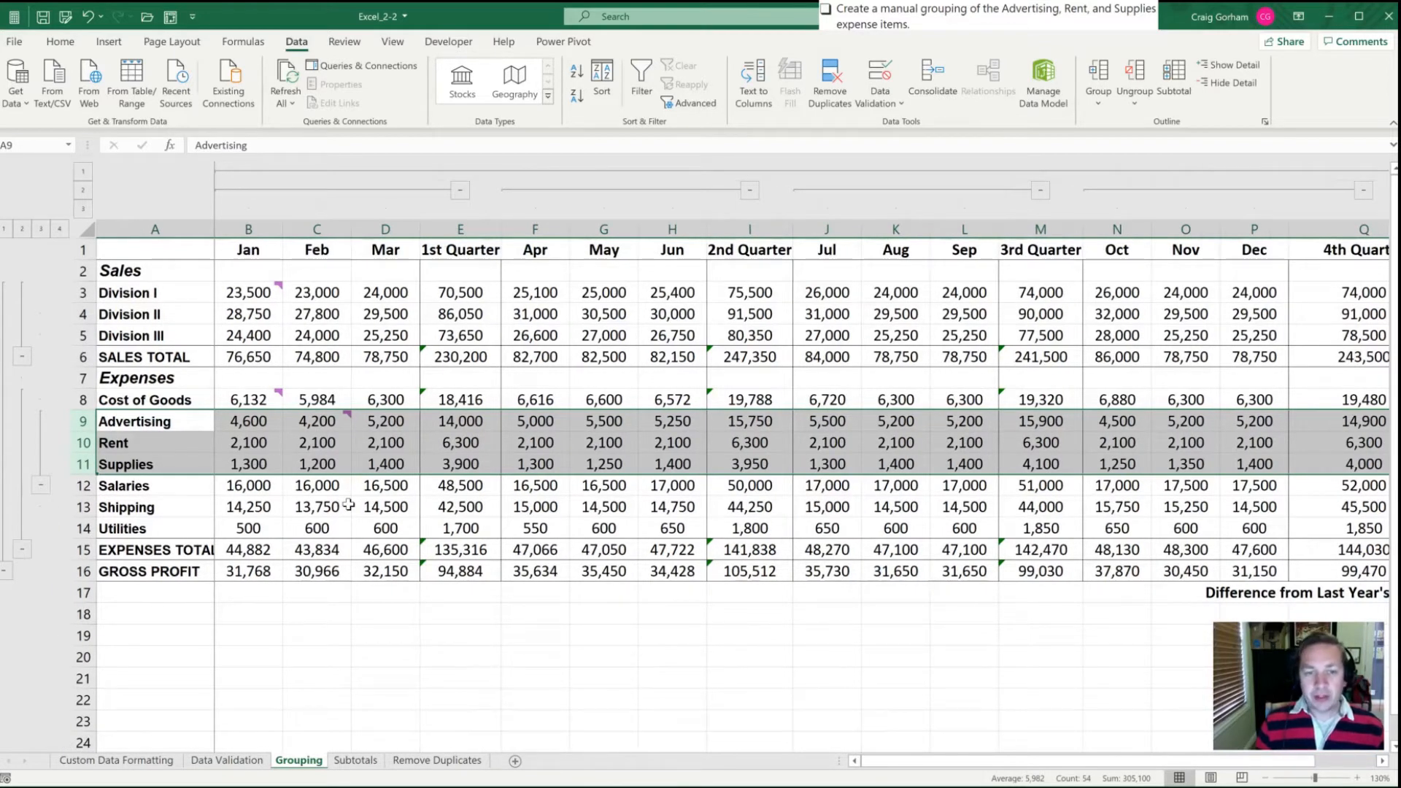
- Try the same Alt+Shift+Right grouping on the Feb–Mar columns
click(316, 229)
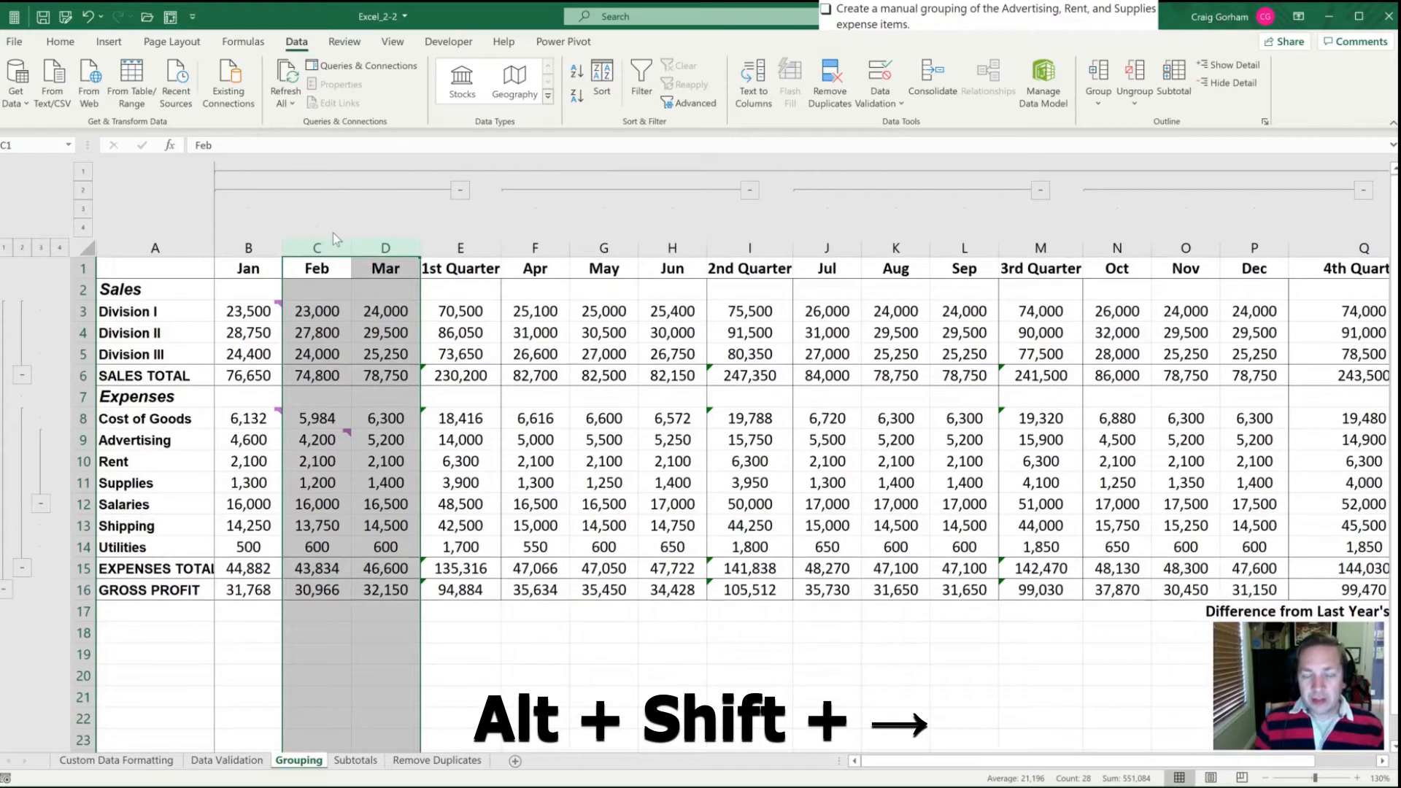
key(alt+shift+right)
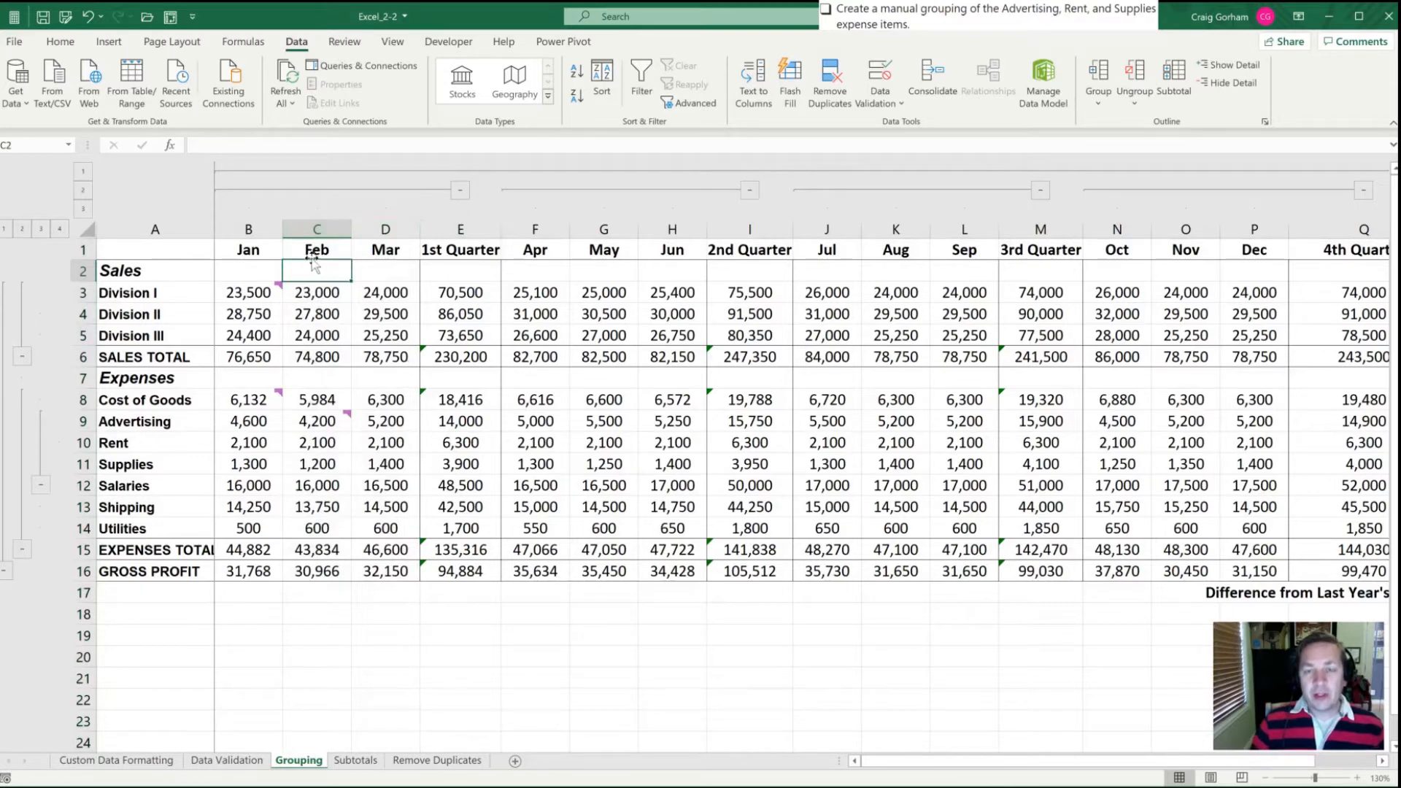
- Hide detail from a Division II cell so the division rows fold under the sales total
click(317, 314)
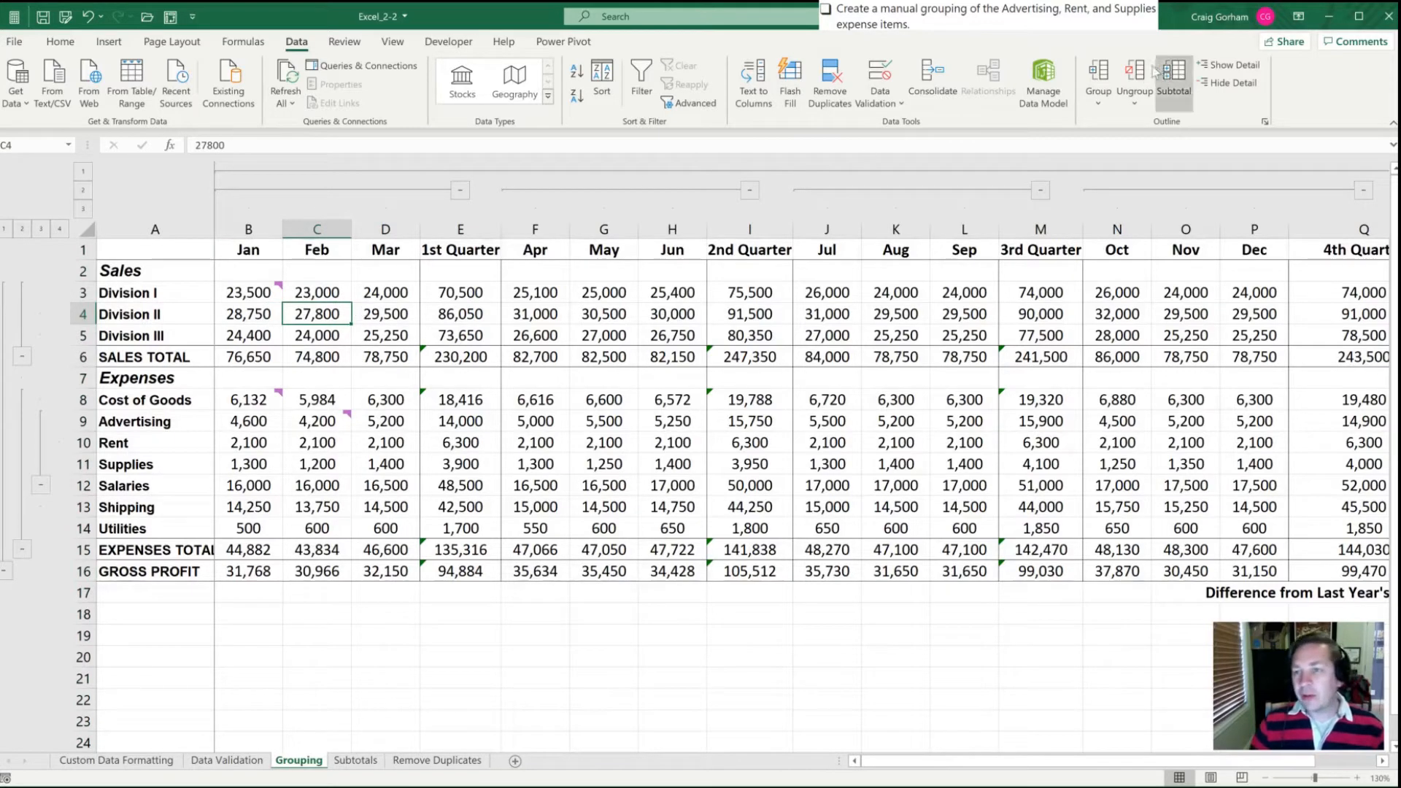
mouse_move(431, 367)
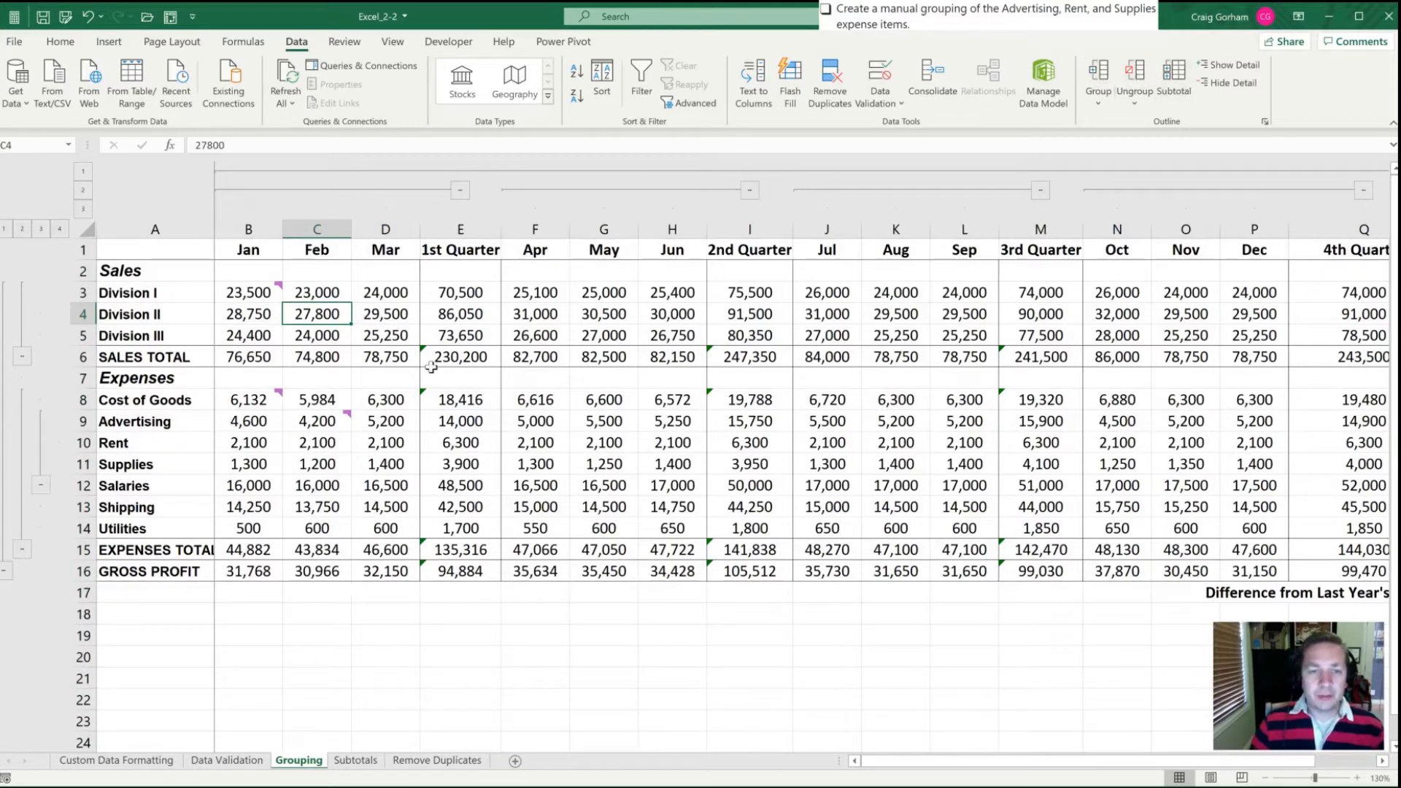
click(249, 314)
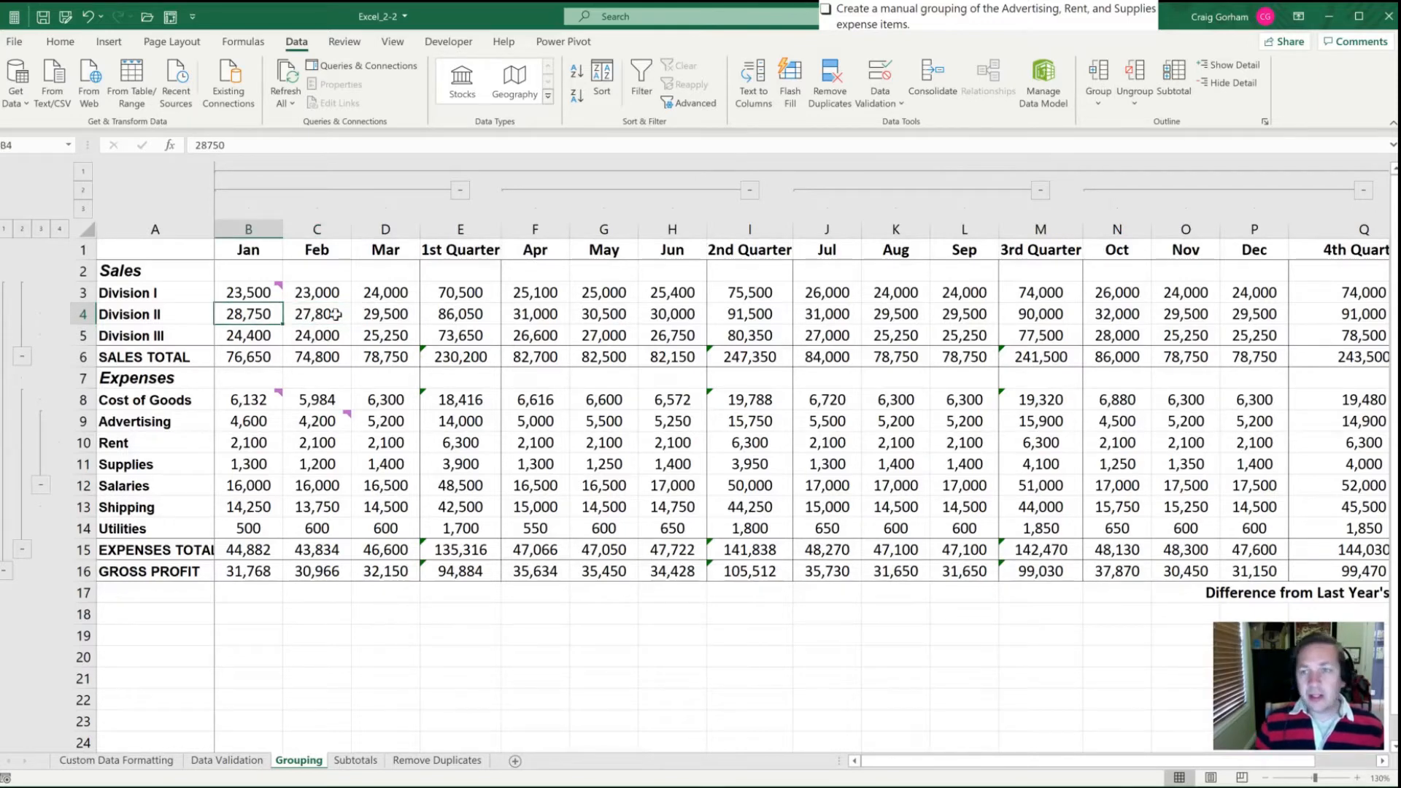
key(alt)
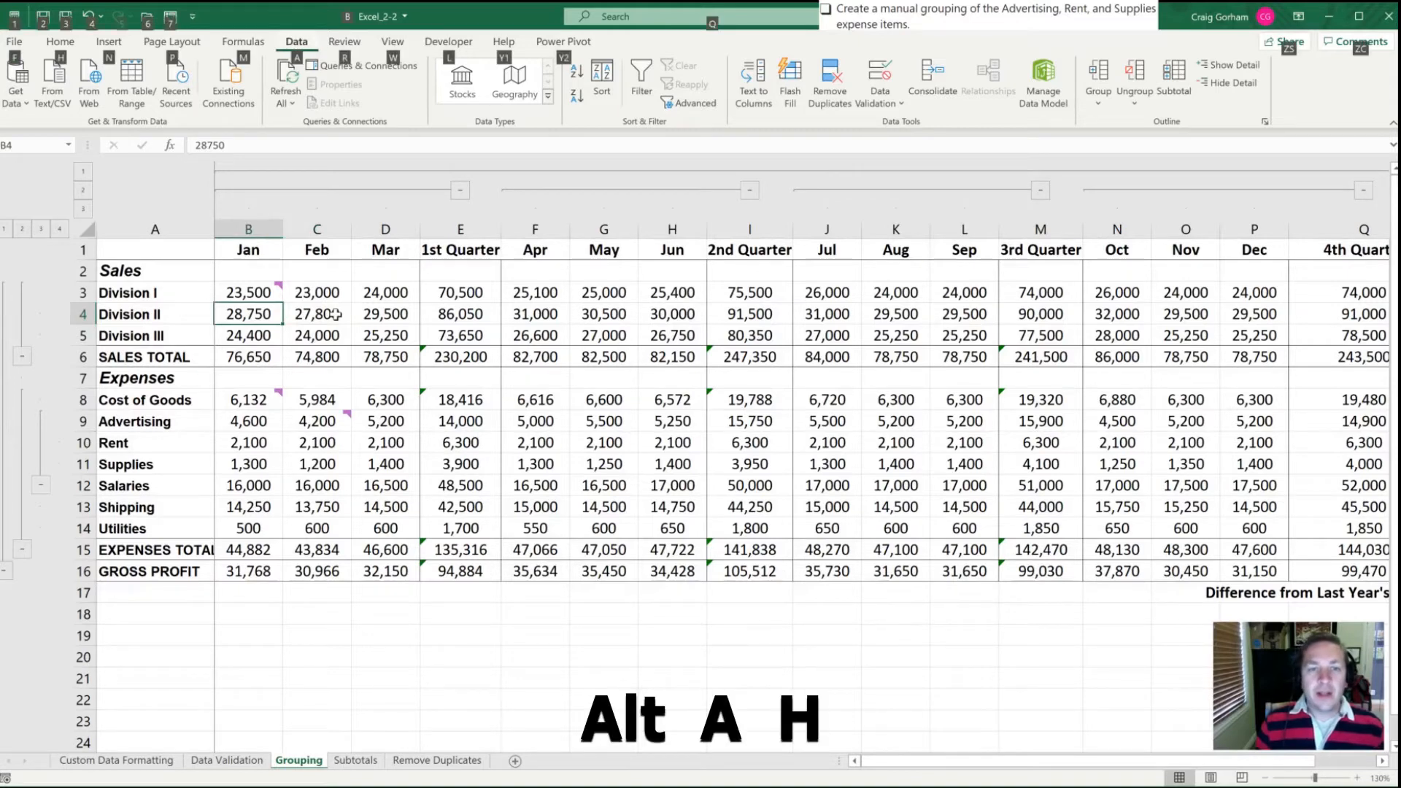
key(alt)
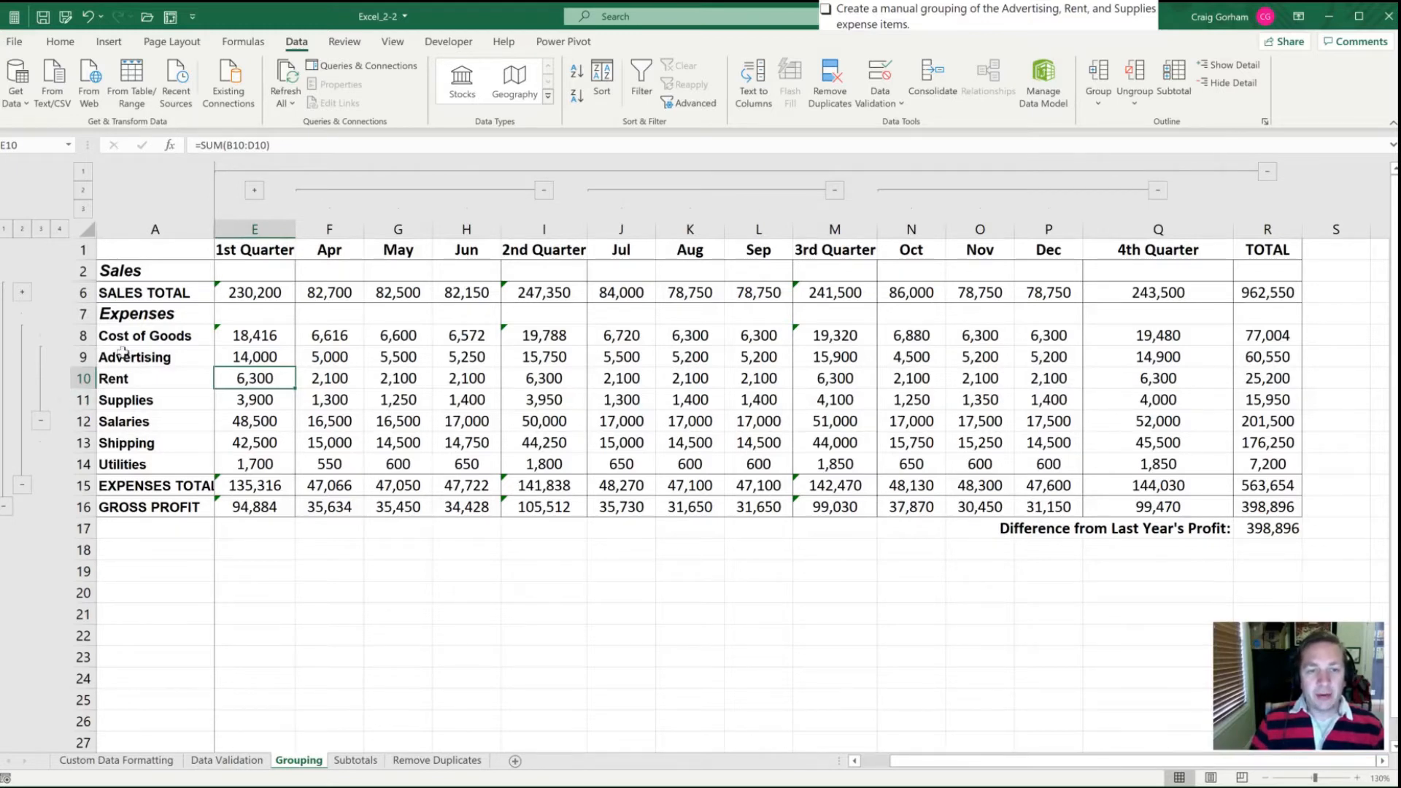
- In the Outline settings, clear Summary rows below detail so the Sales division rows reappear
drag(82, 356, 82, 400)
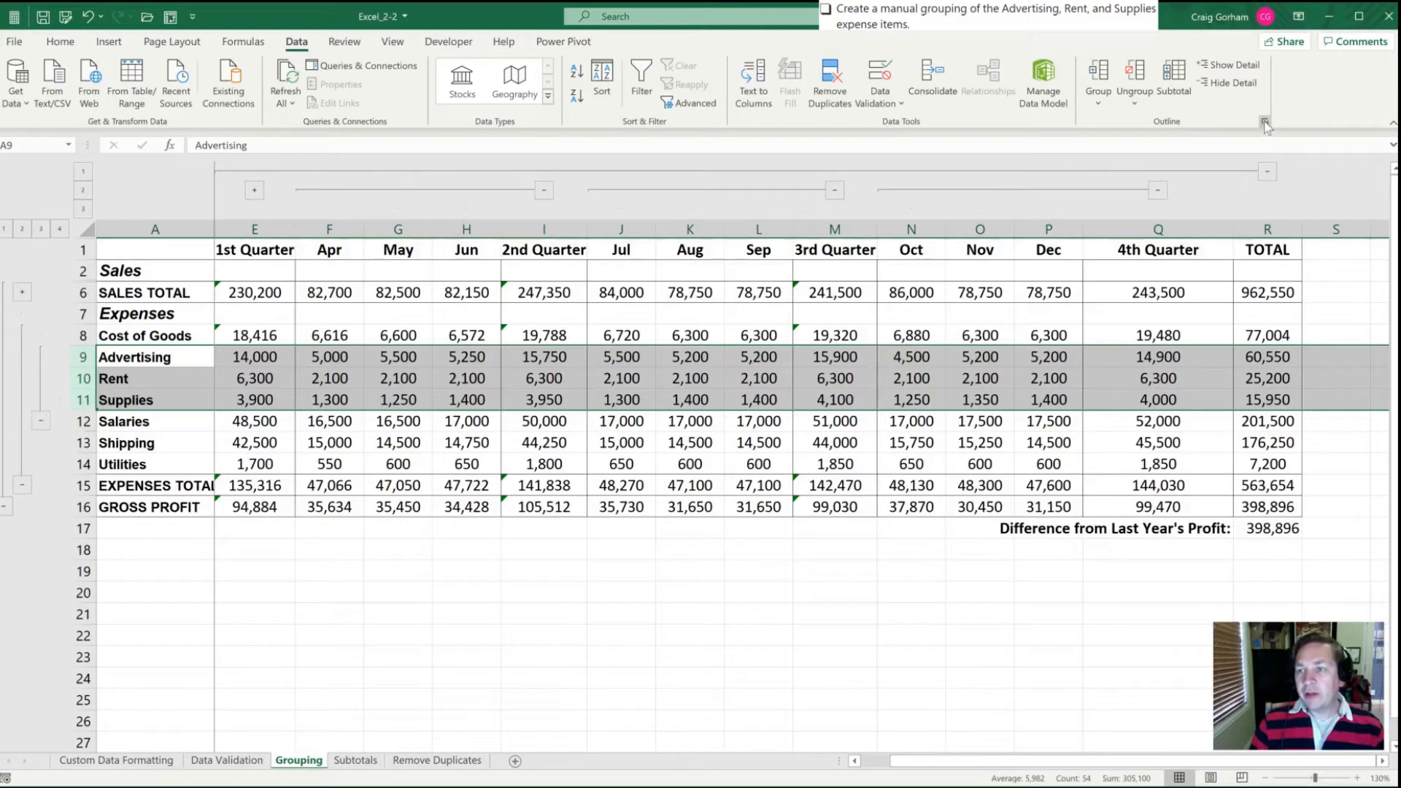
click(1265, 123)
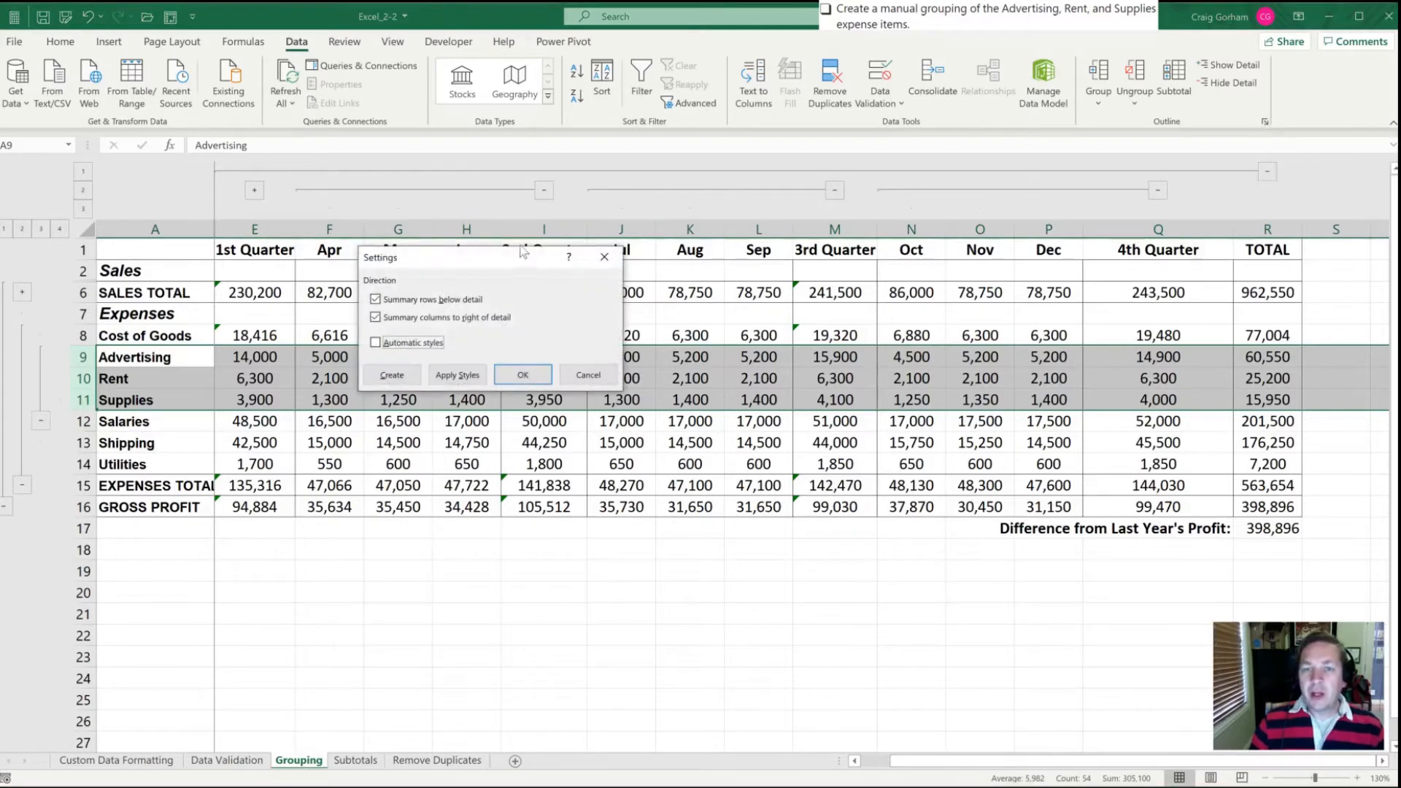
click(375, 297)
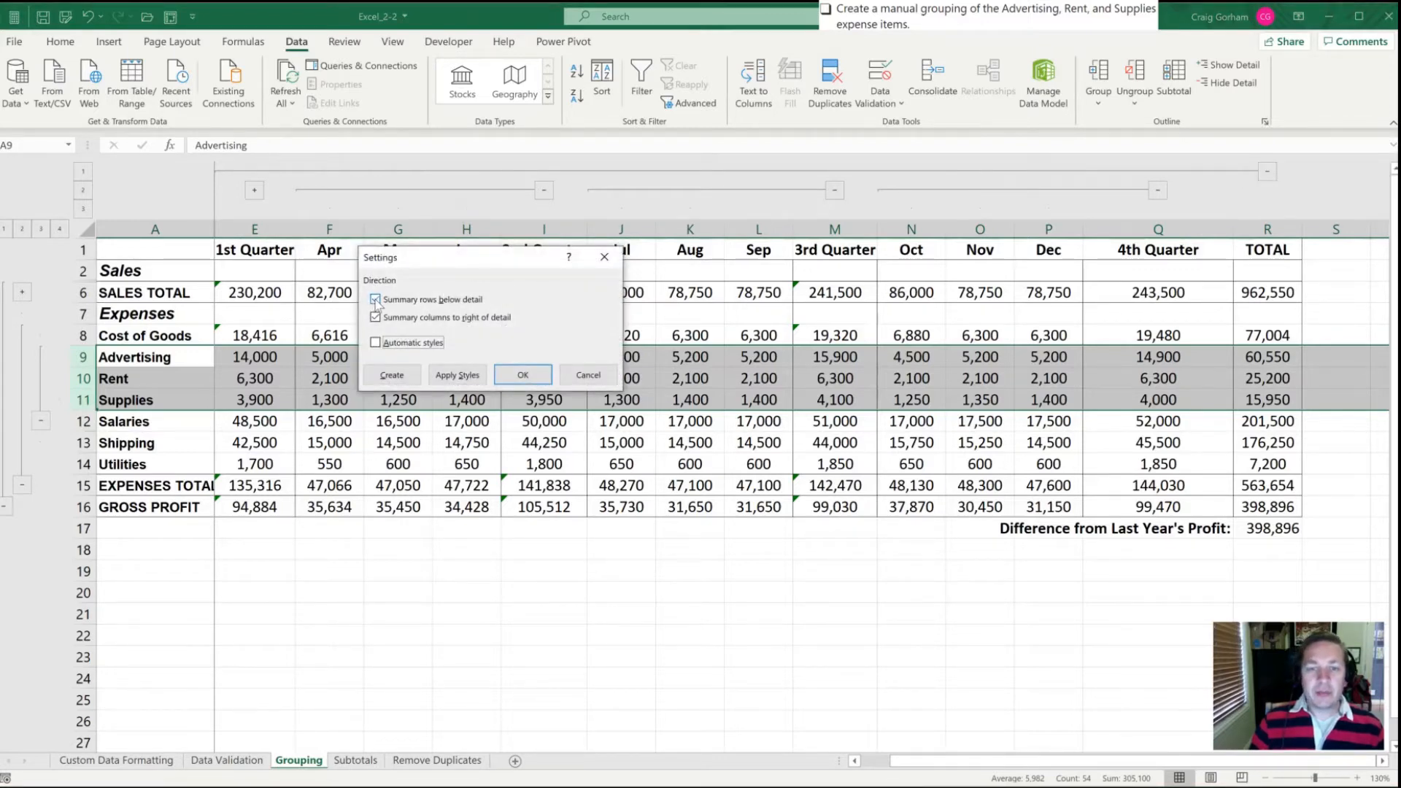
click(375, 299)
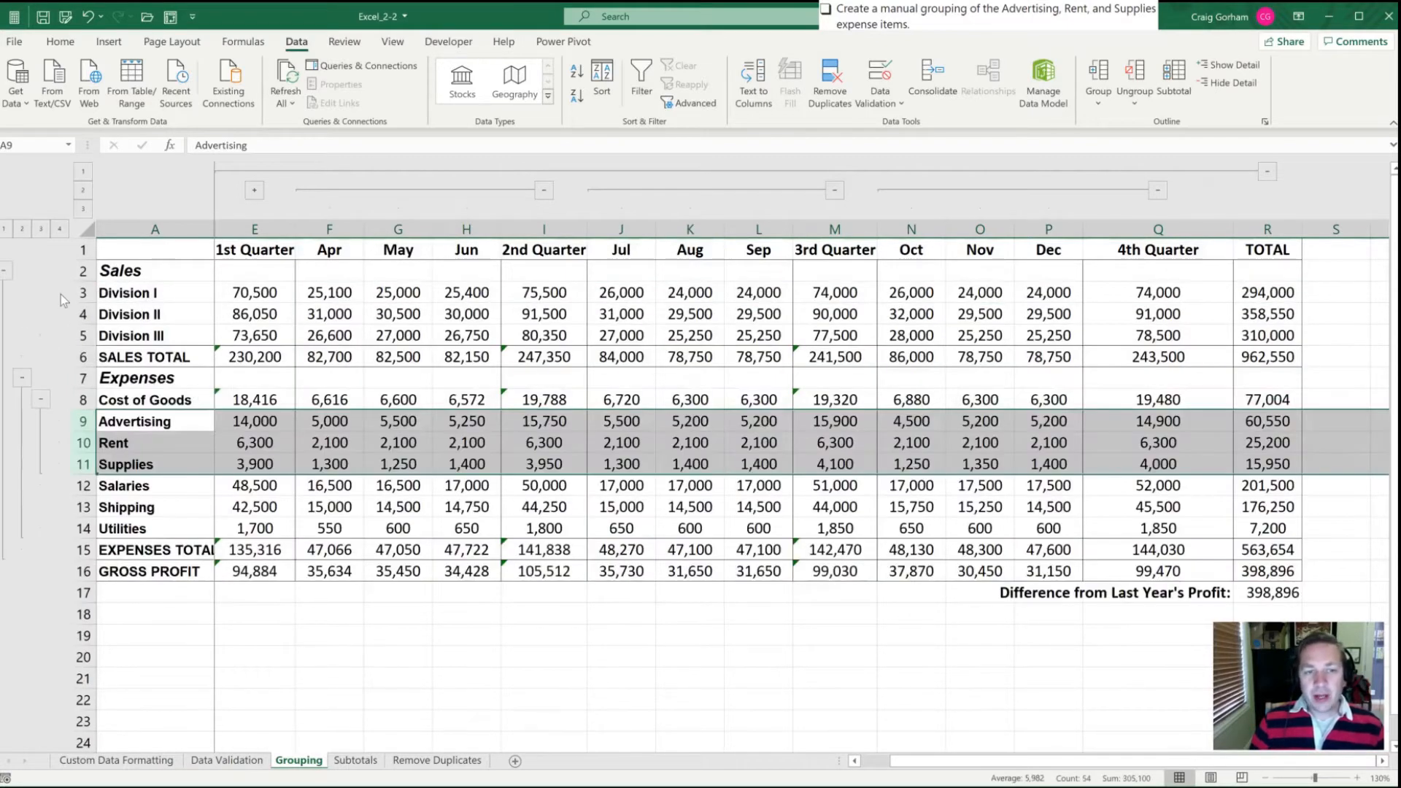
mouse_move(204, 311)
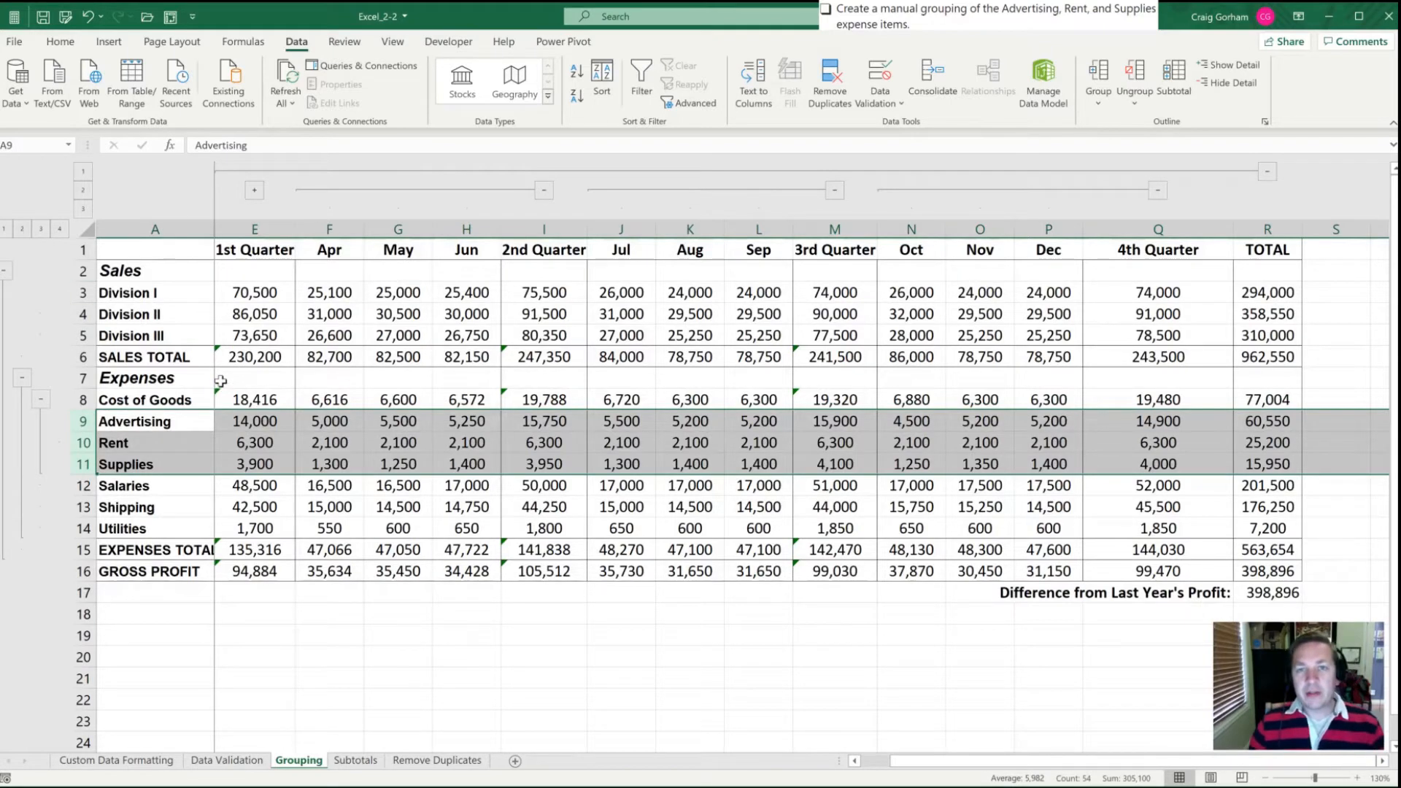
click(397, 593)
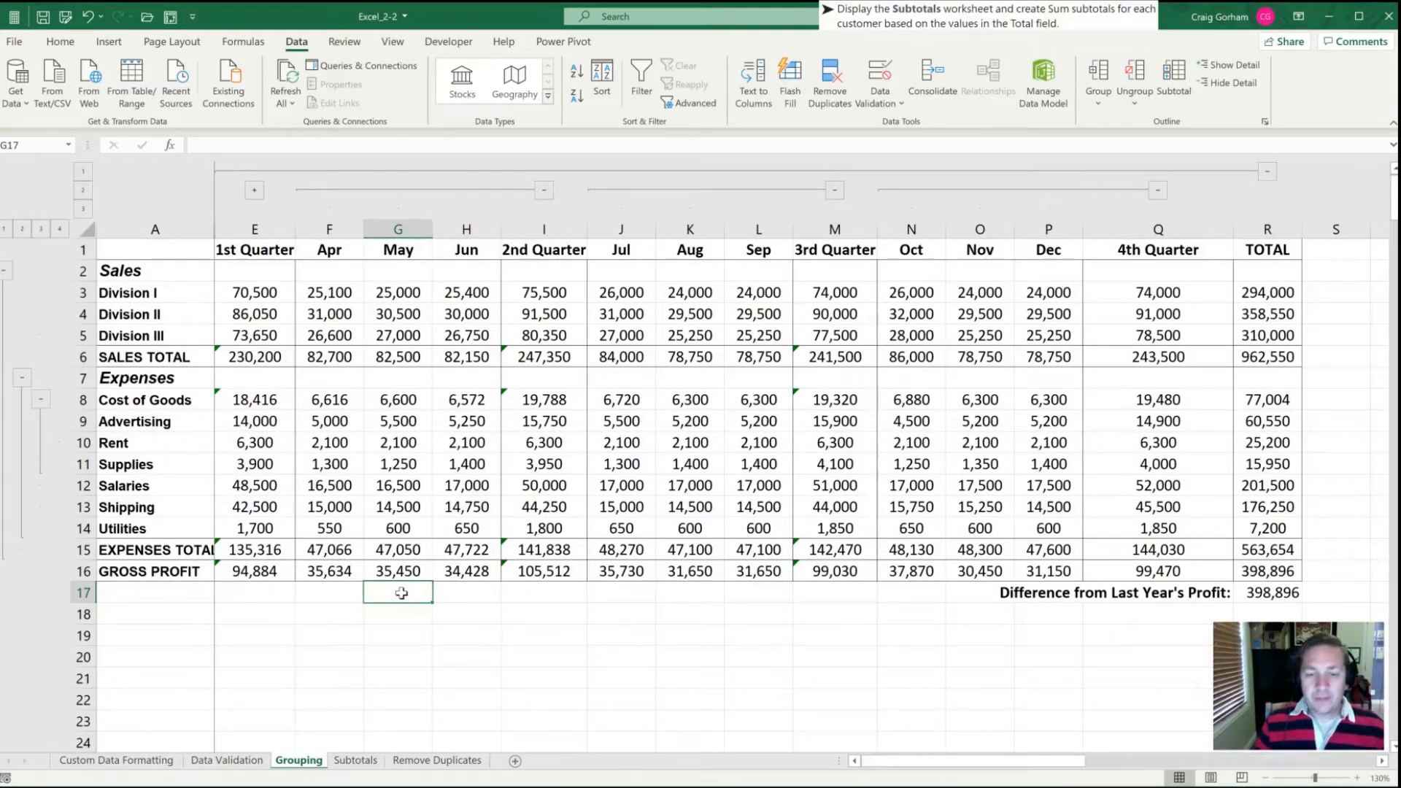
- Switch to the Subtotals sheet and select a cell in the customer order data
click(355, 761)
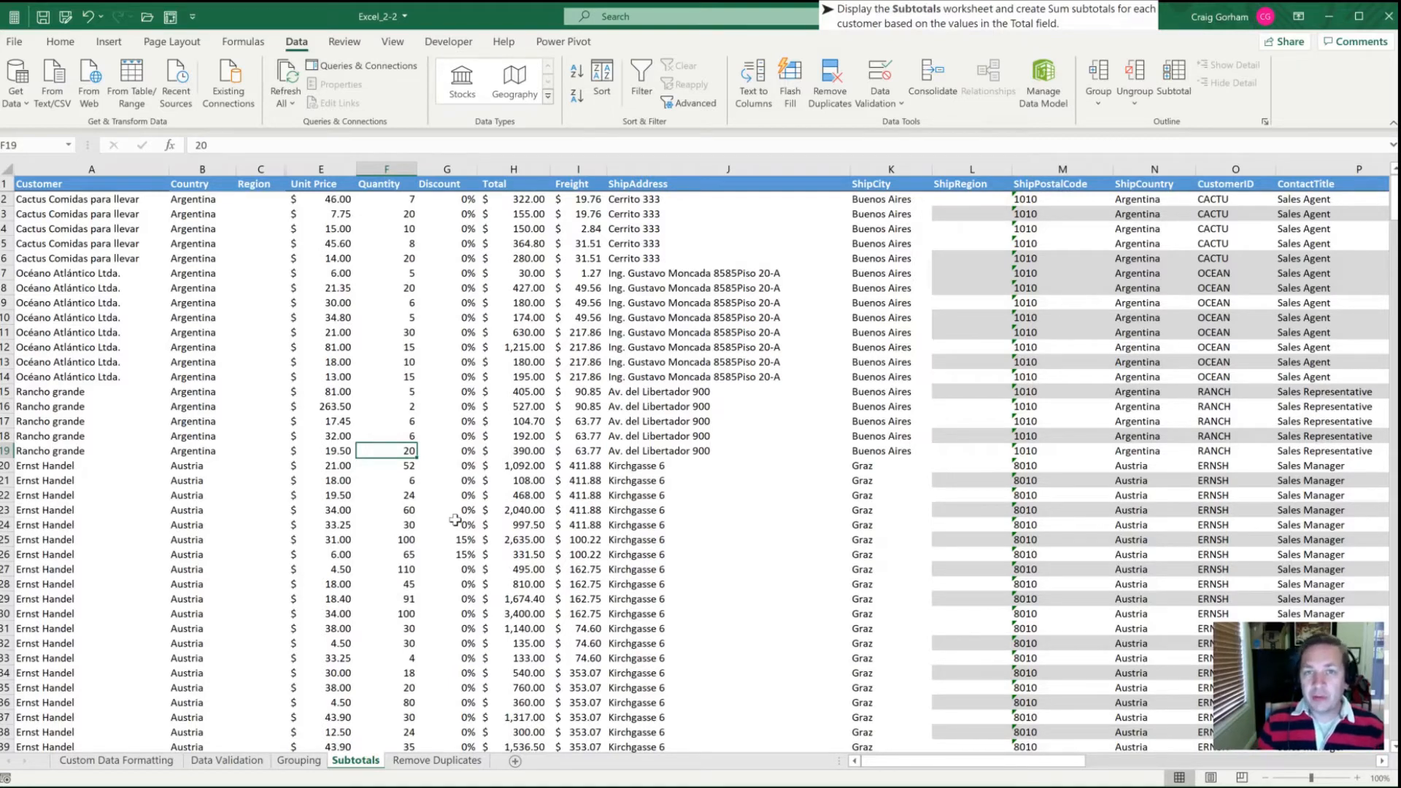
click(320, 391)
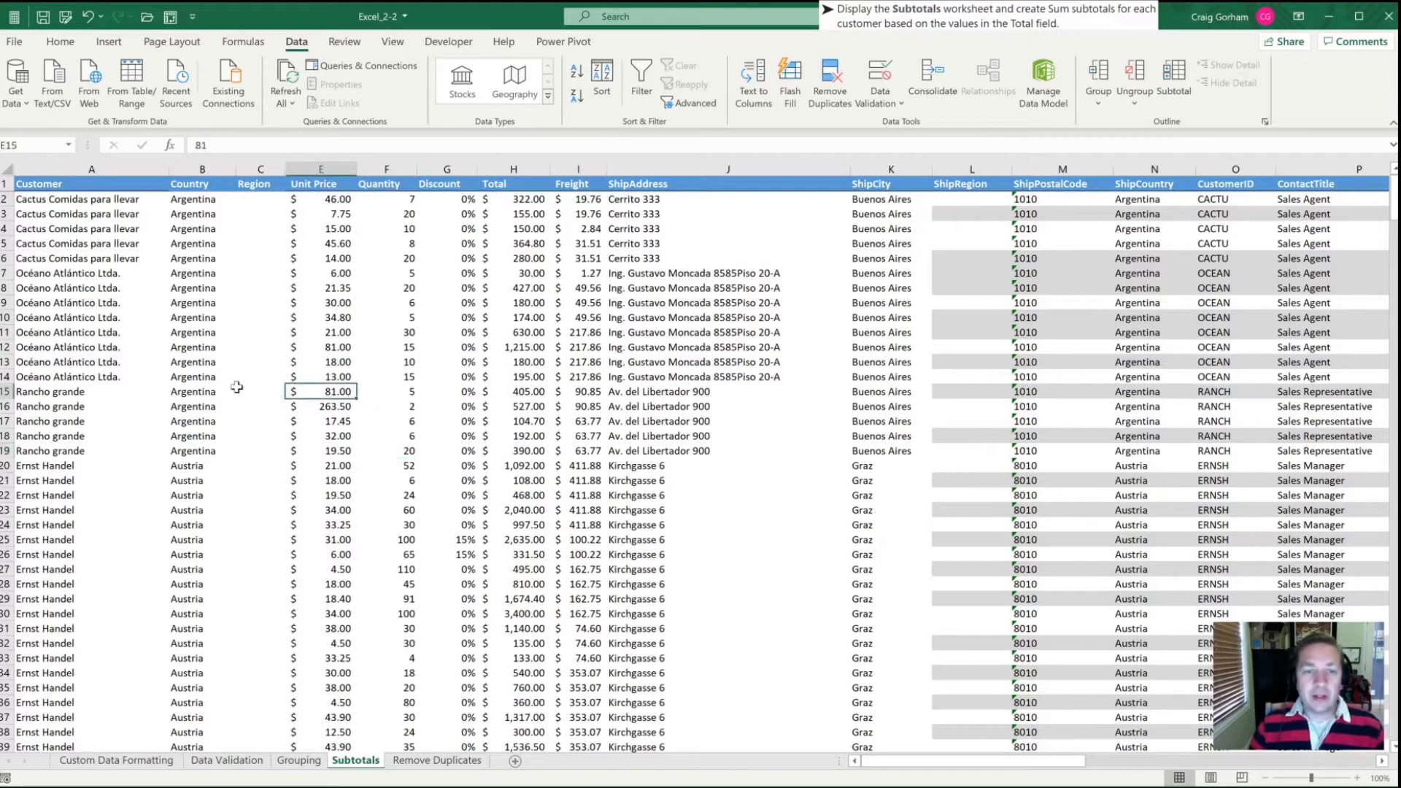
scroll(down, 3)
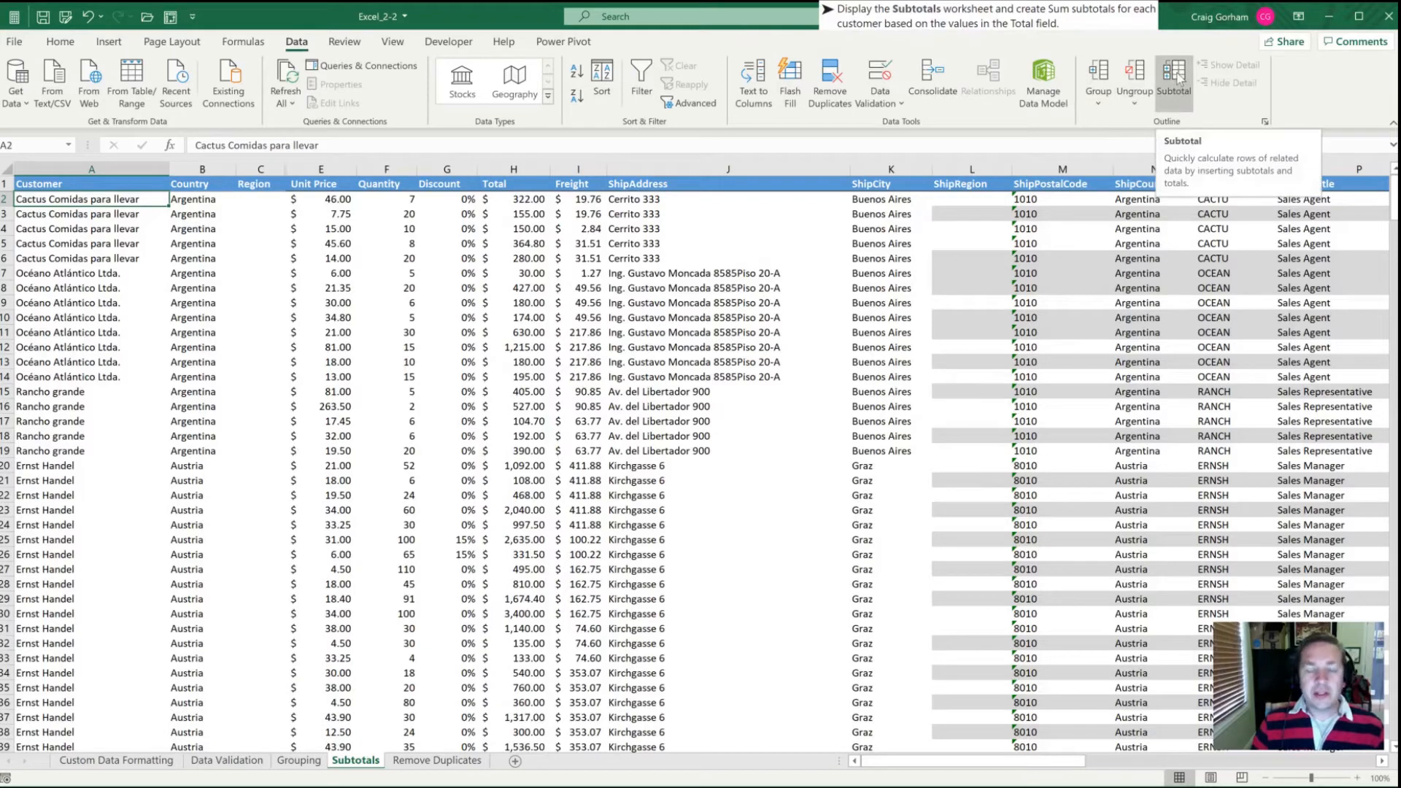
- In the Subtotal dialog choose Customer as the change field, Sum as the function, and tick Total
click(1174, 80)
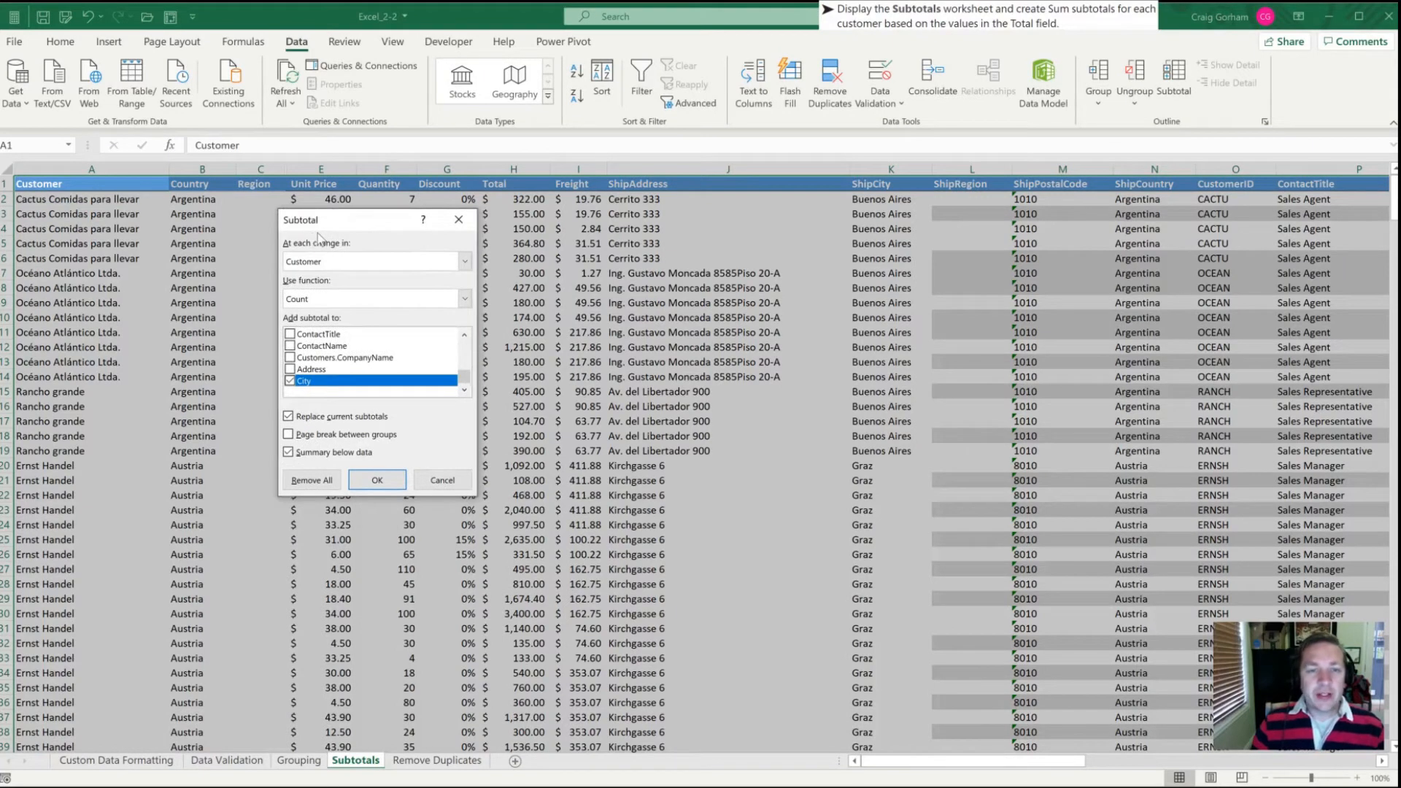
mouse_move(322, 240)
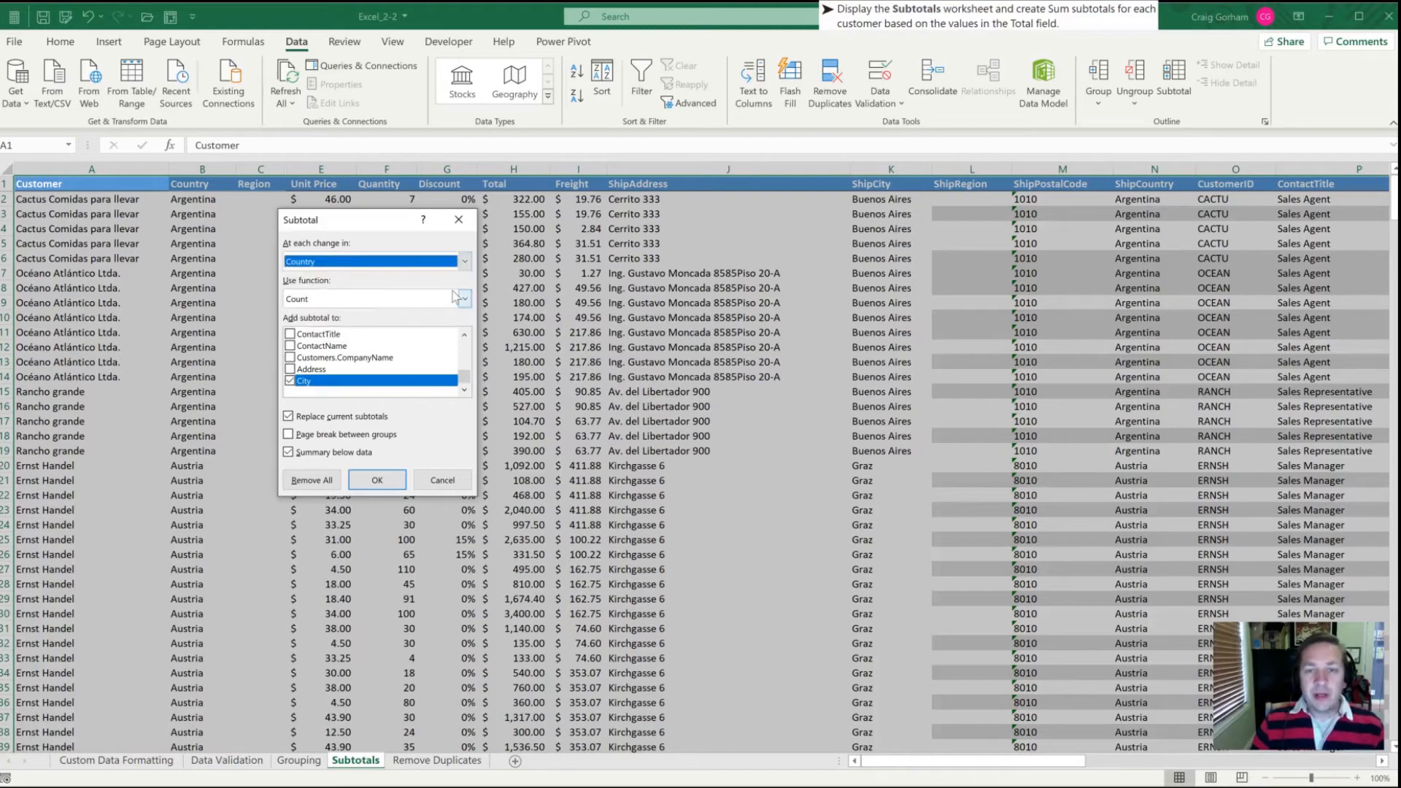
click(375, 261)
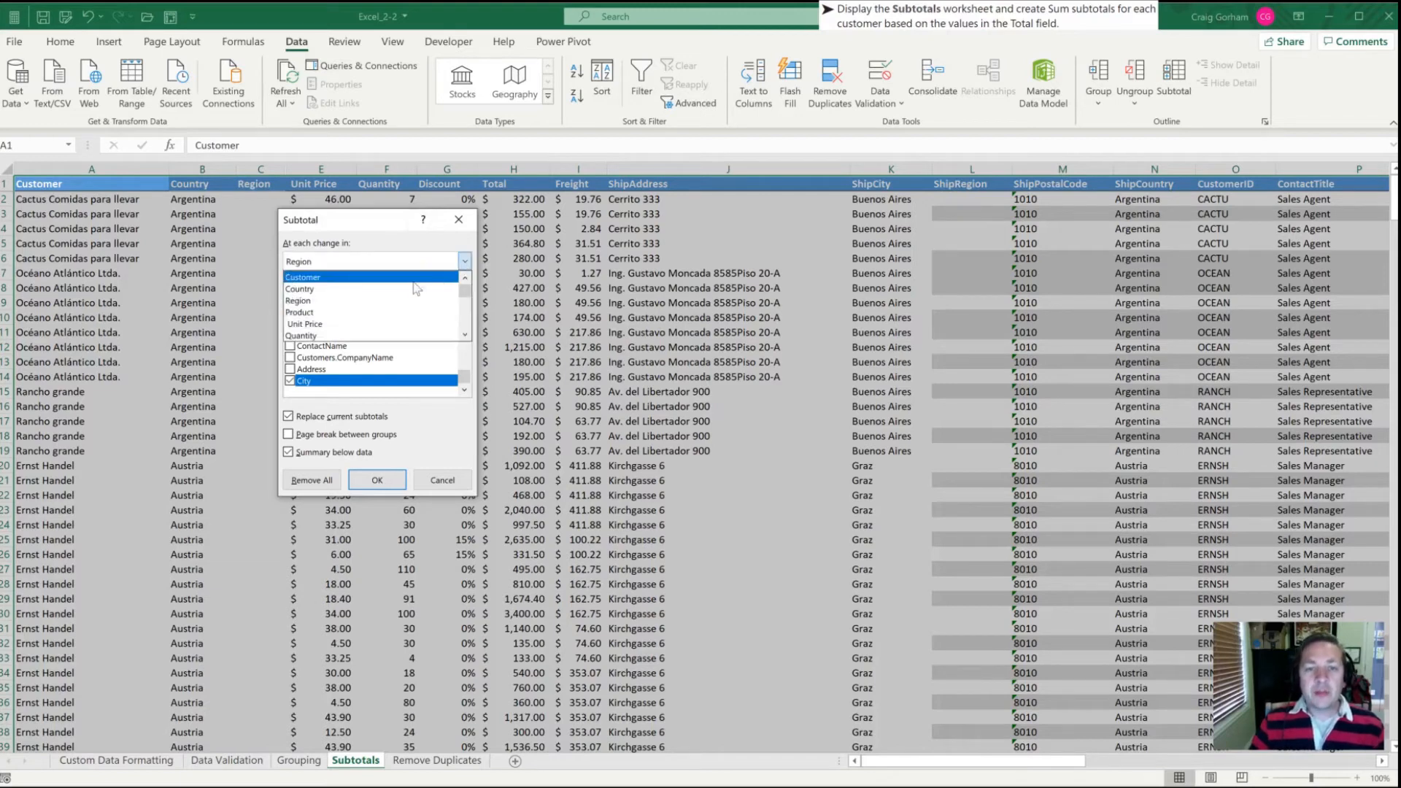
click(301, 278)
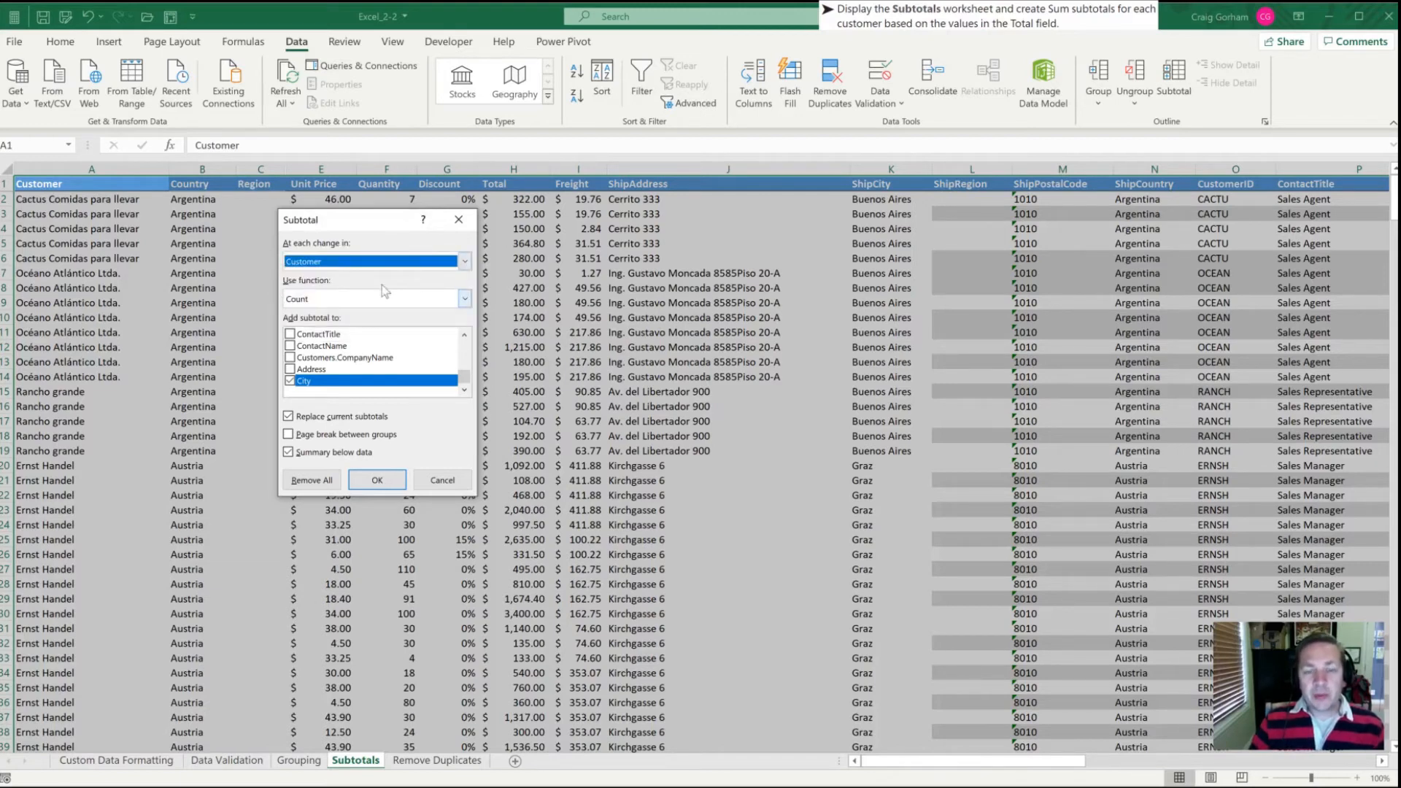
mouse_move(345, 291)
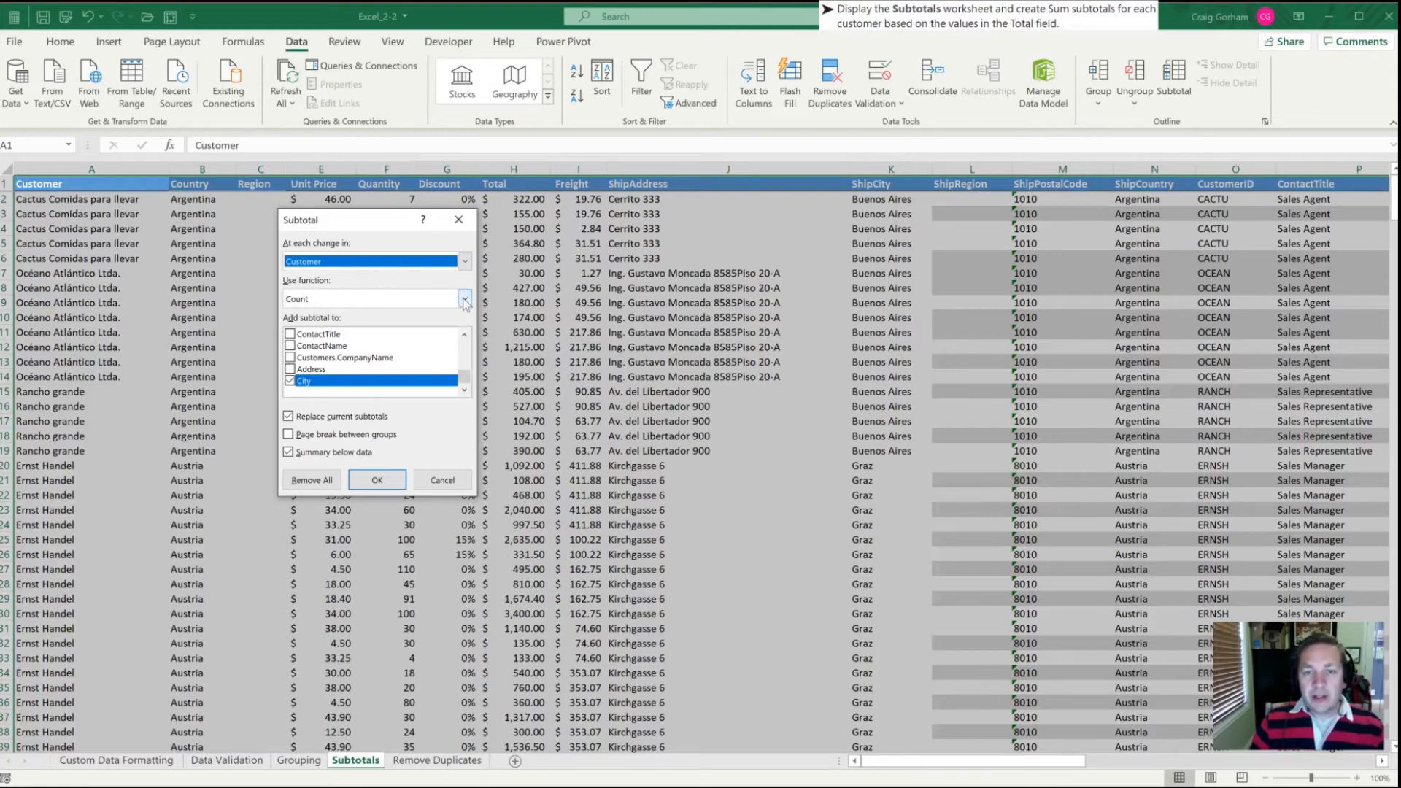
click(464, 298)
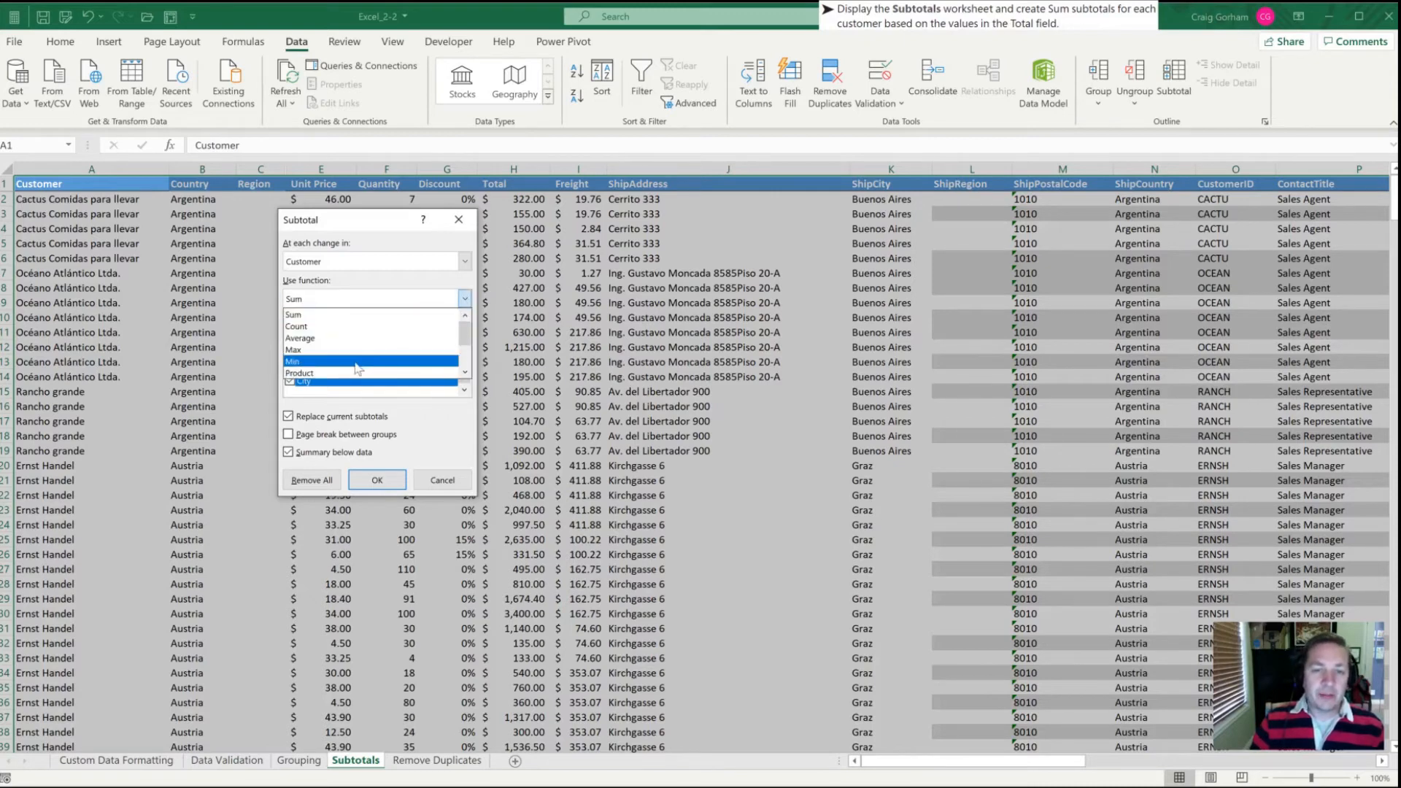
click(294, 298)
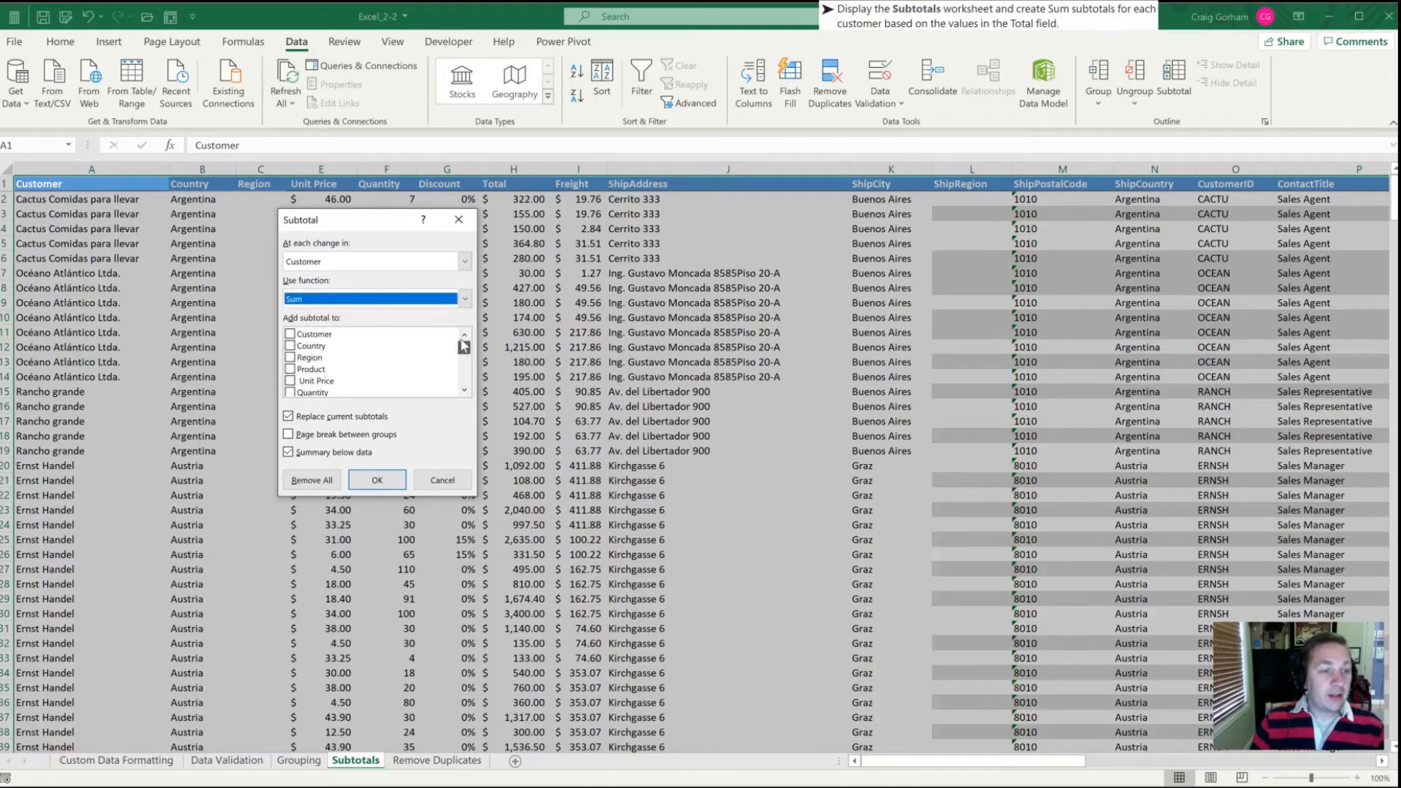
mouse_move(353, 349)
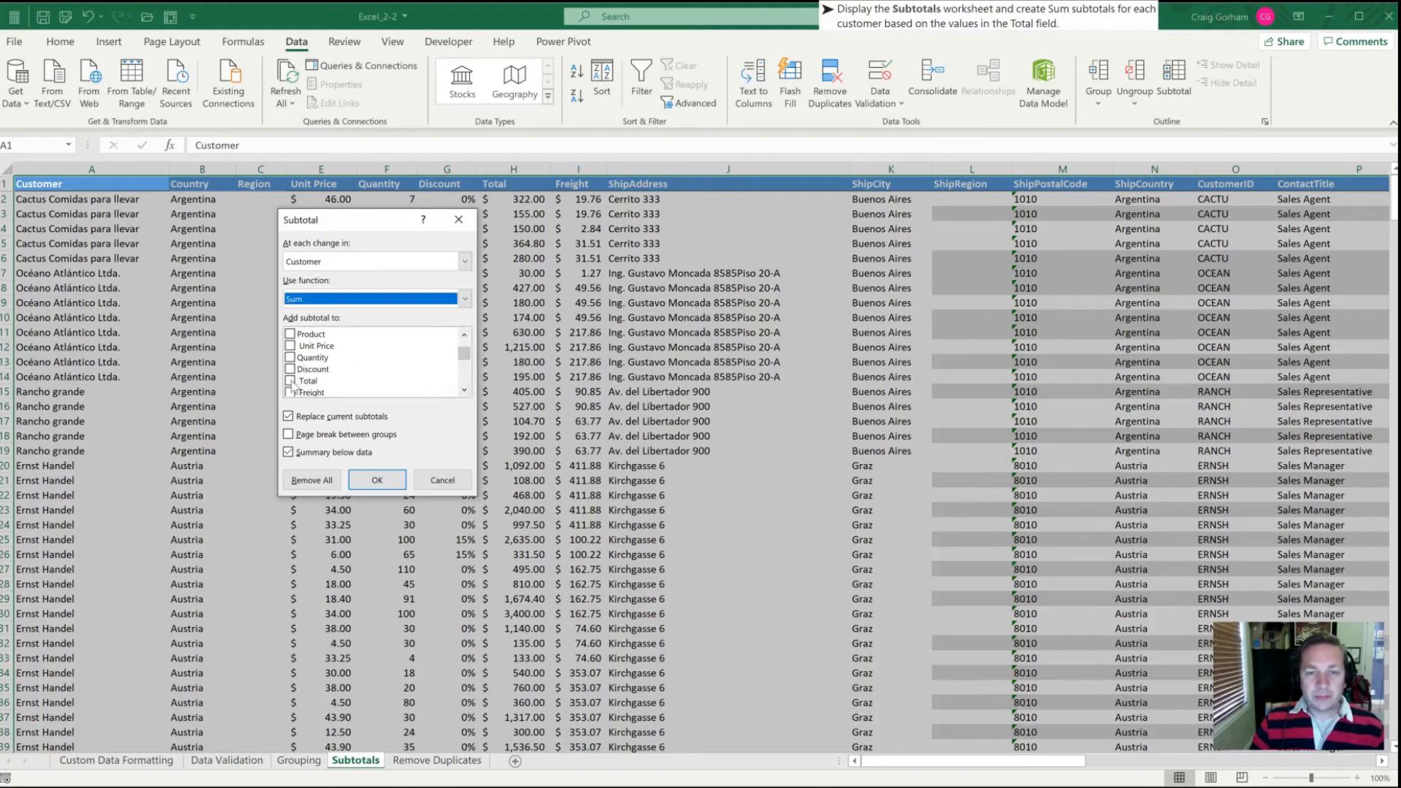
click(289, 381)
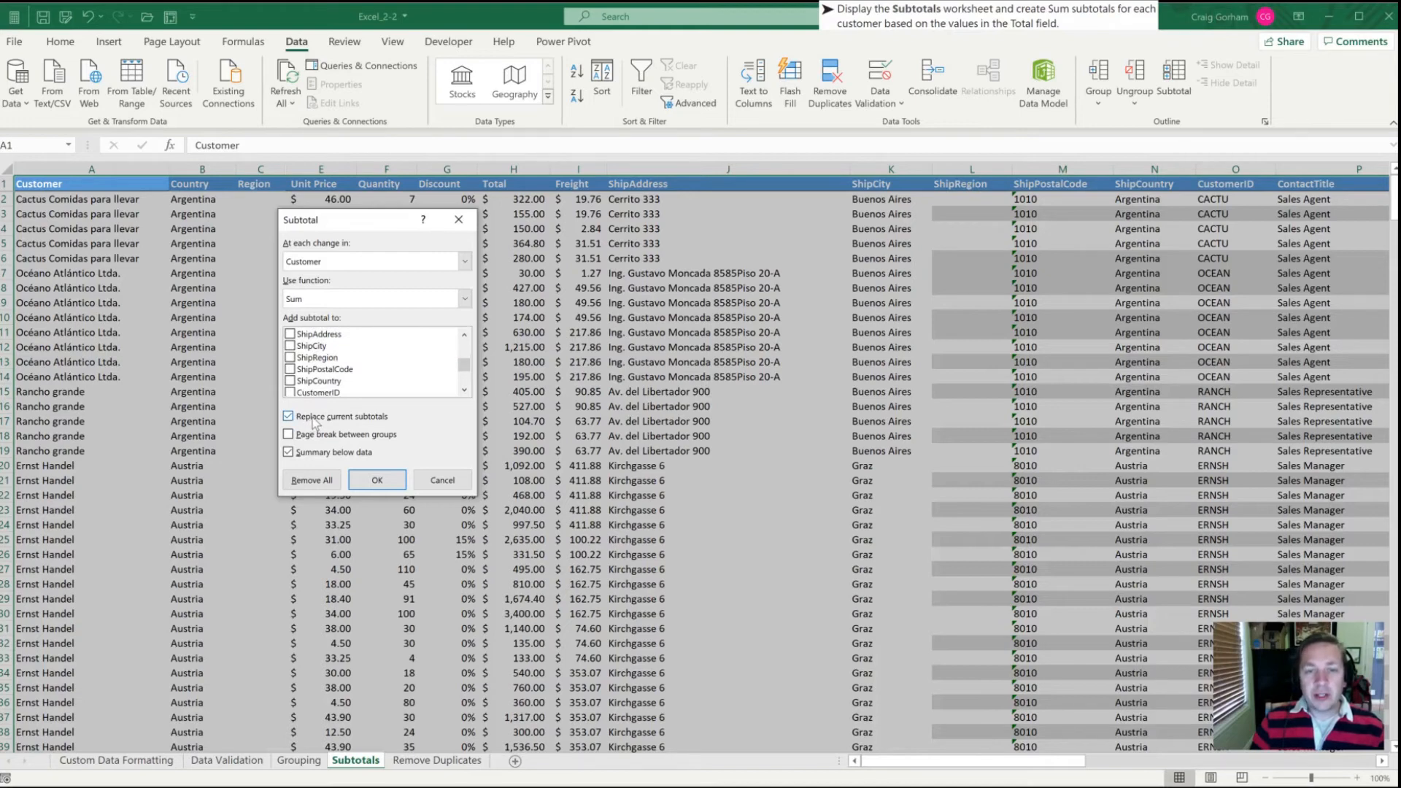
click(289, 451)
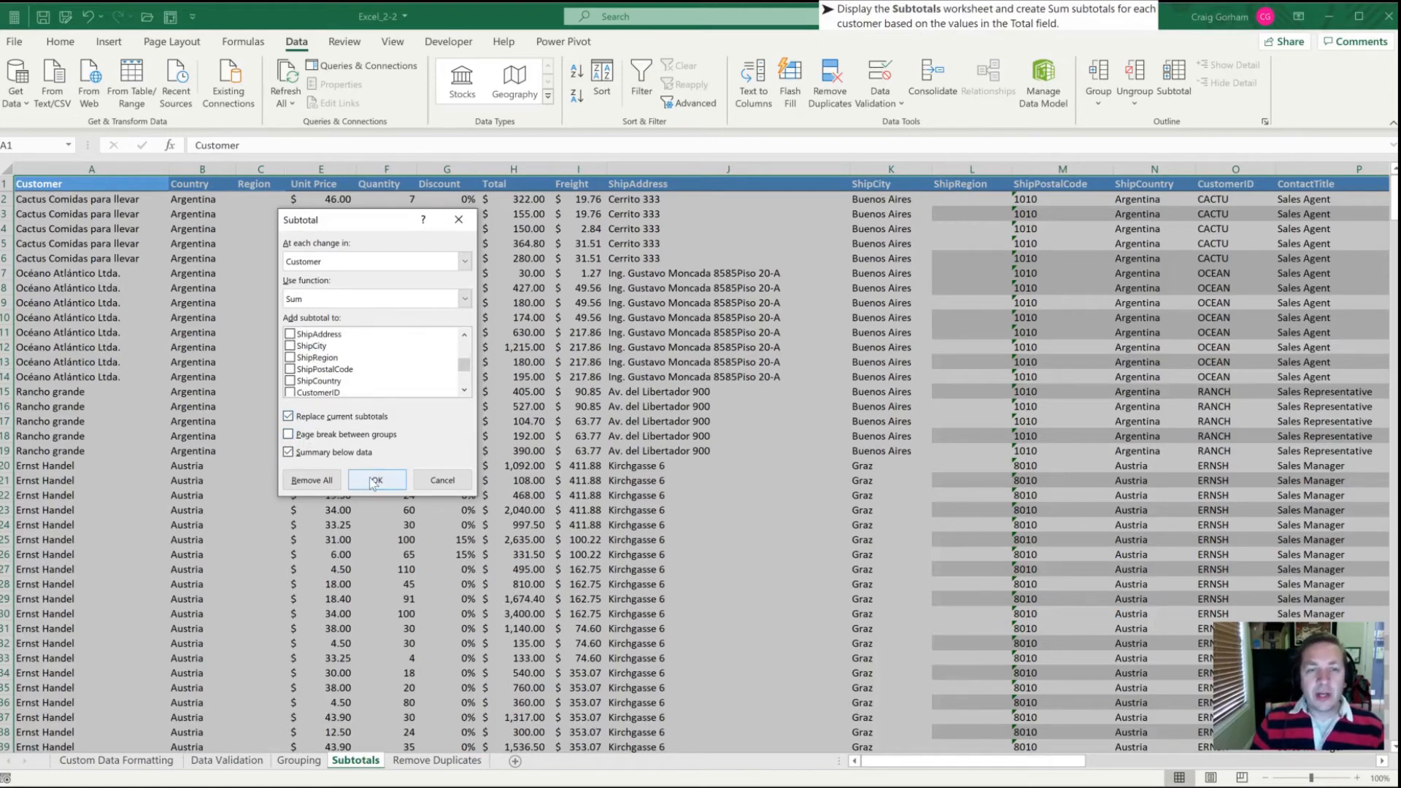
- Apply the subtotals and check the first customer's Total amounts and its SUBTOTAL formula row
click(375, 480)
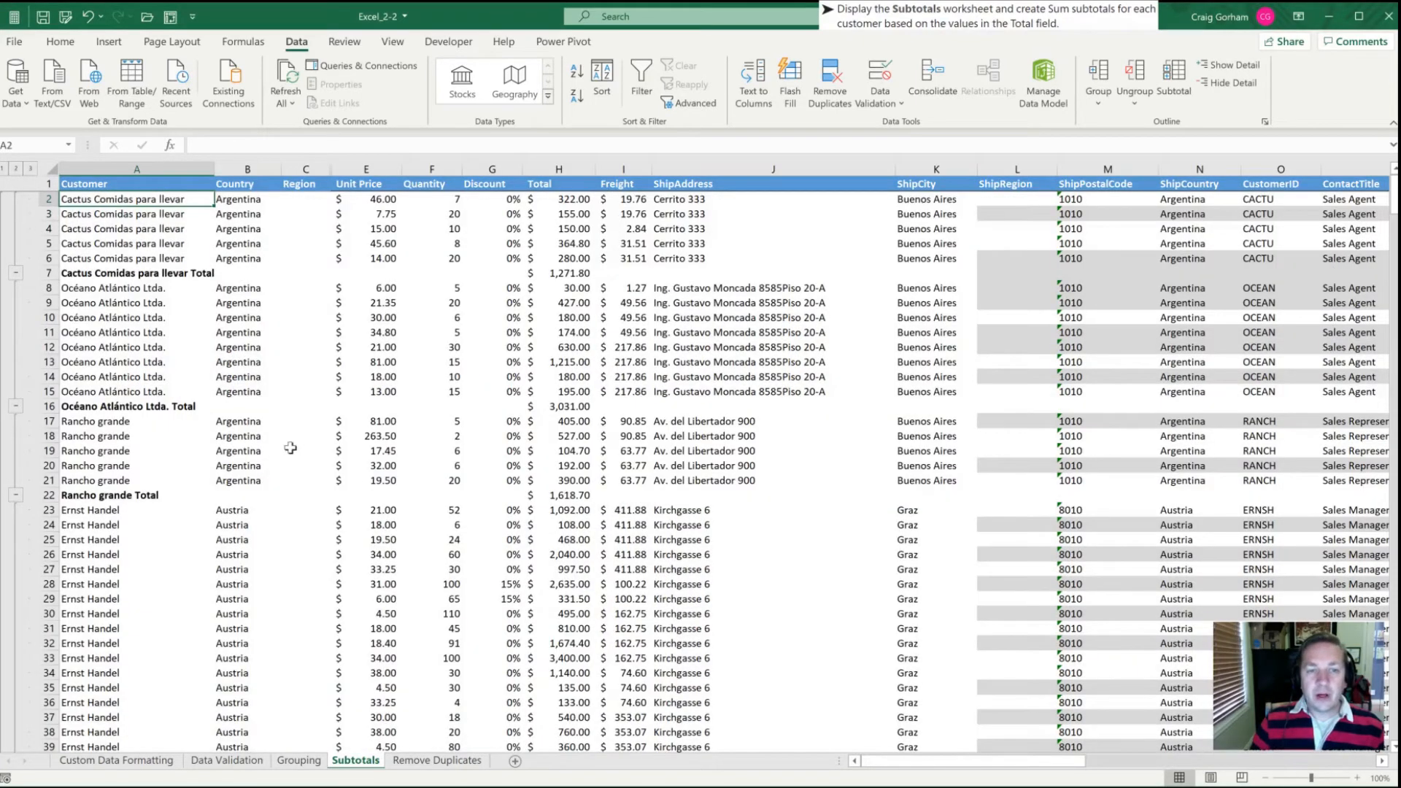
click(136, 243)
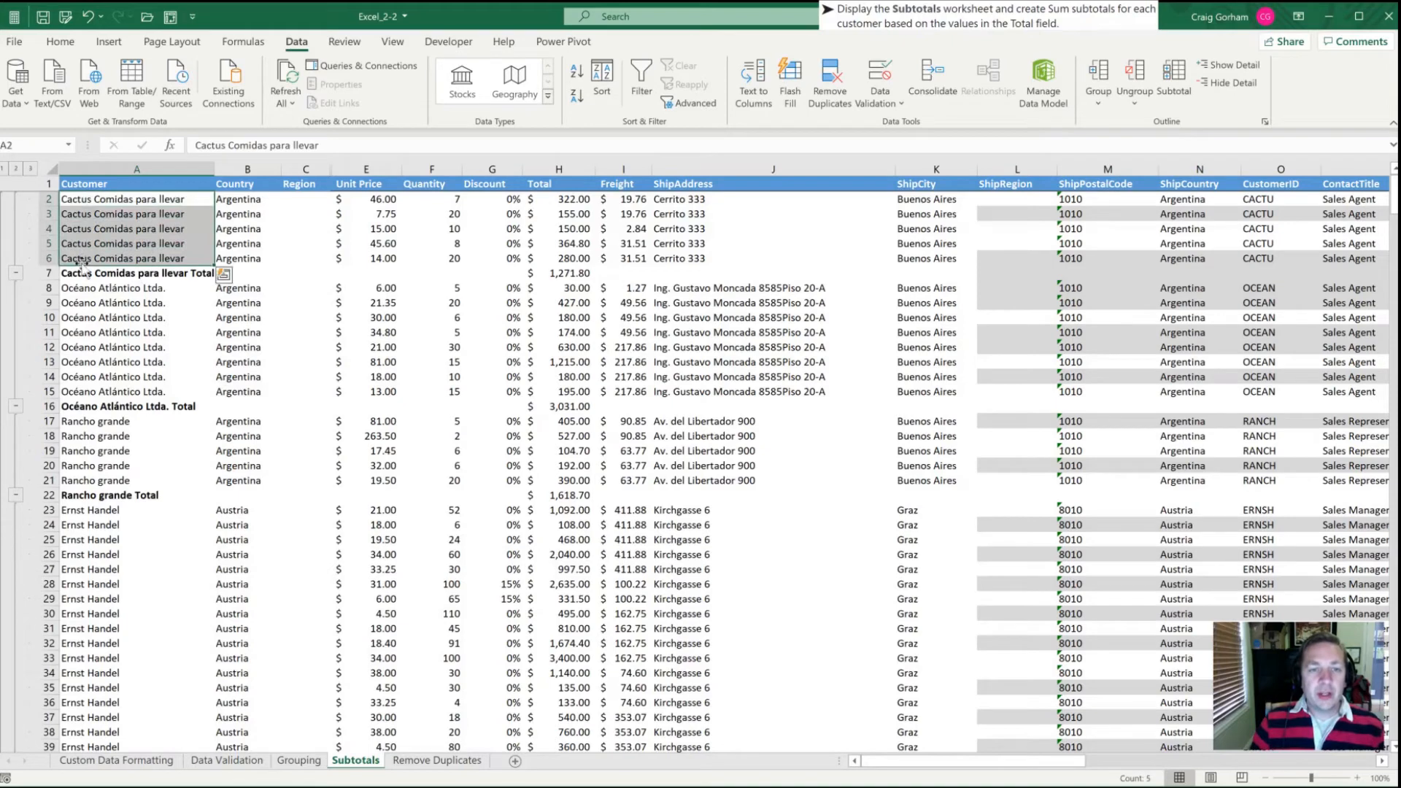
click(137, 273)
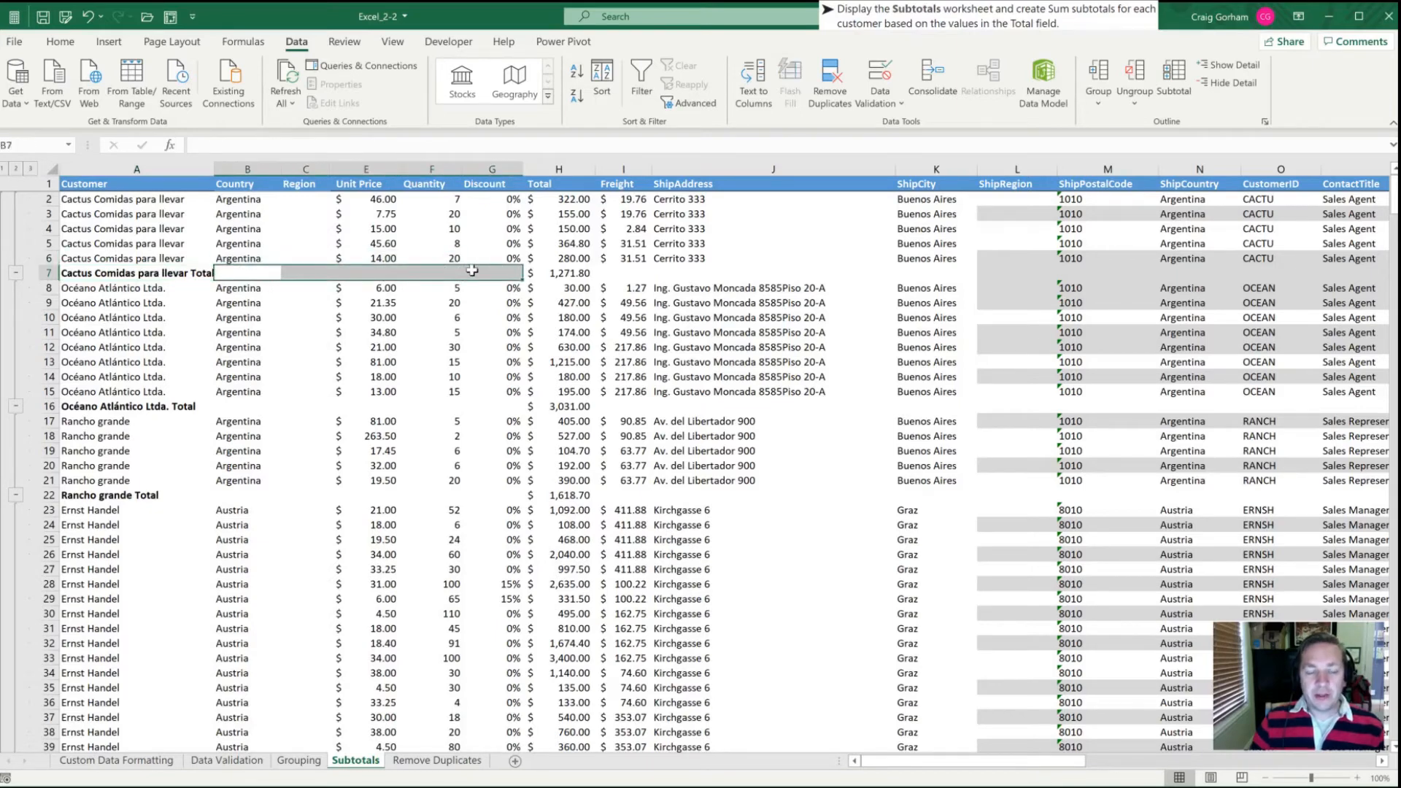
click(559, 273)
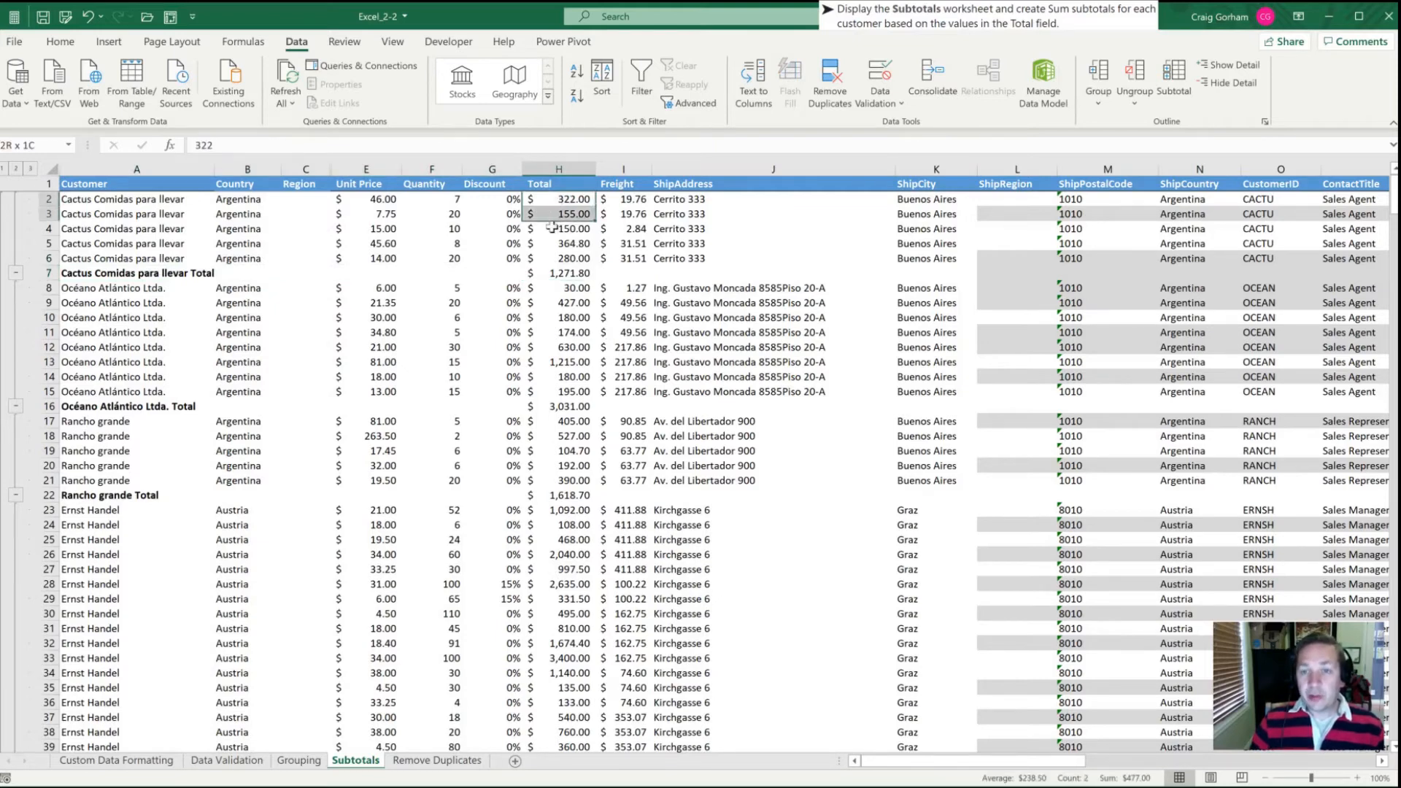
drag(559, 198, 559, 259)
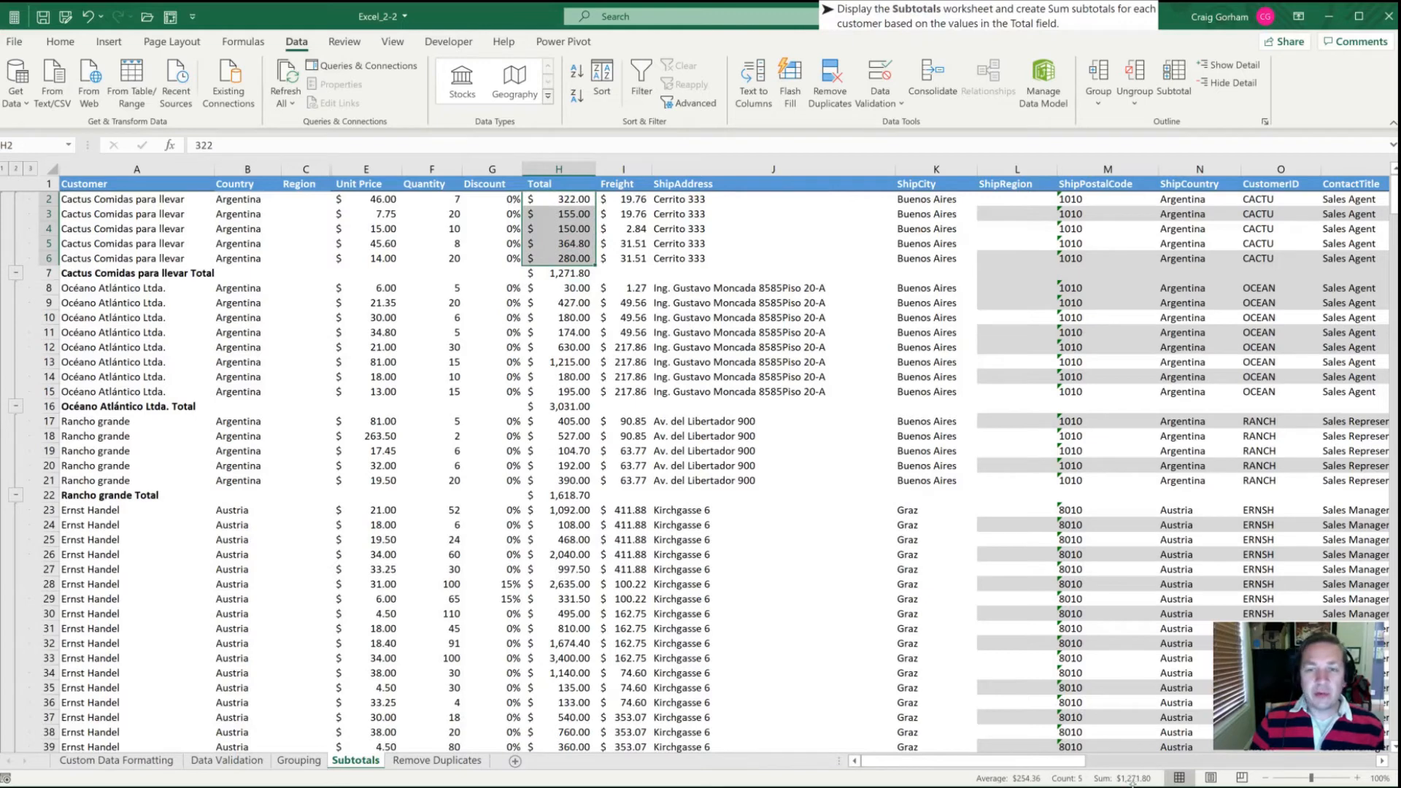
click(559, 273)
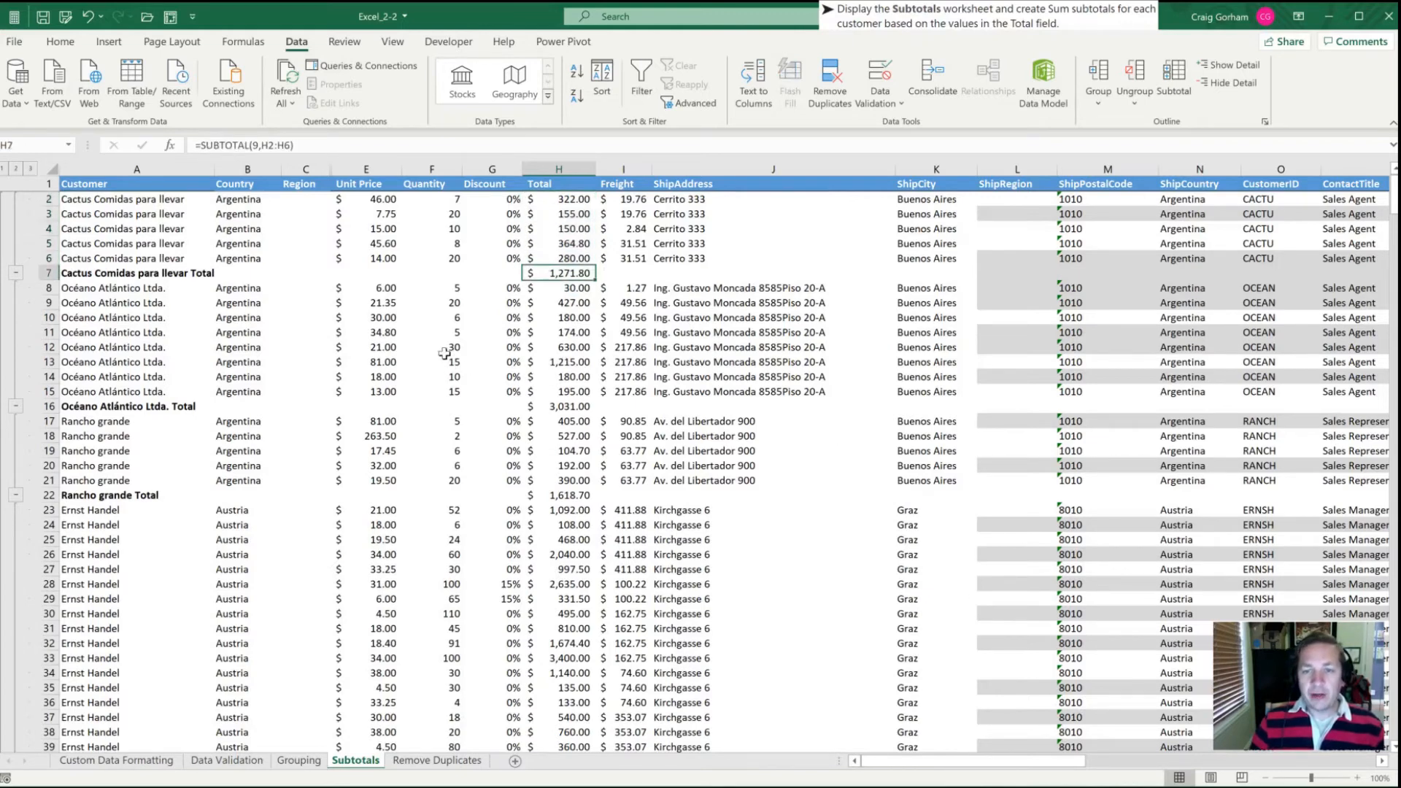
scroll(down, 3)
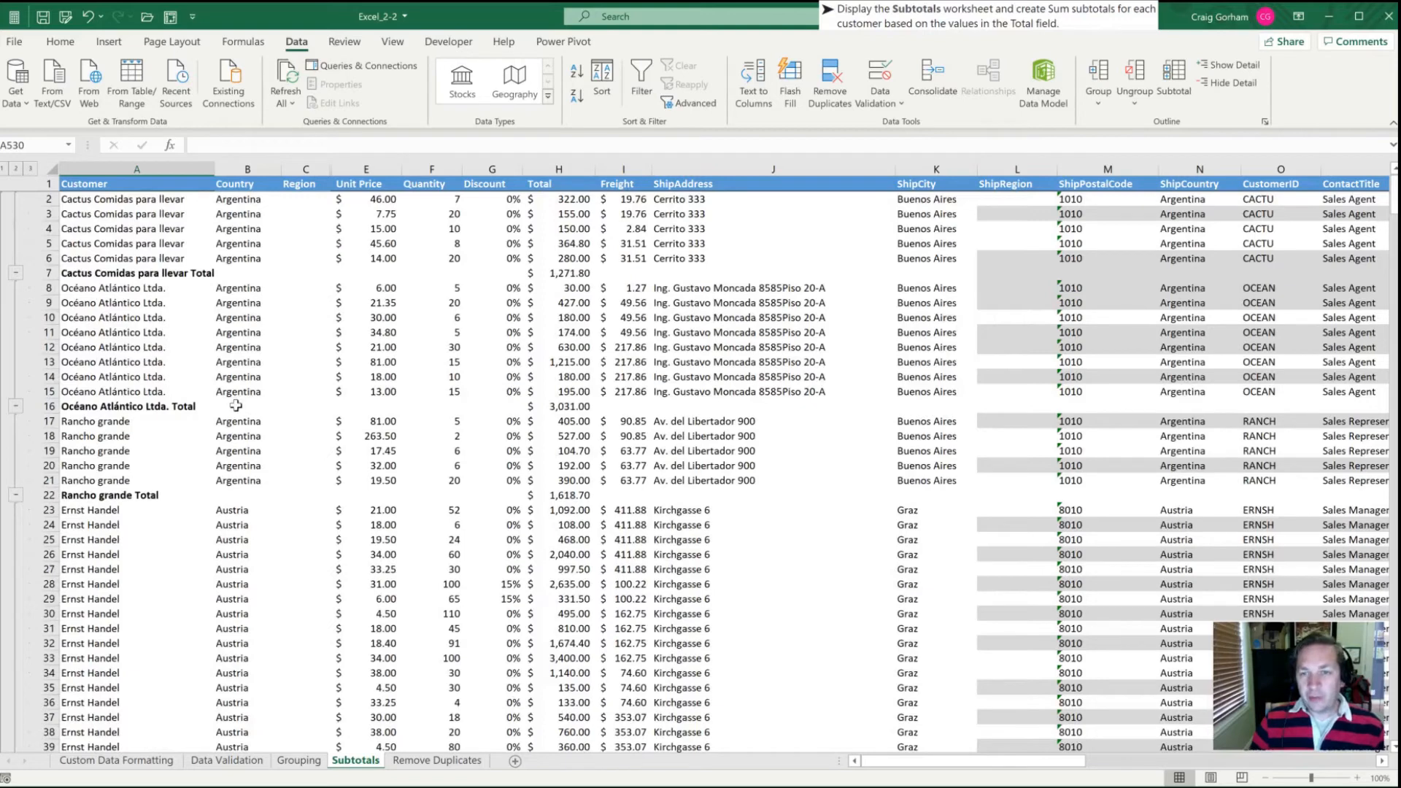
mouse_move(307, 344)
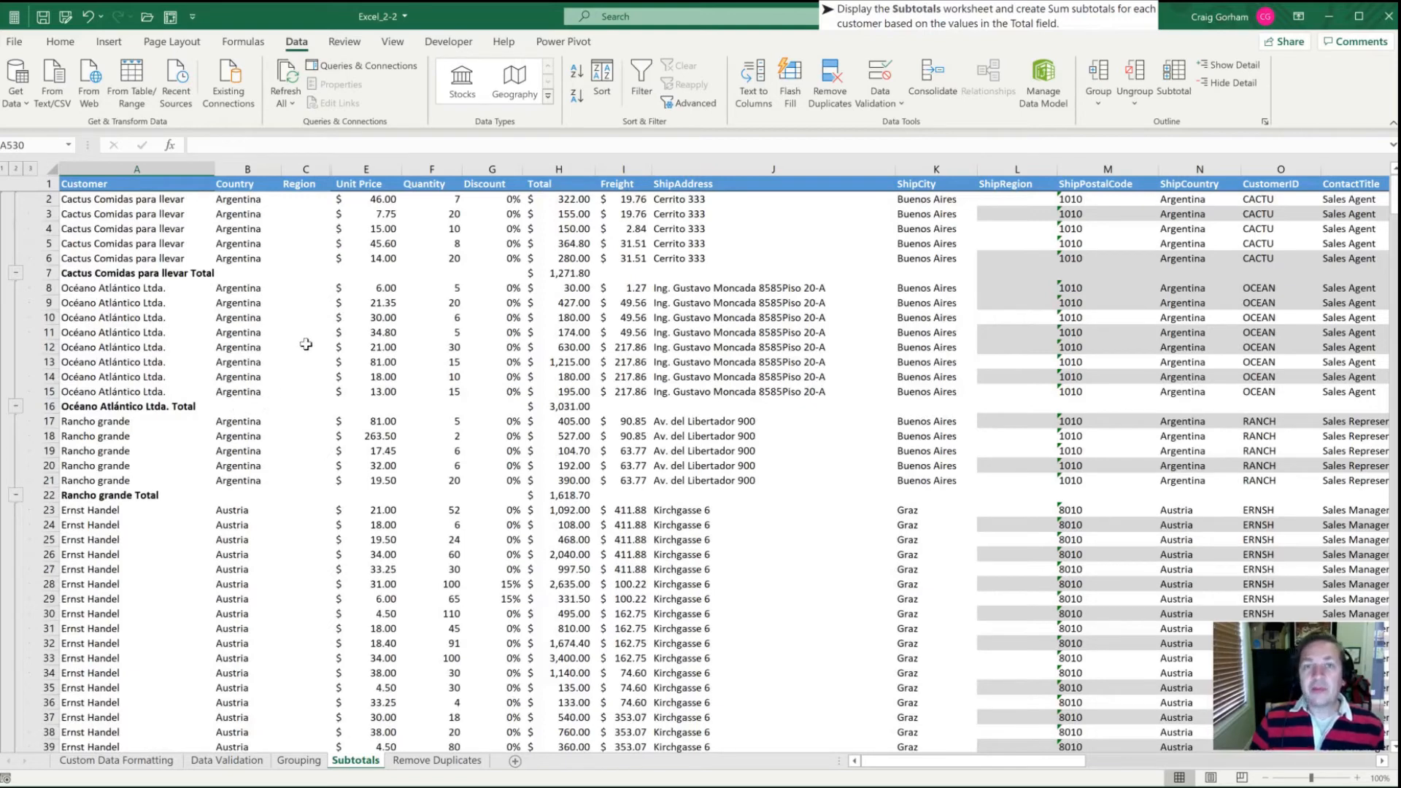
mouse_move(303, 329)
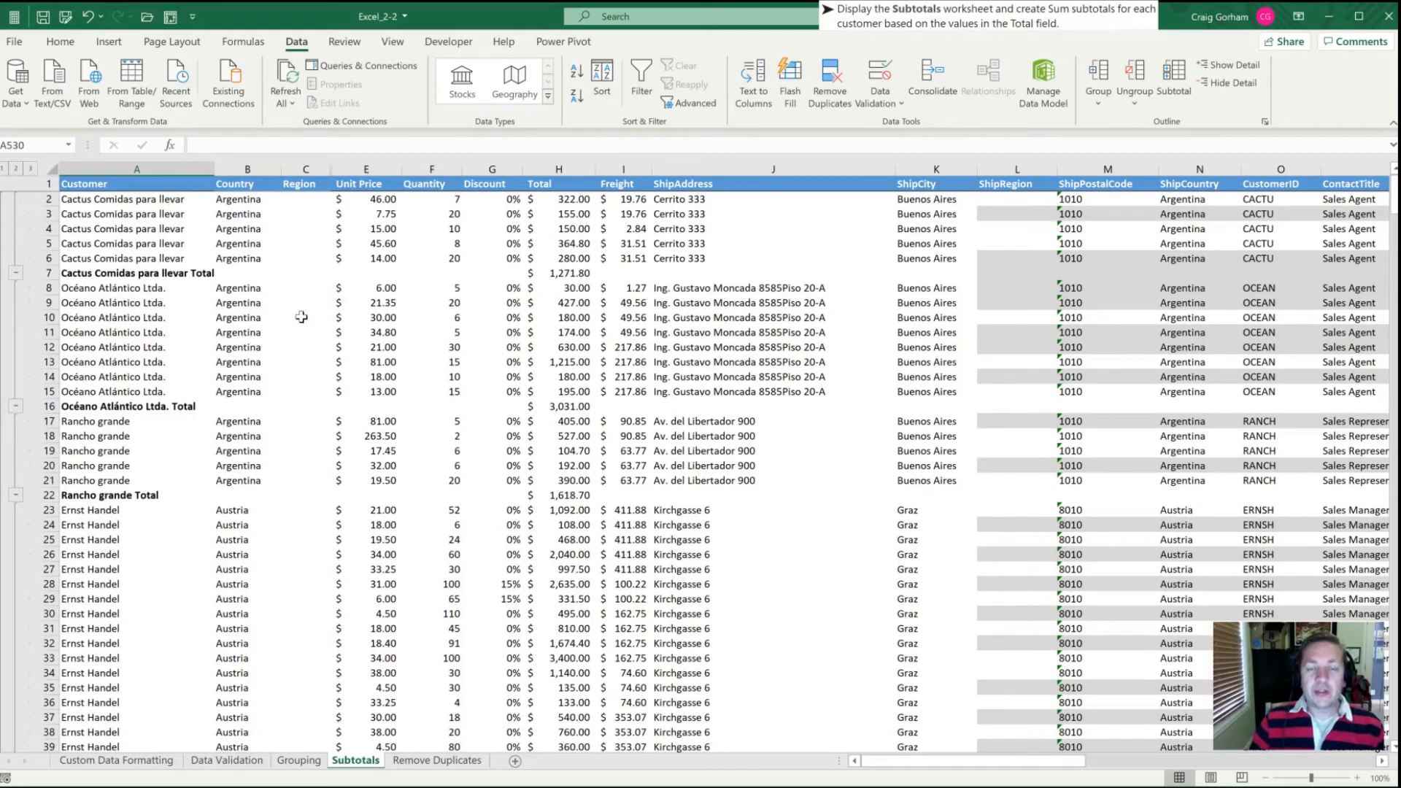
mouse_move(495, 518)
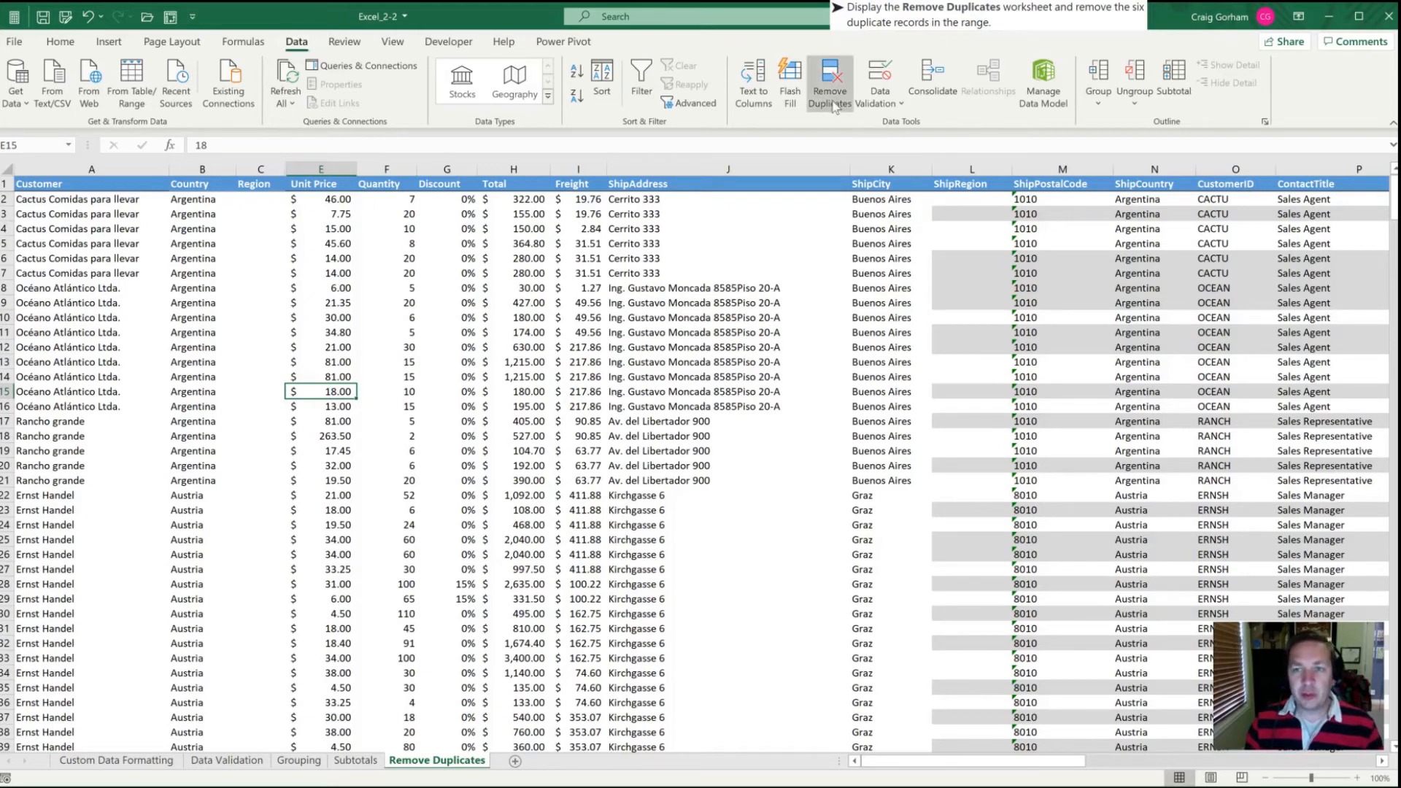
mouse_move(829, 81)
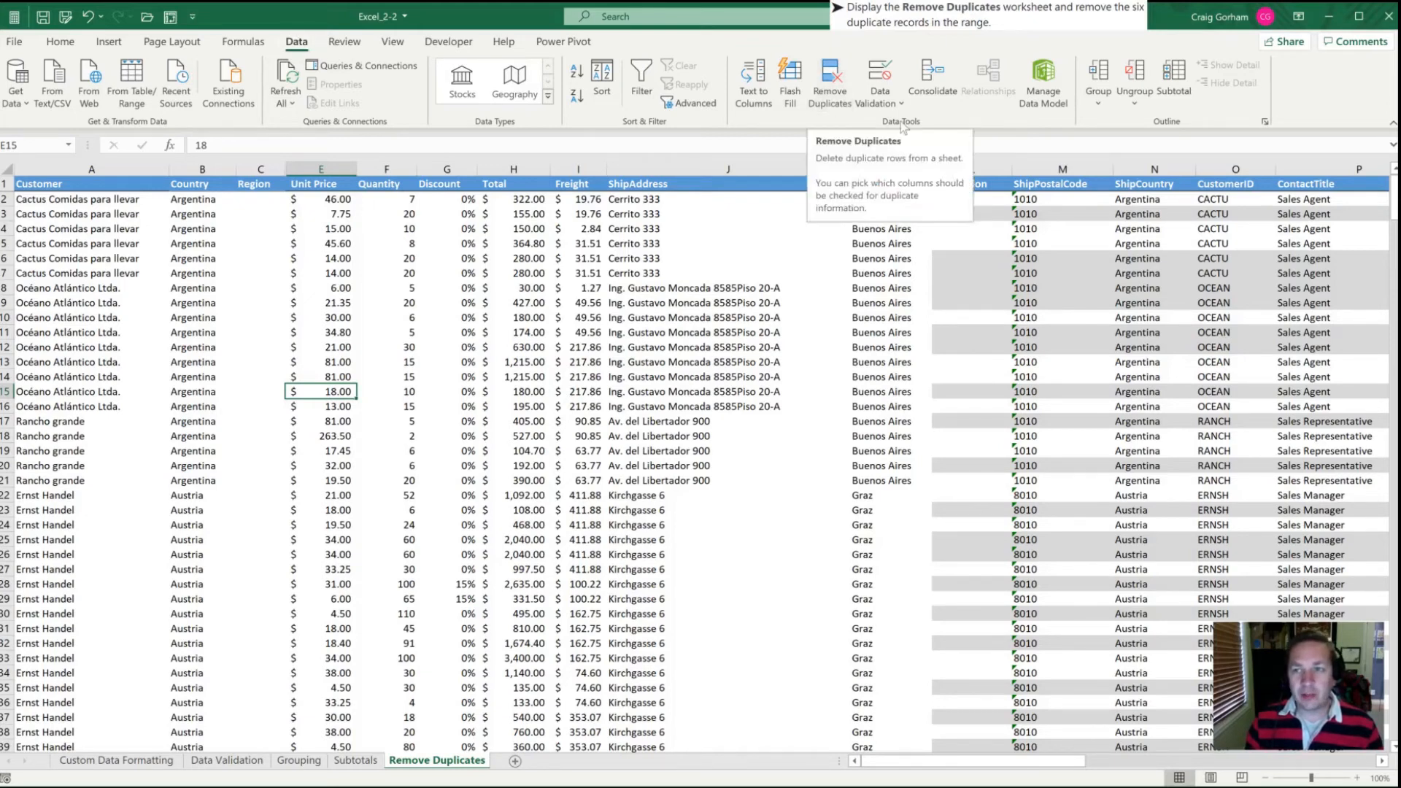
- Select a cell in the order data and start the Alt, A, M shortcut
click(580, 302)
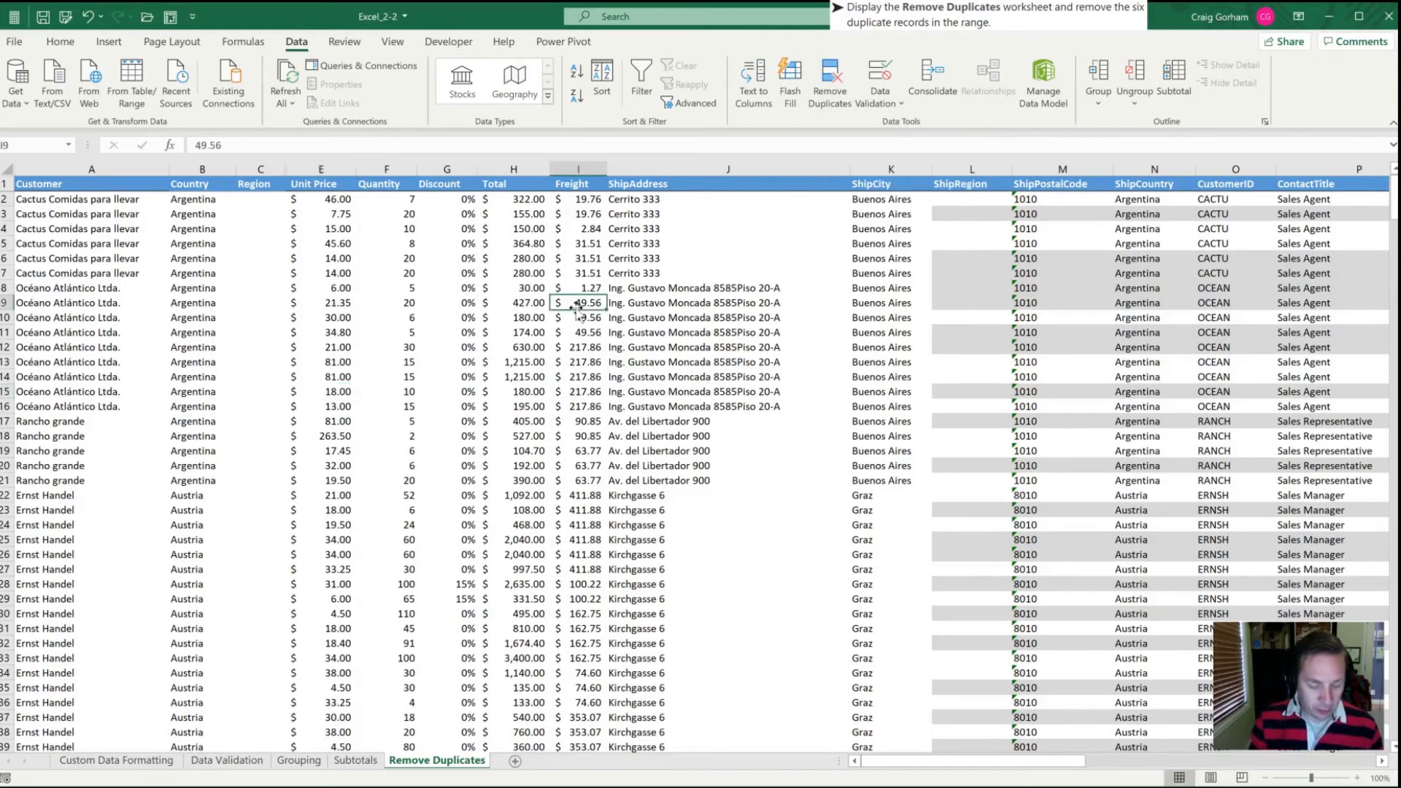
key(alt)
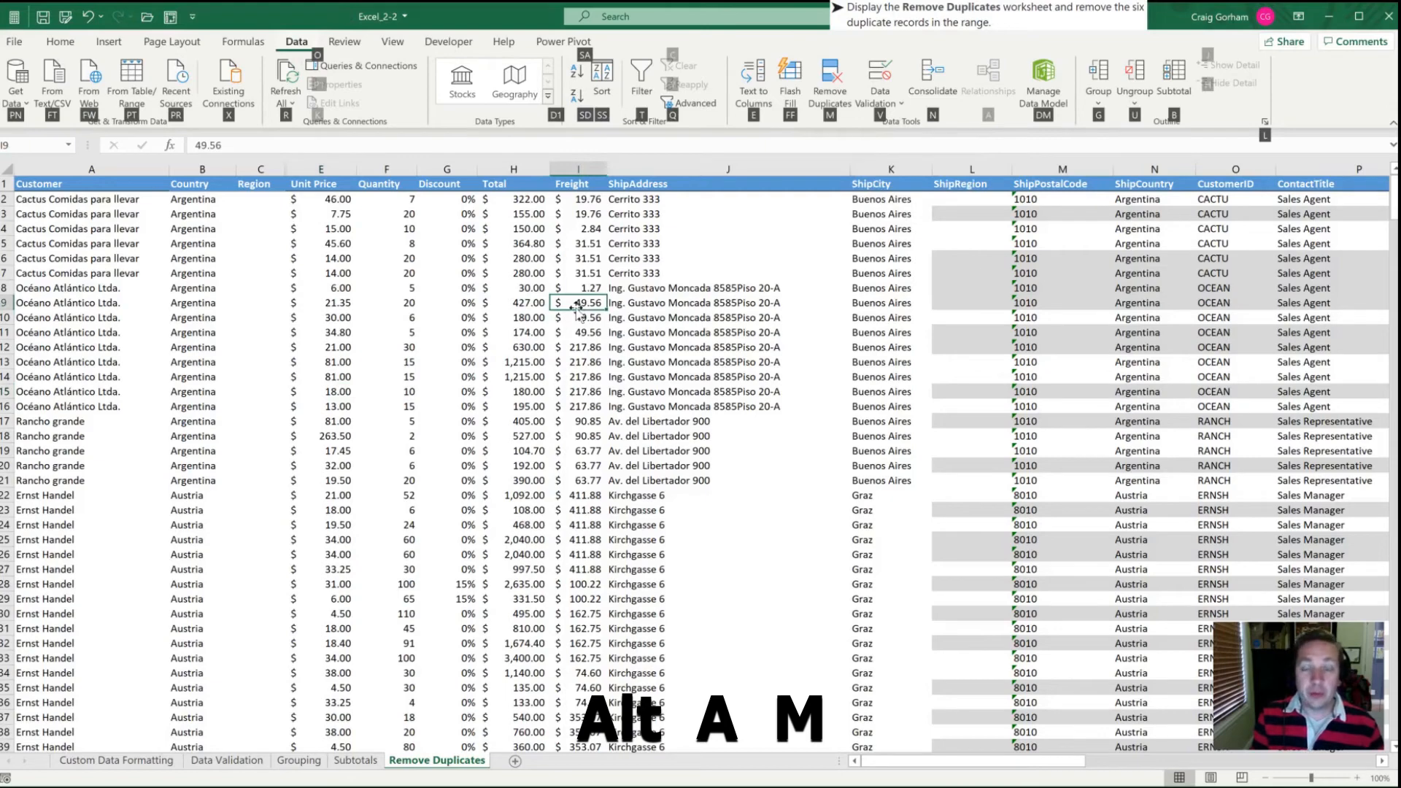
- In Remove Duplicates, Unselect All then Select All columns, keeping My data has headers ticked
click(829, 81)
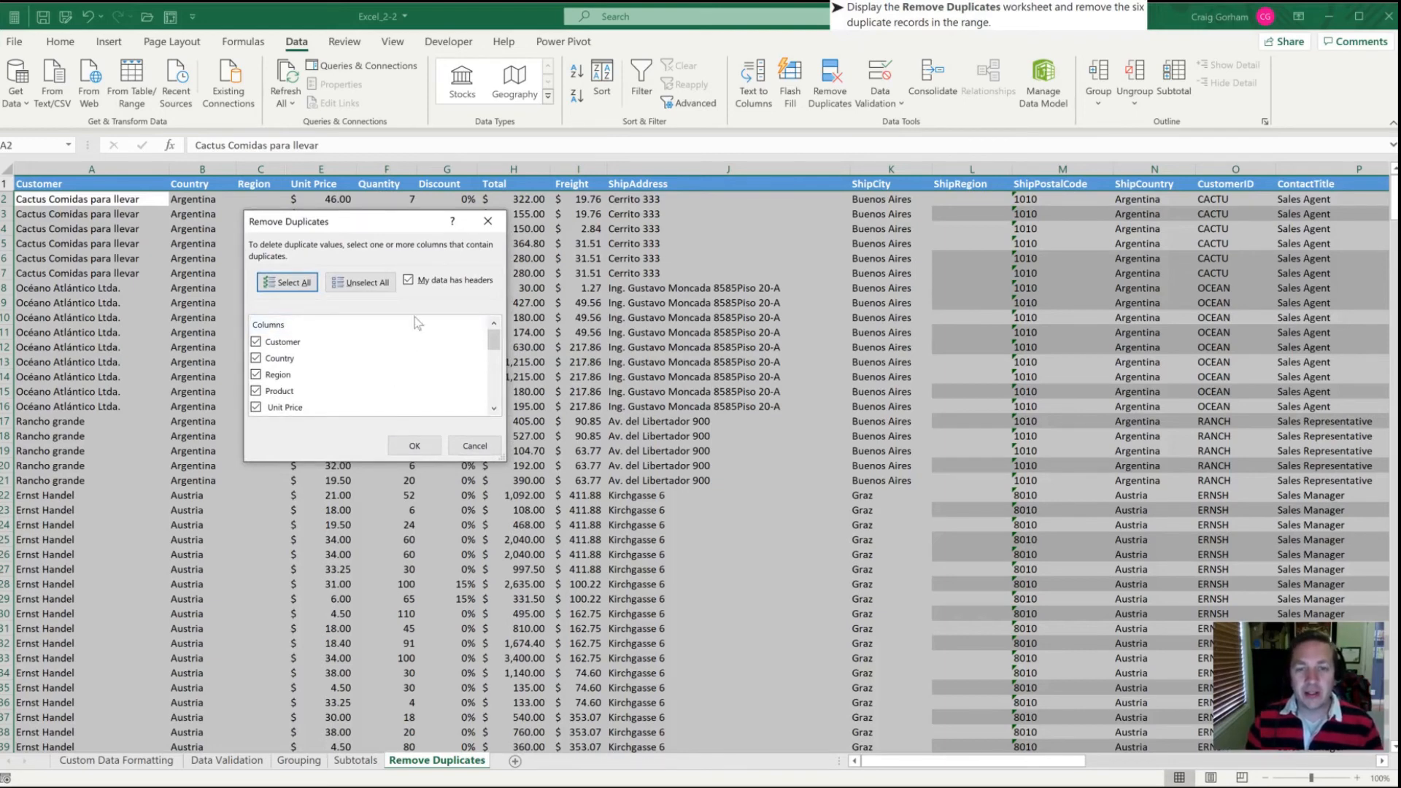
click(360, 281)
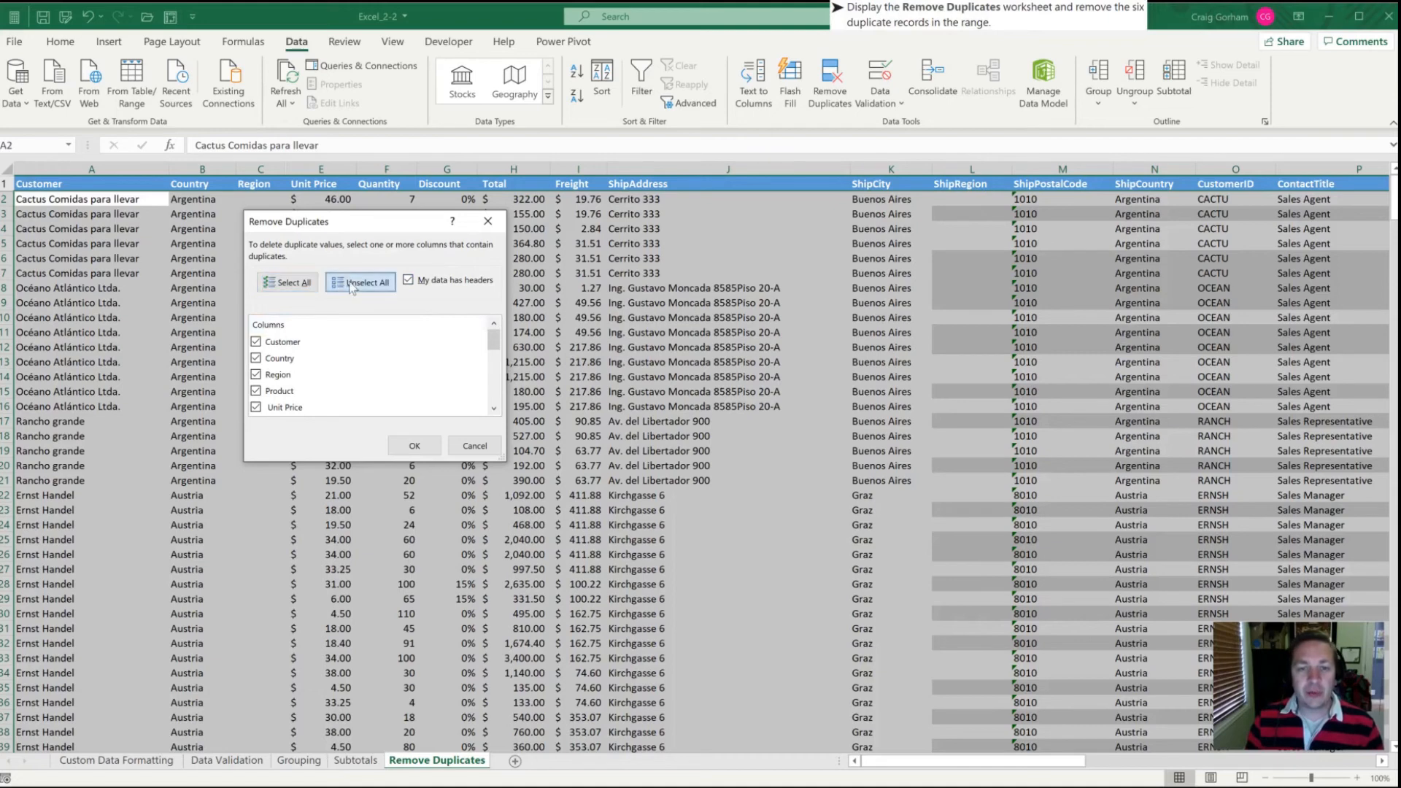
click(360, 283)
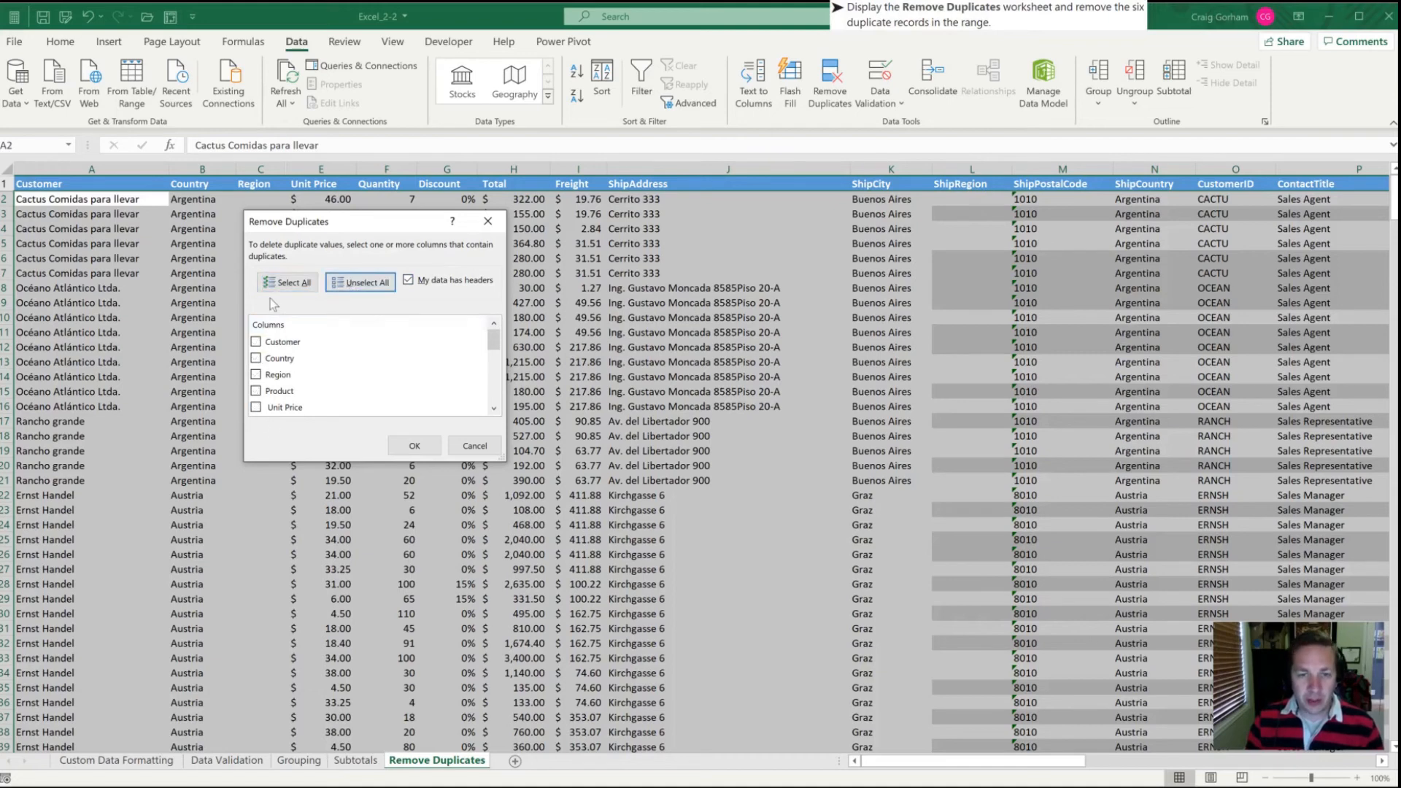
click(286, 282)
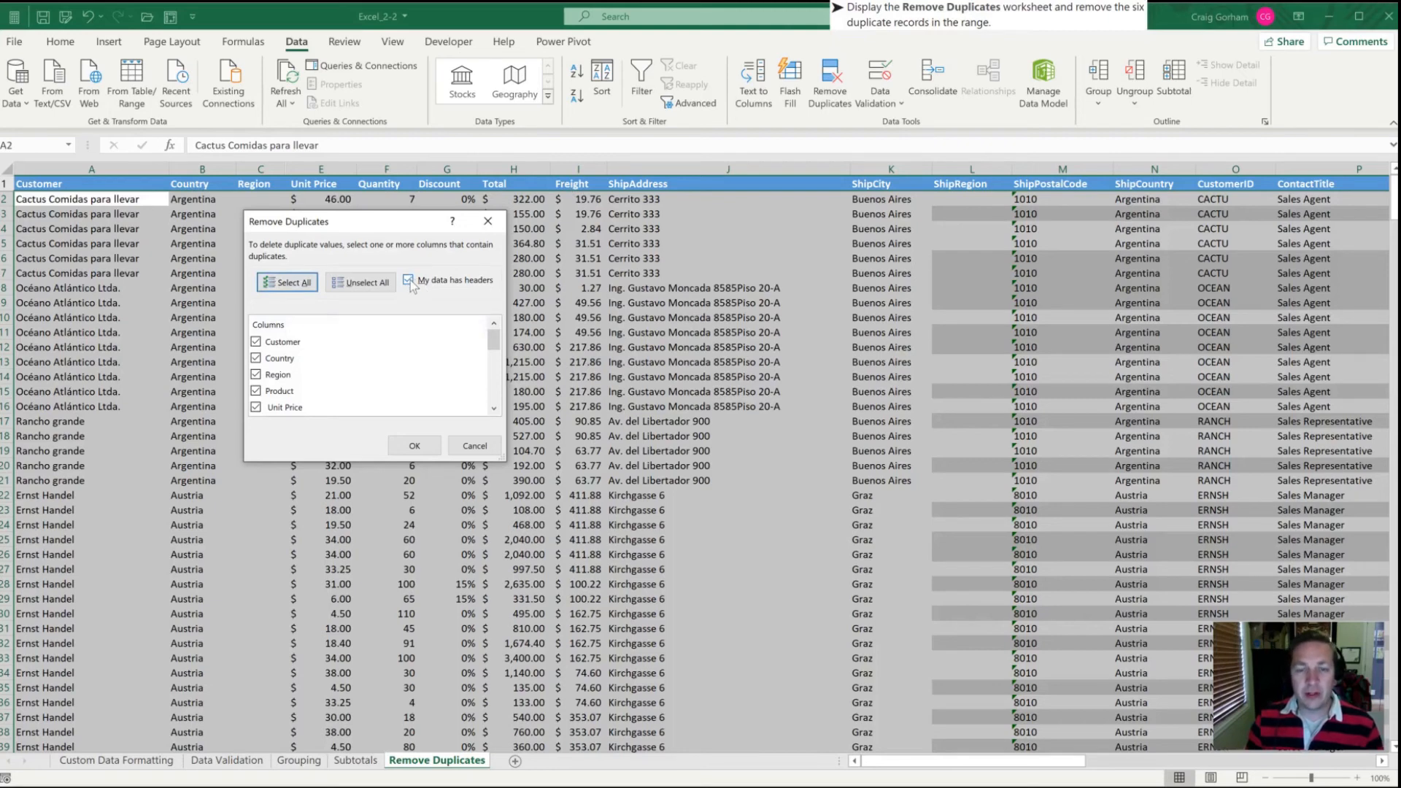
scroll(down, 3)
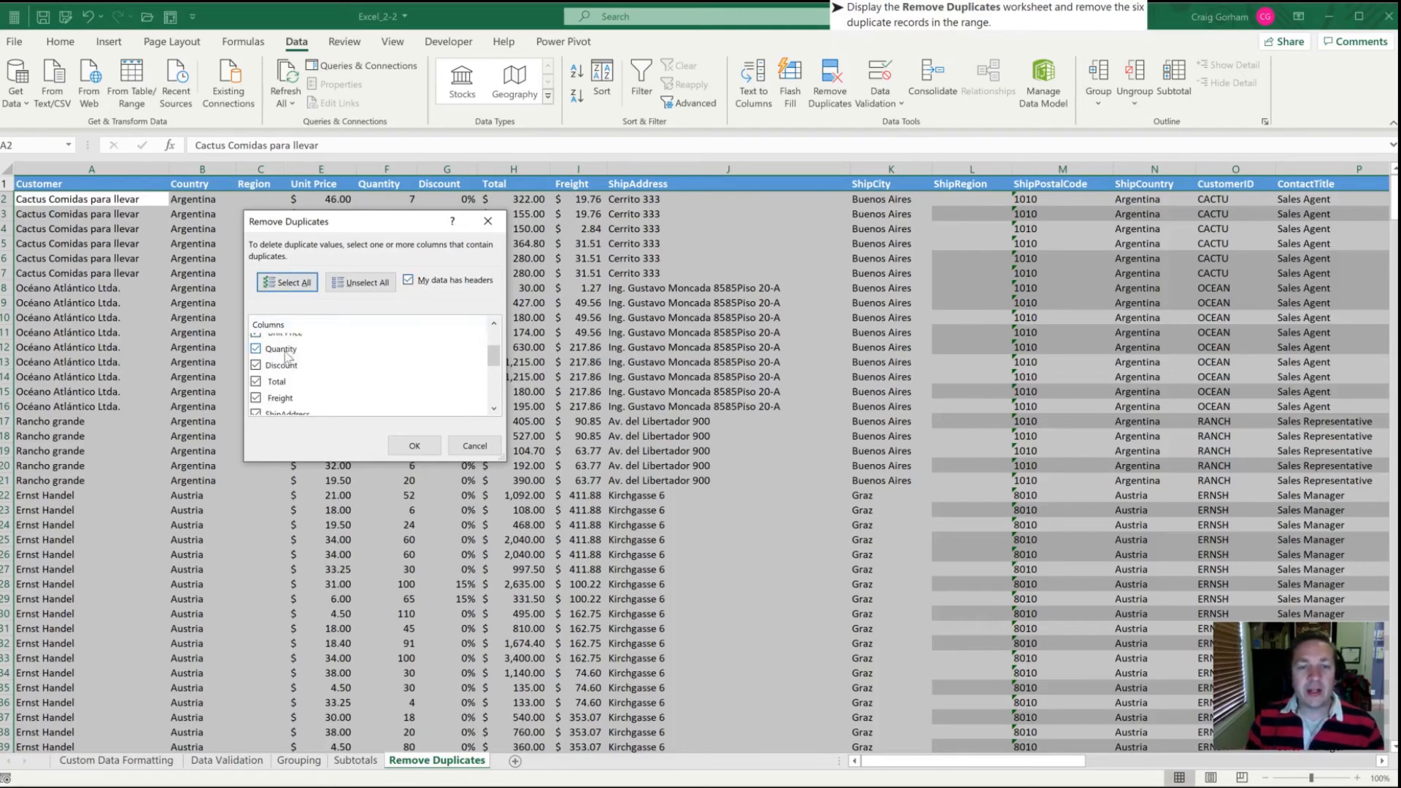
scroll(down, 3)
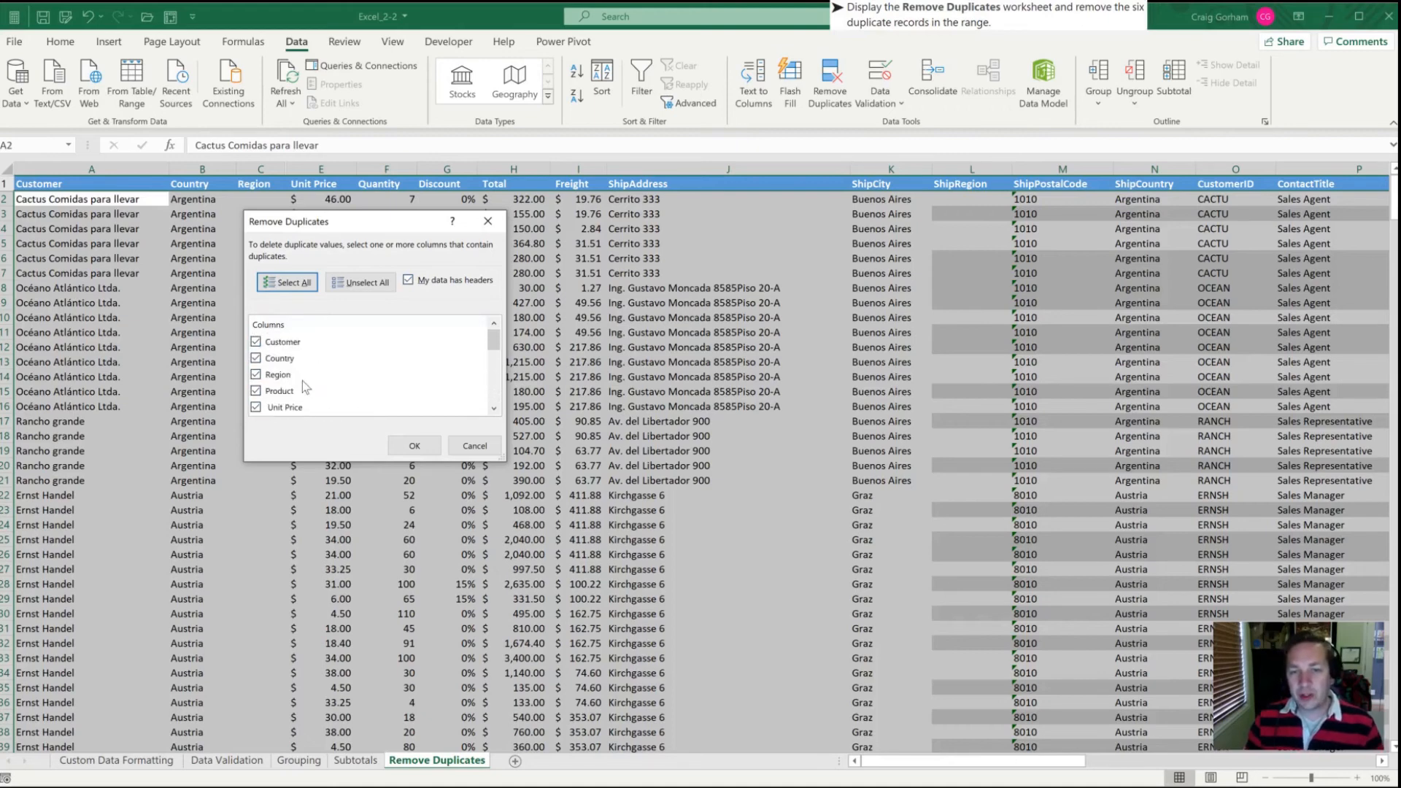
click(288, 282)
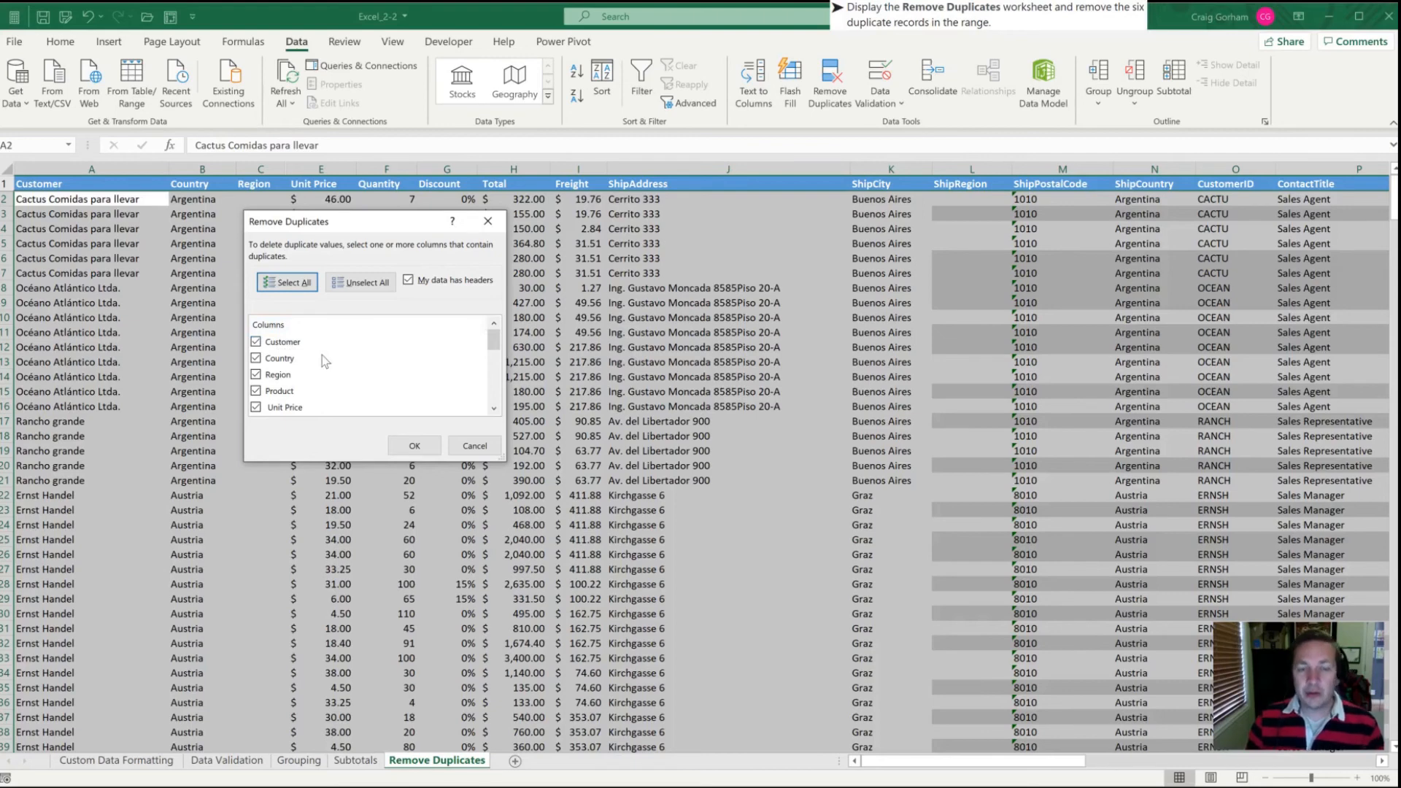
mouse_move(117, 505)
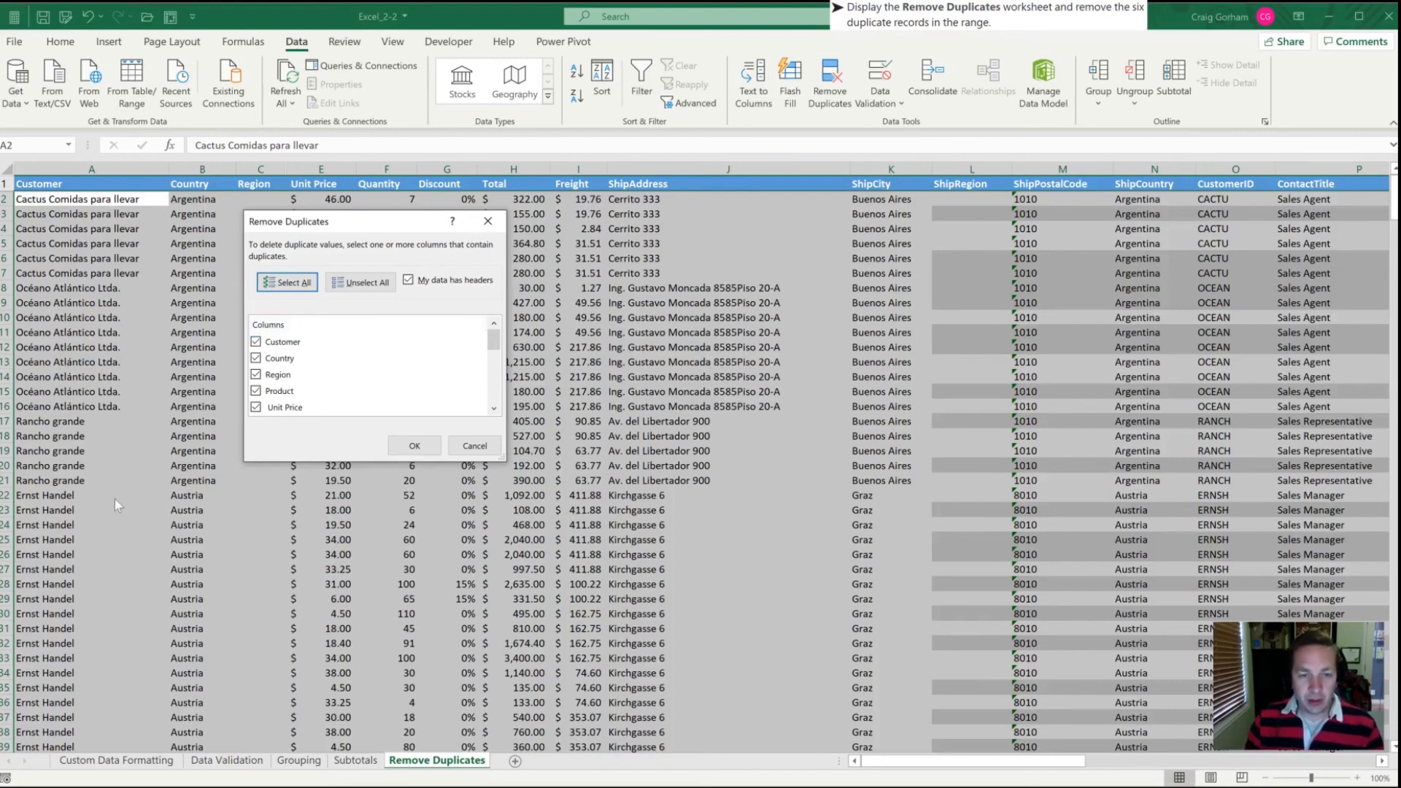
mouse_move(360, 364)
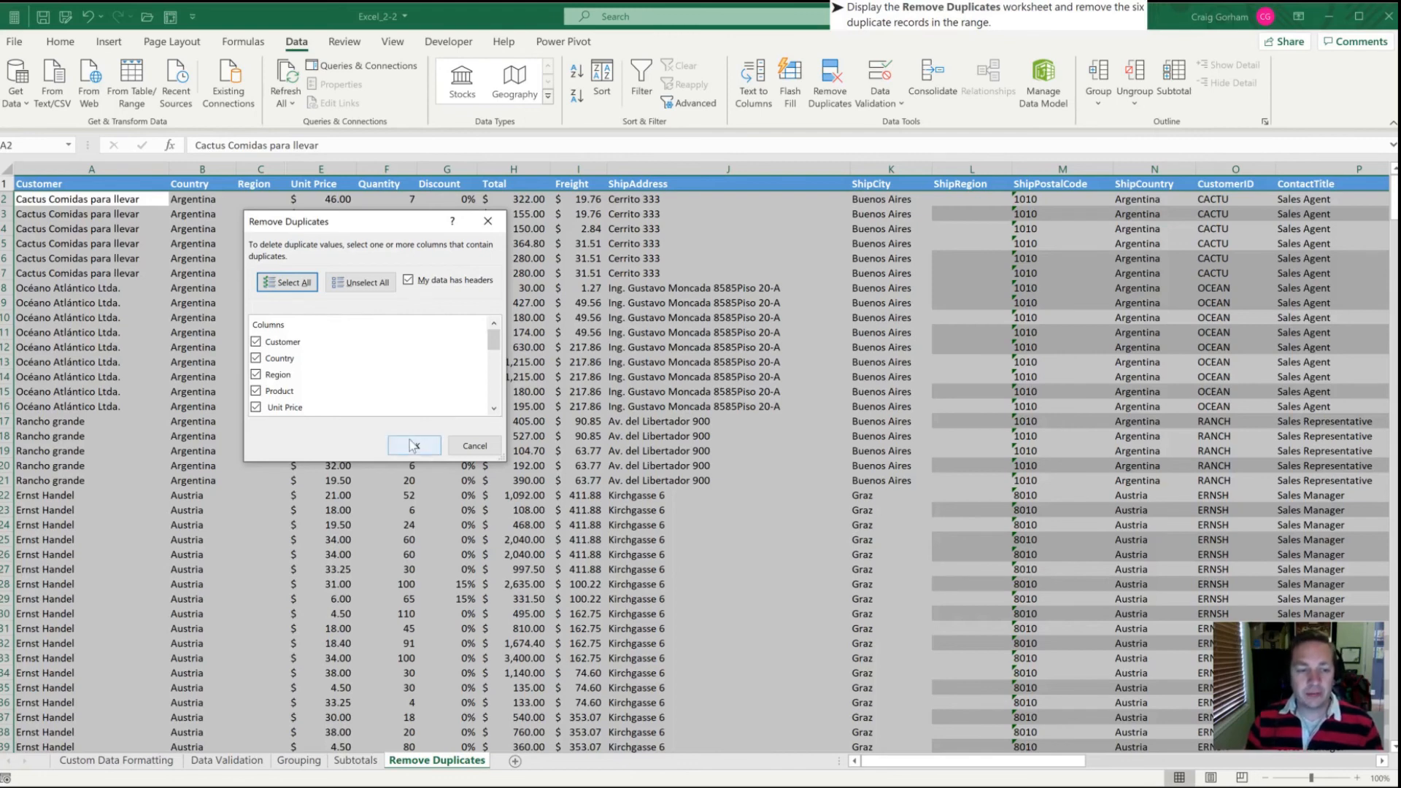
- Confirm OK to delete 6 duplicates, leaving 452 unique rows
click(414, 445)
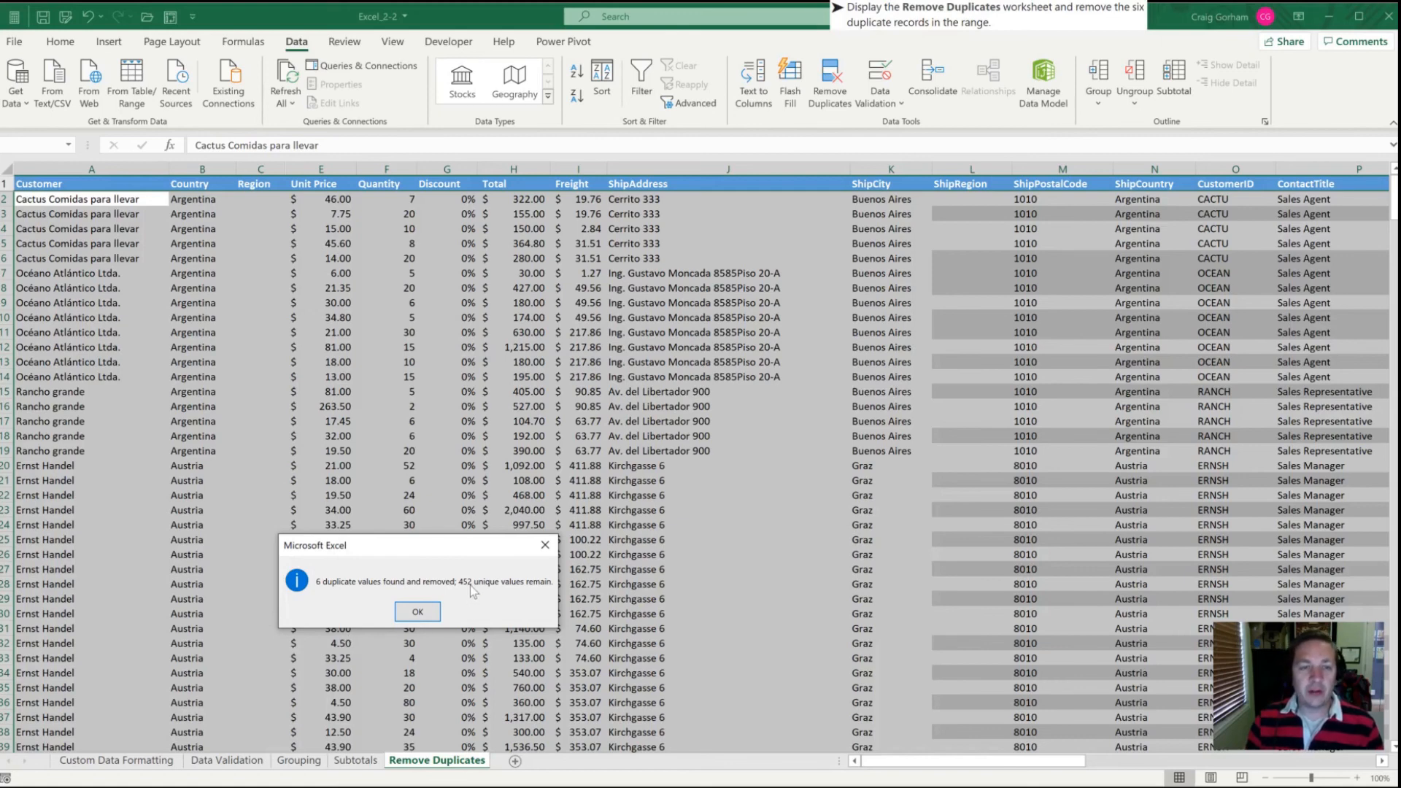
mouse_move(422, 555)
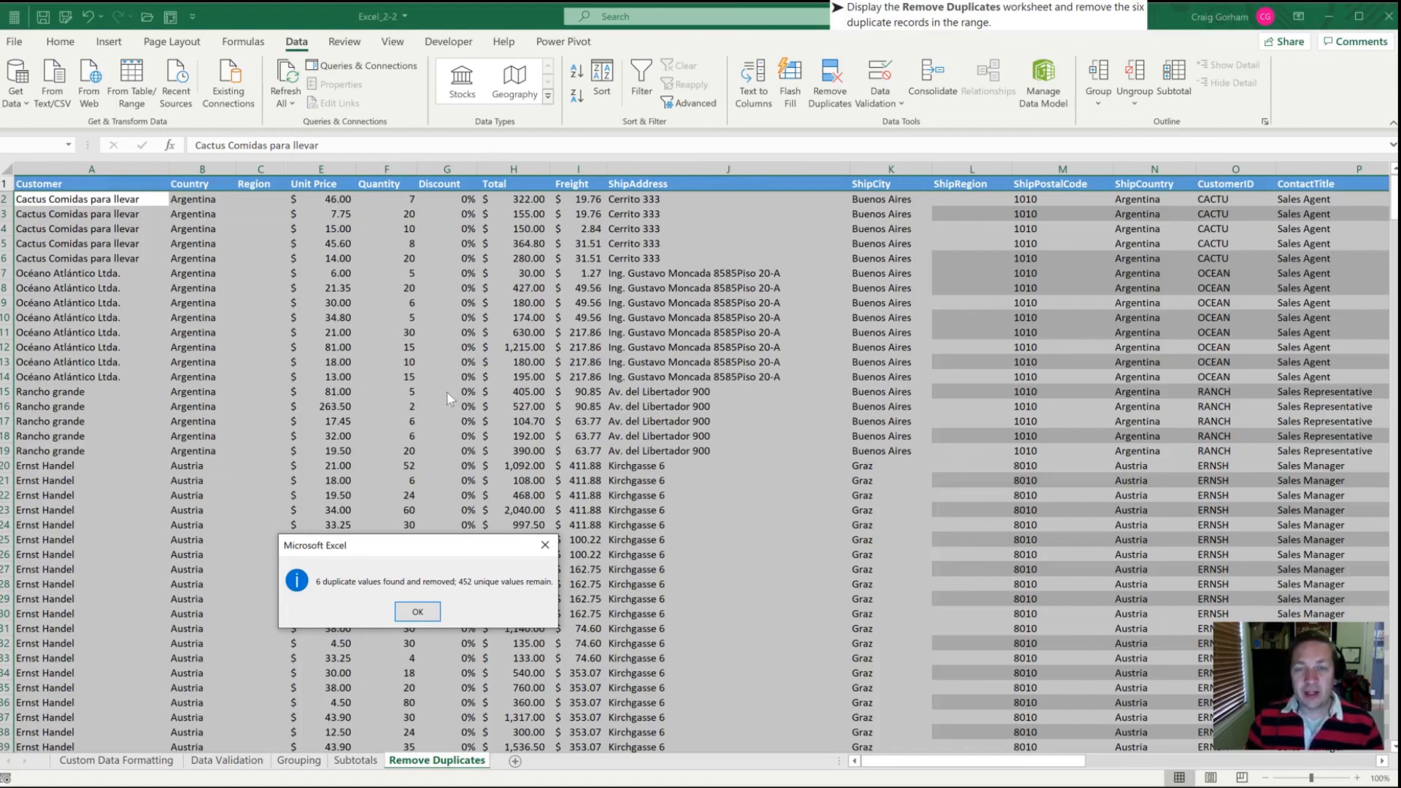
mouse_move(448, 392)
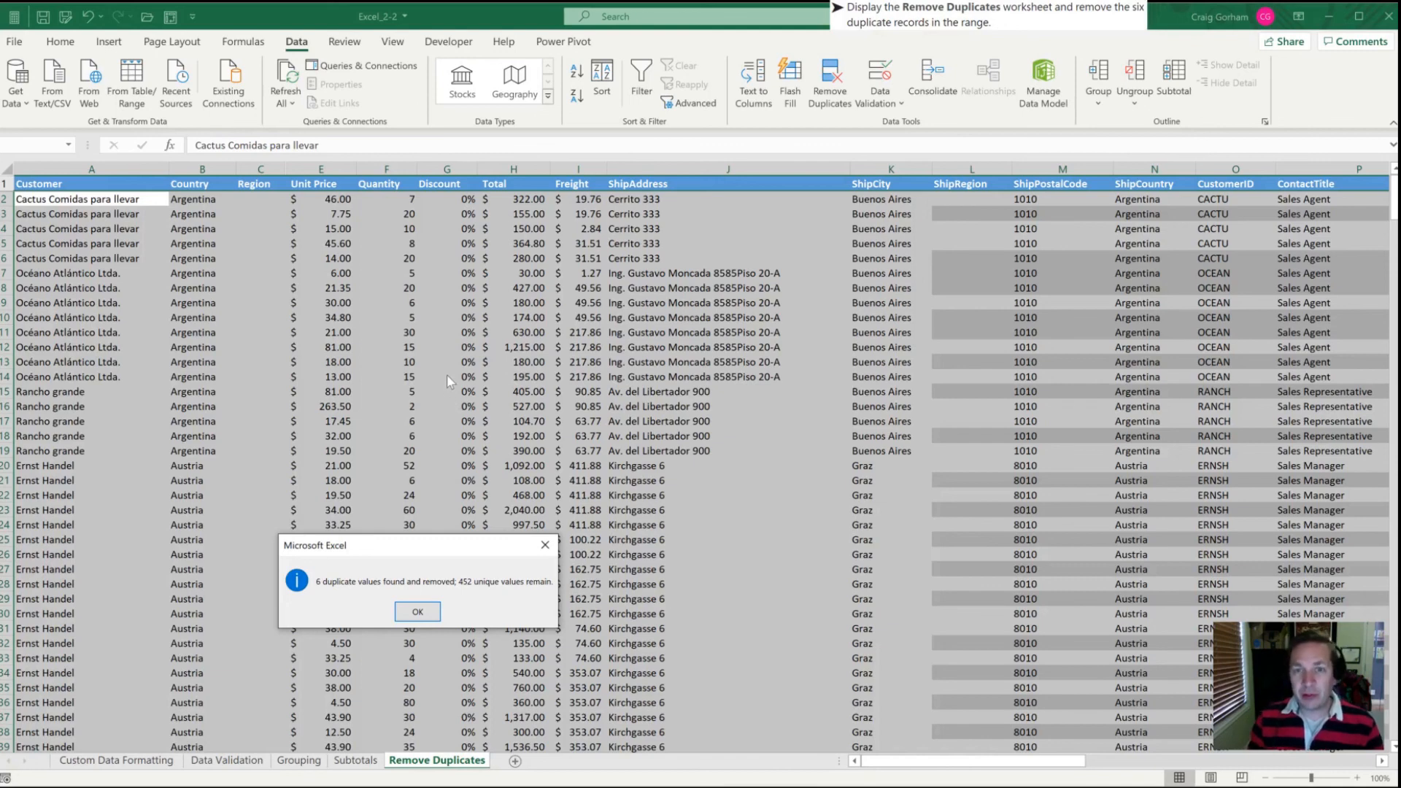